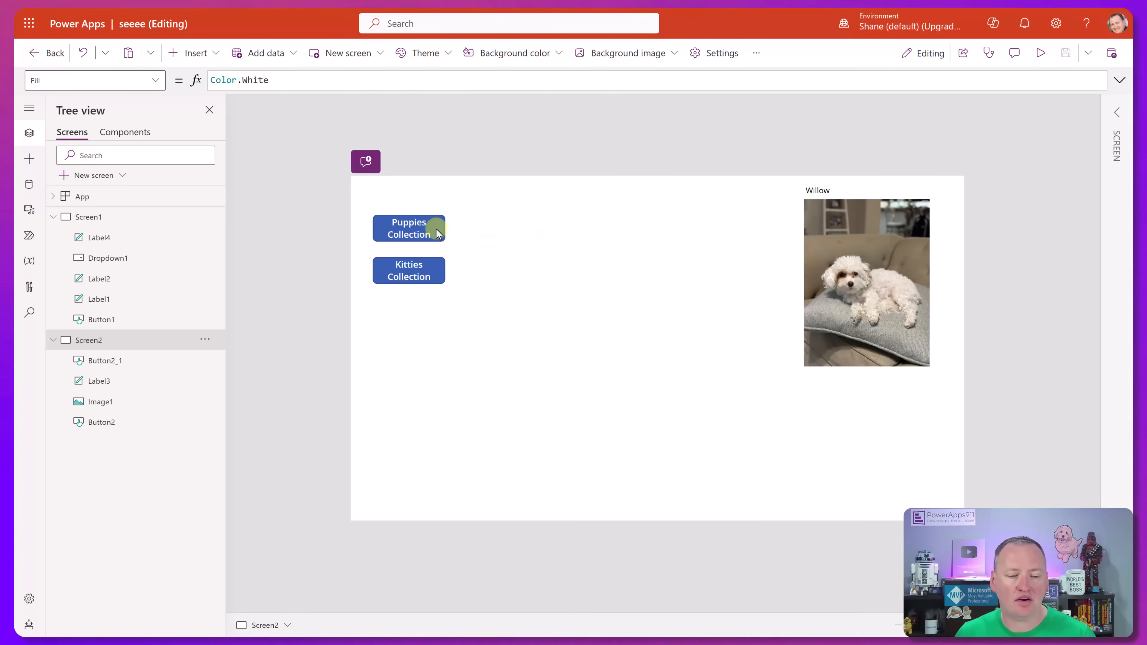
Inspect the Puppies Collection button's formula and preview its collection data.
left_click(408, 228)
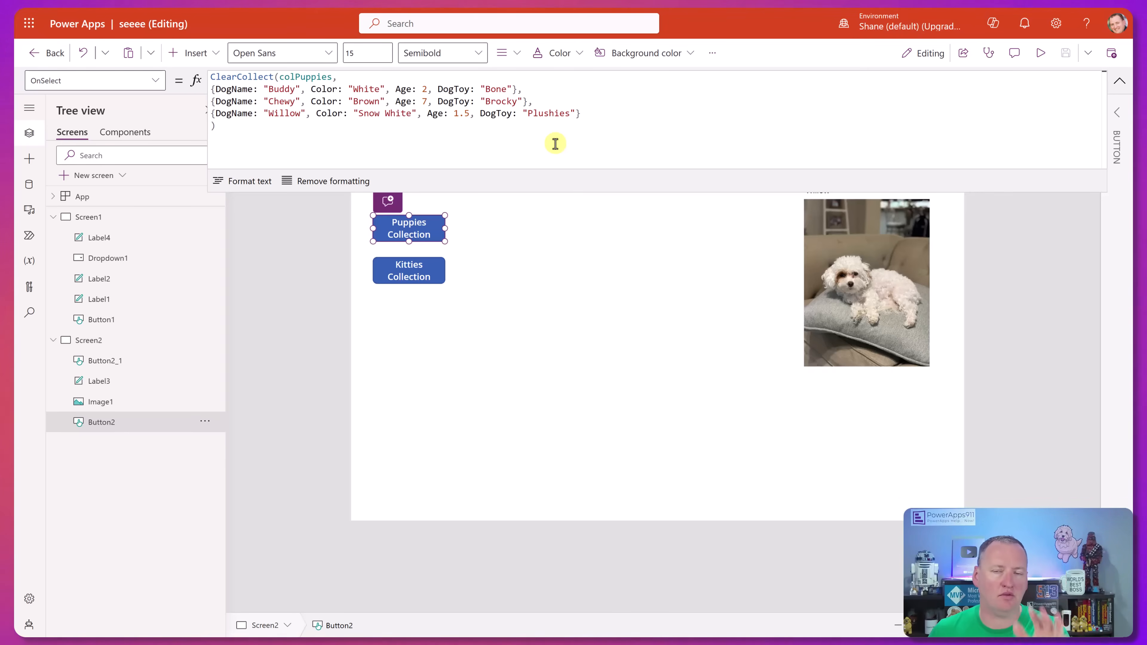
mouse_move(499, 176)
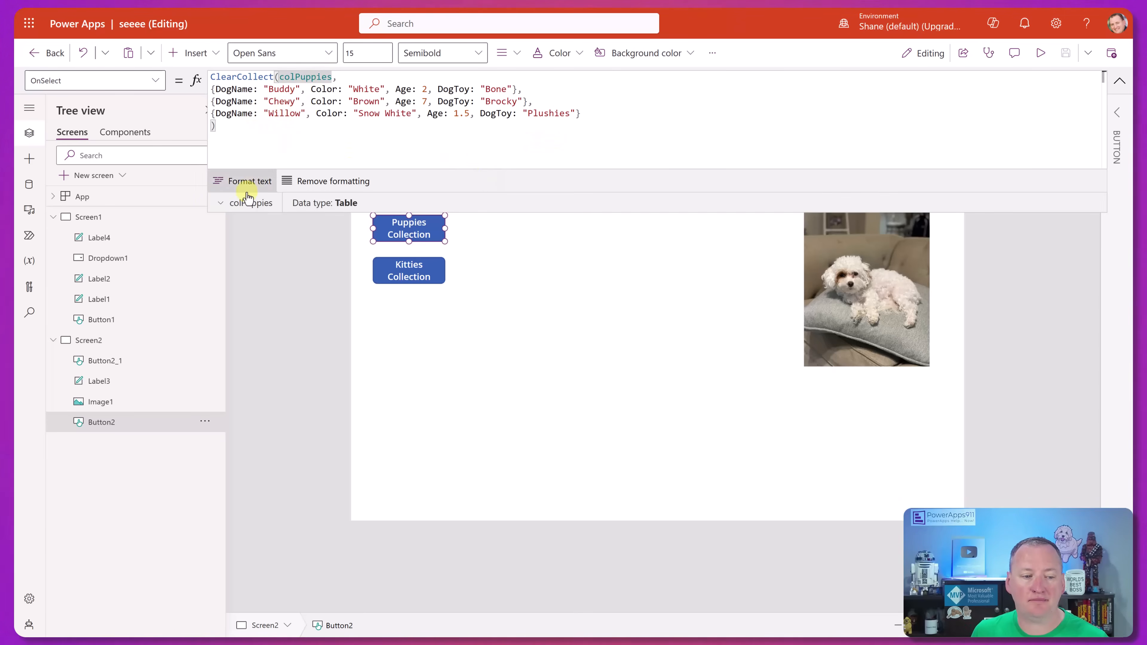
left_click(249, 202)
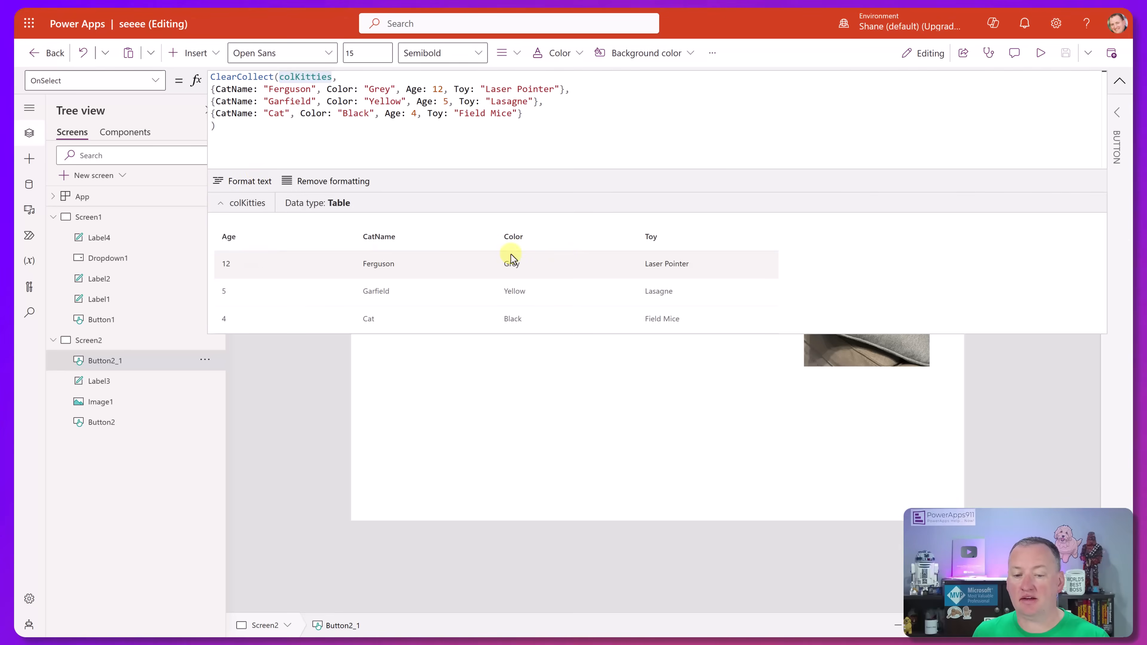
mouse_move(379, 240)
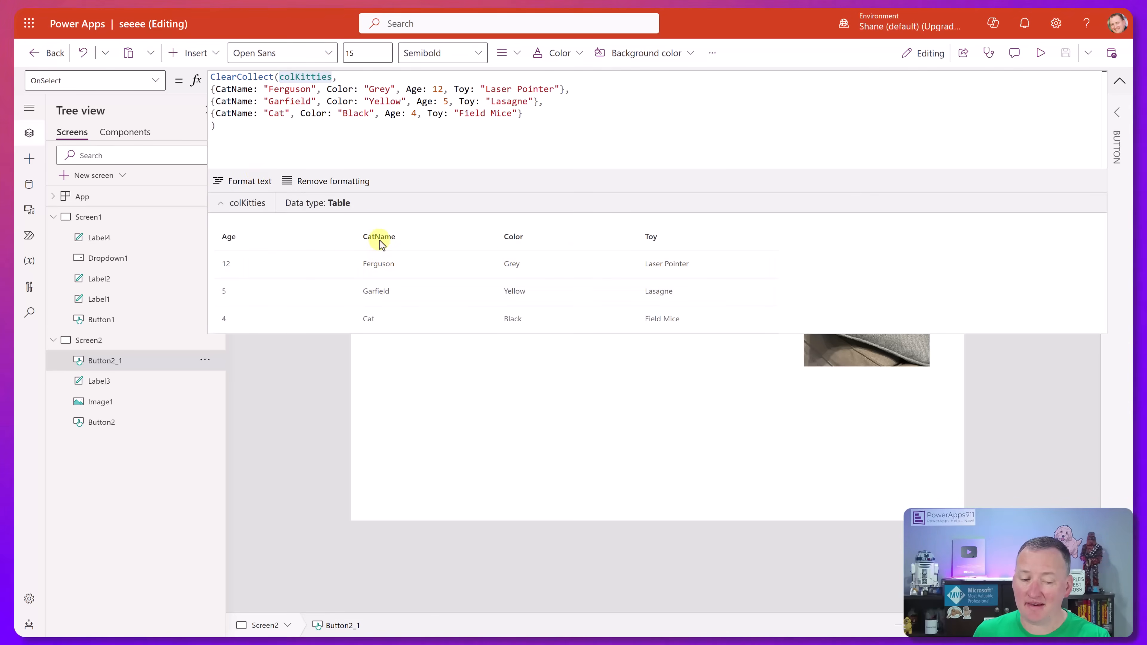
mouse_move(651, 236)
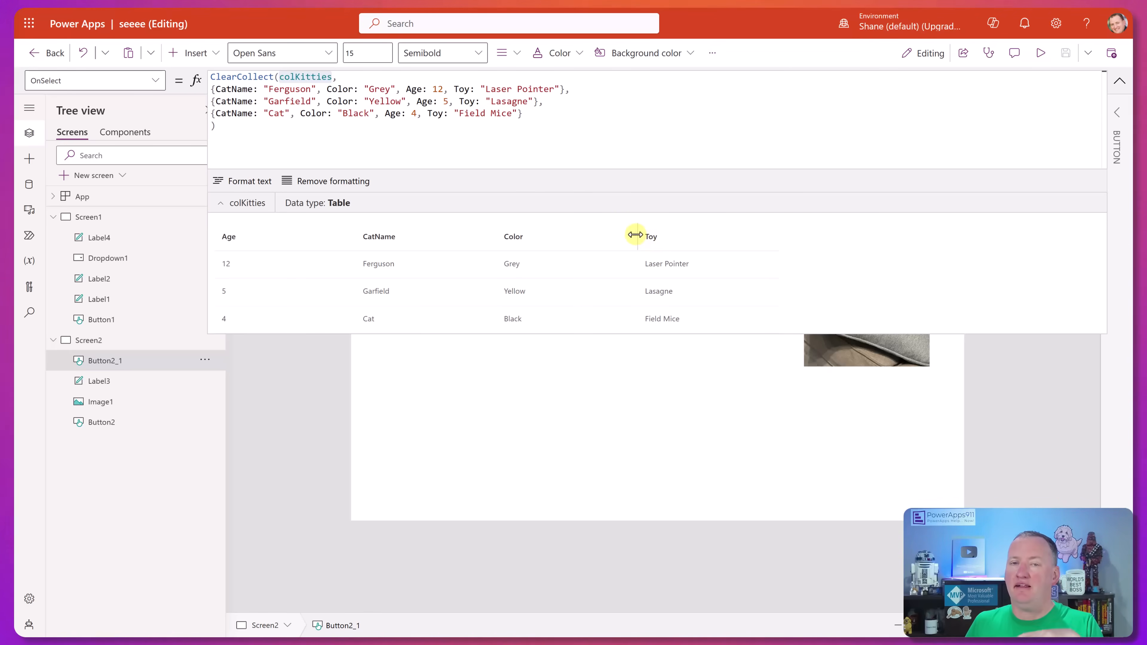
mouse_move(580, 231)
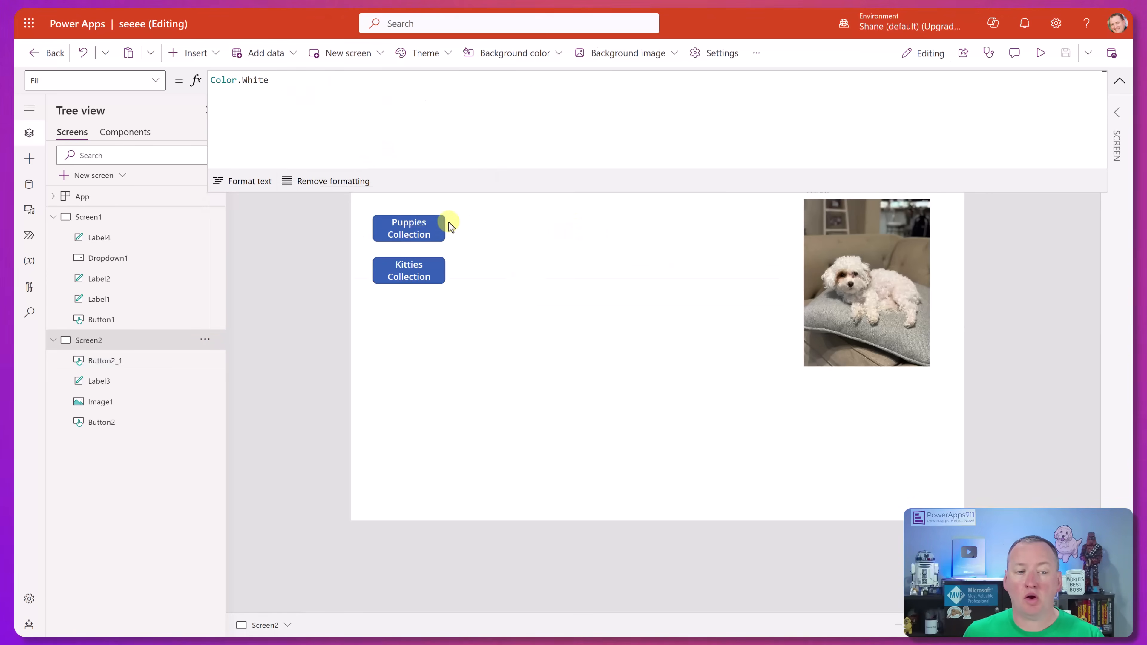
mouse_move(488, 233)
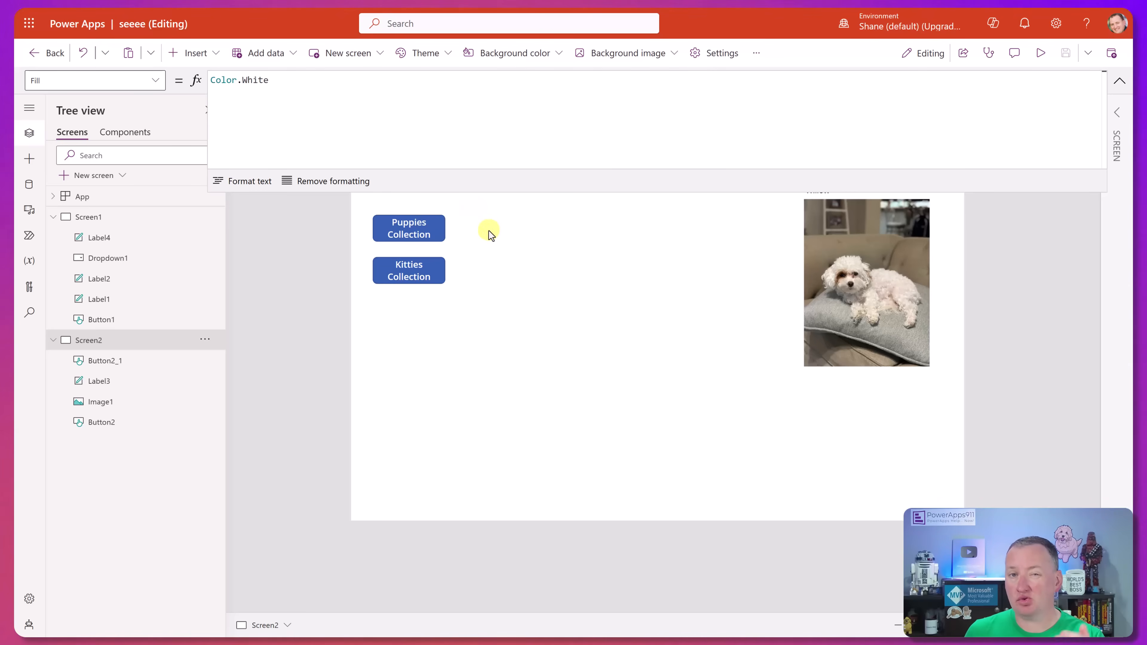
Add a button whose OnSelect is ClearCollect(colCombo, Table(colPuppies, colKitties)).
left_click(193, 53)
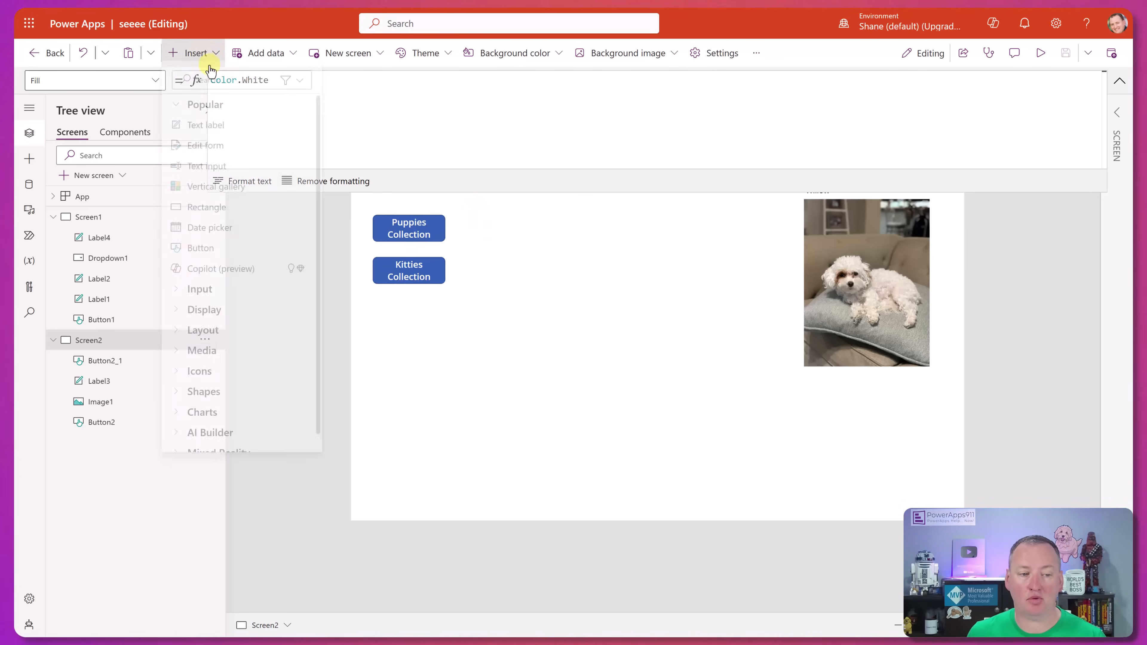
left_click(200, 247)
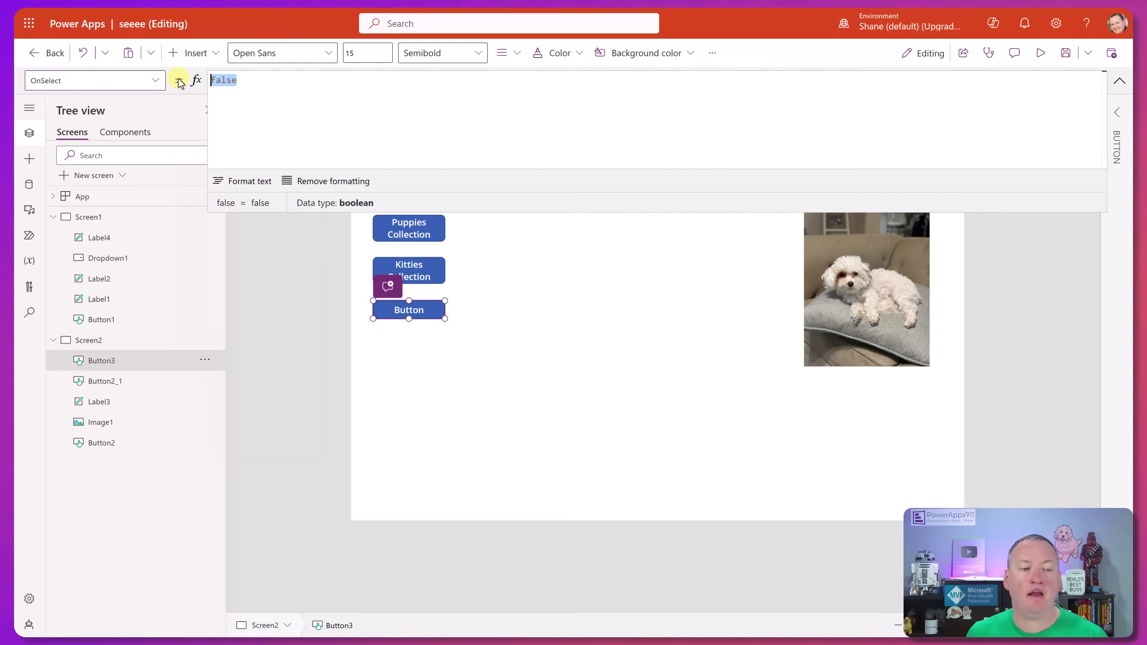
type("cleard")
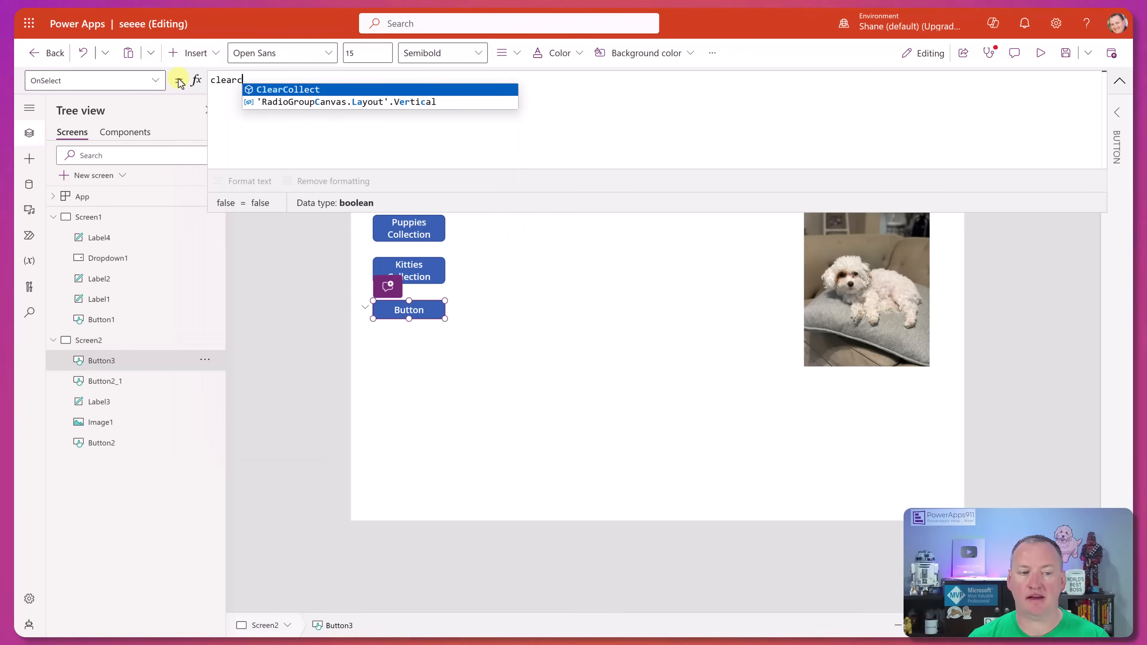
type("ClearCollect(colCombo,")
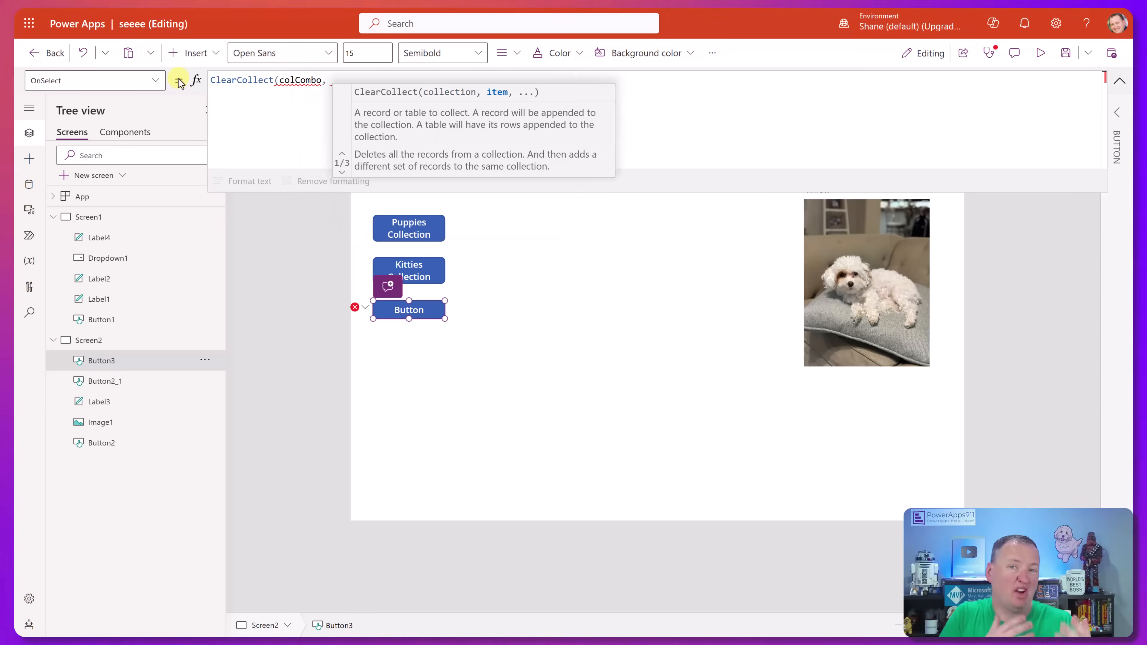
type("Table(")
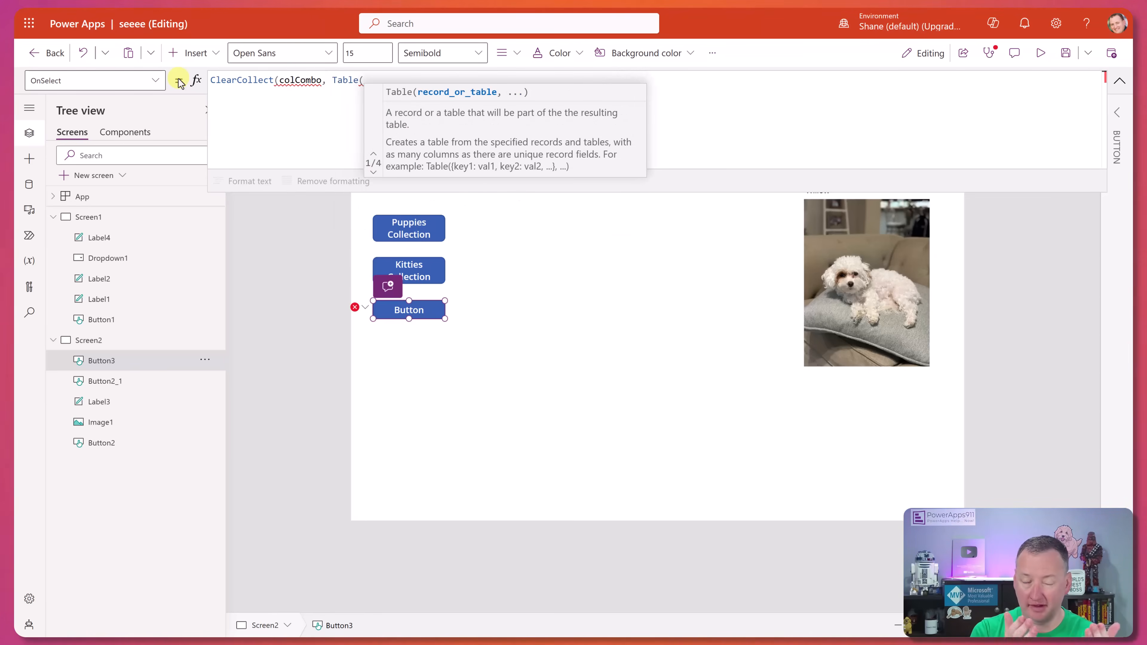
type("colDogs,")
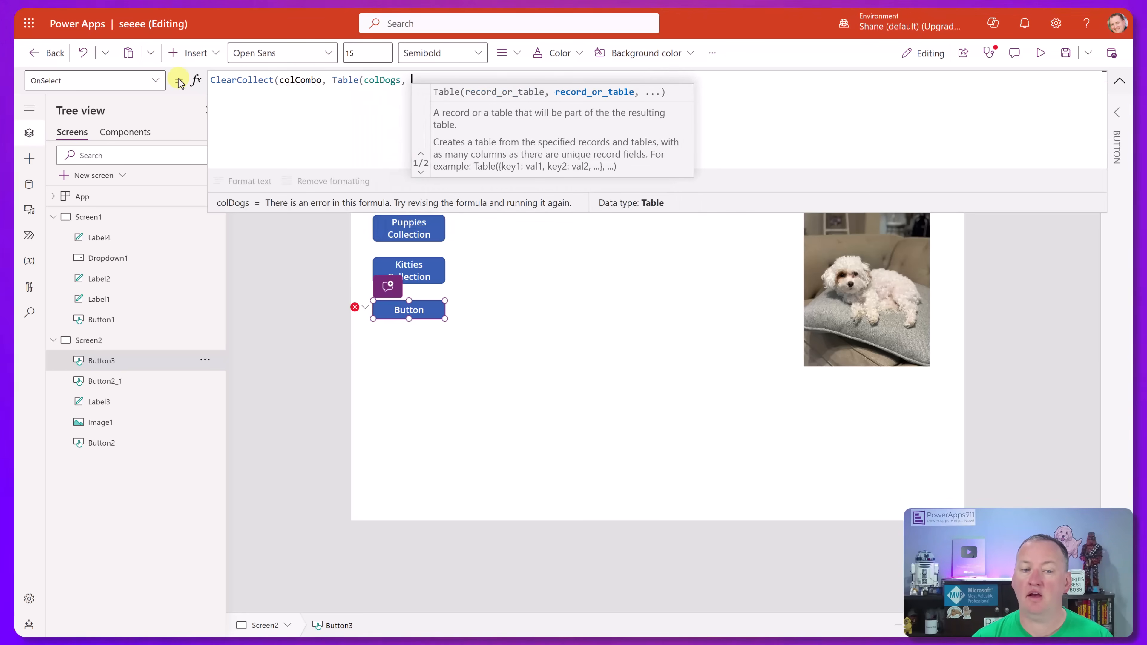
type("Col")
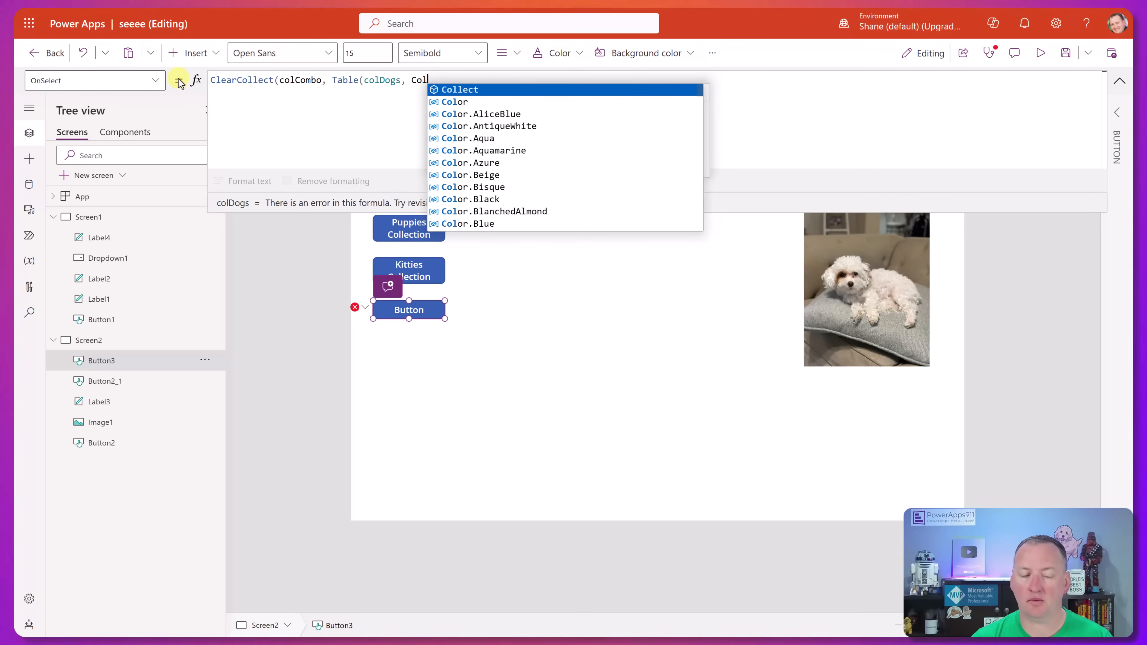
type("colpu")
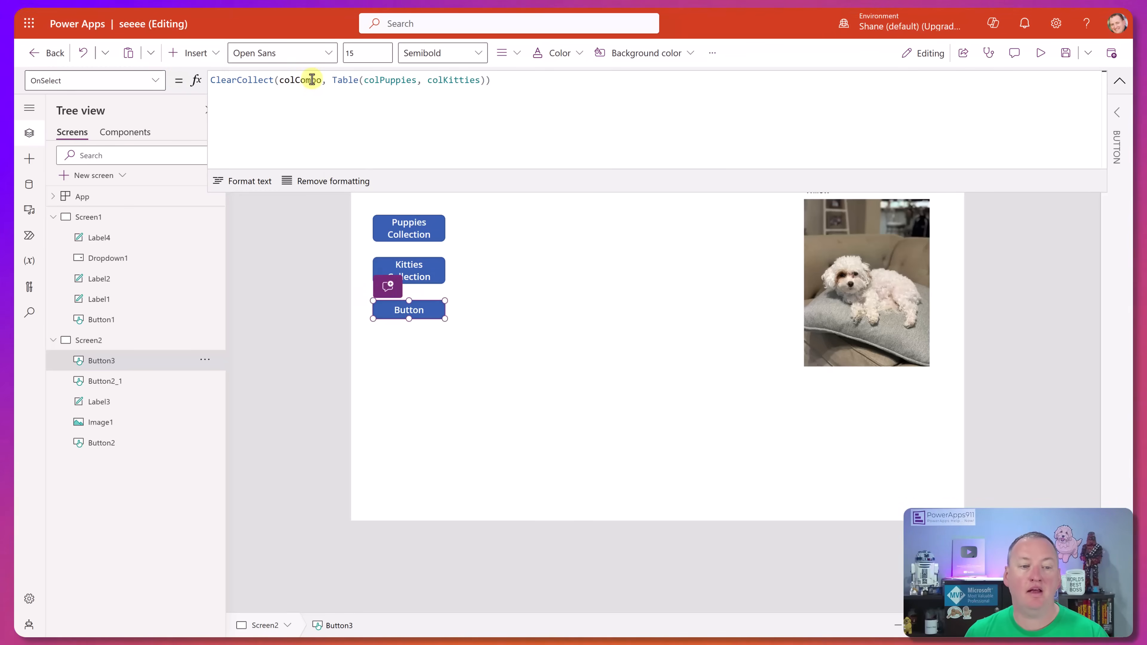
double_click(300, 79)
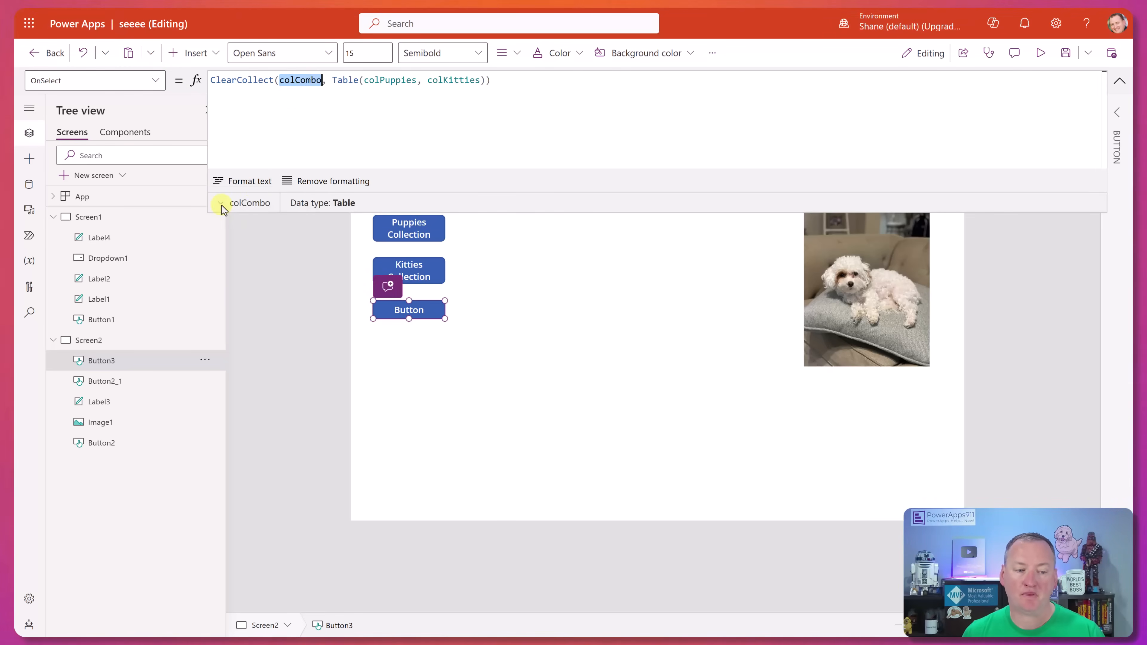
left_click(221, 203)
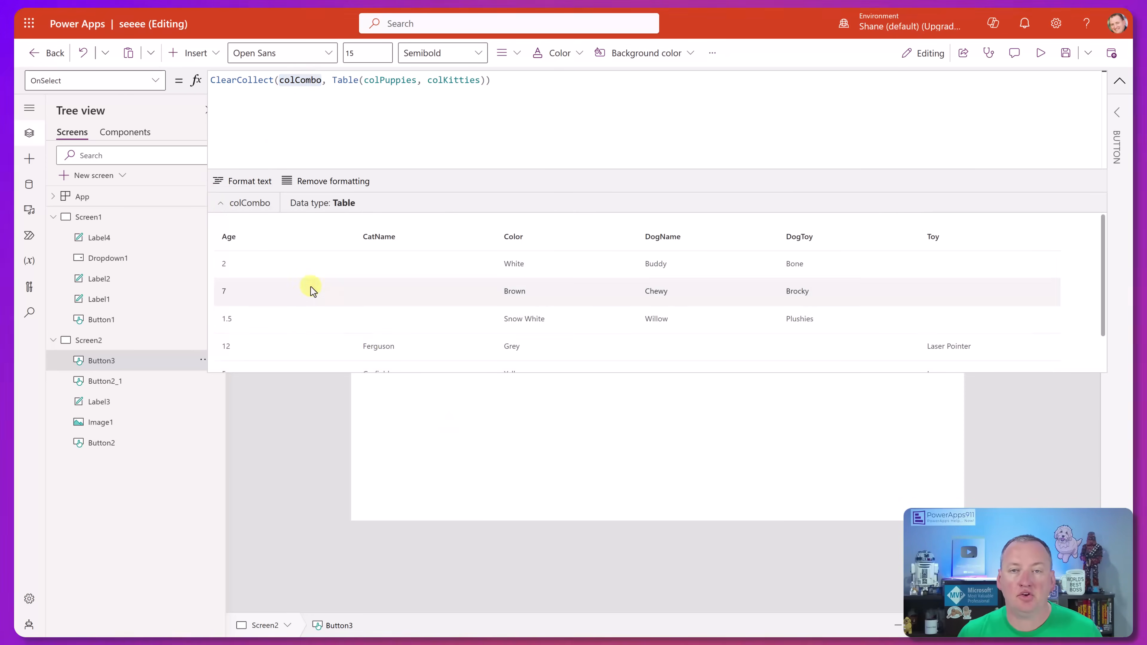
mouse_move(237, 264)
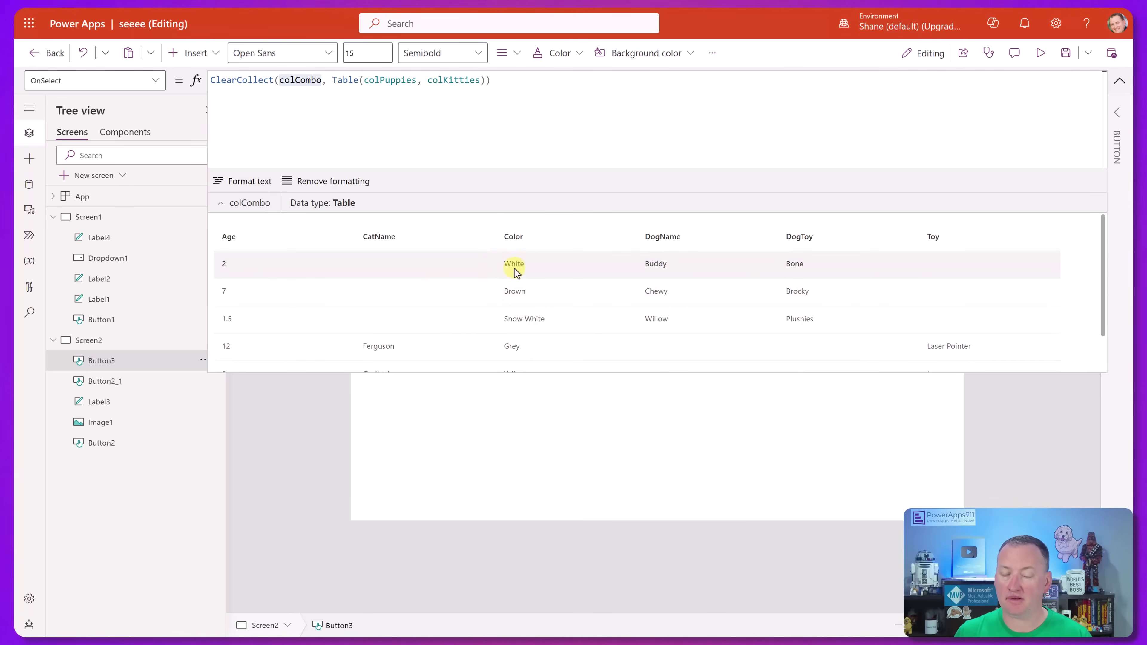
mouse_move(420, 261)
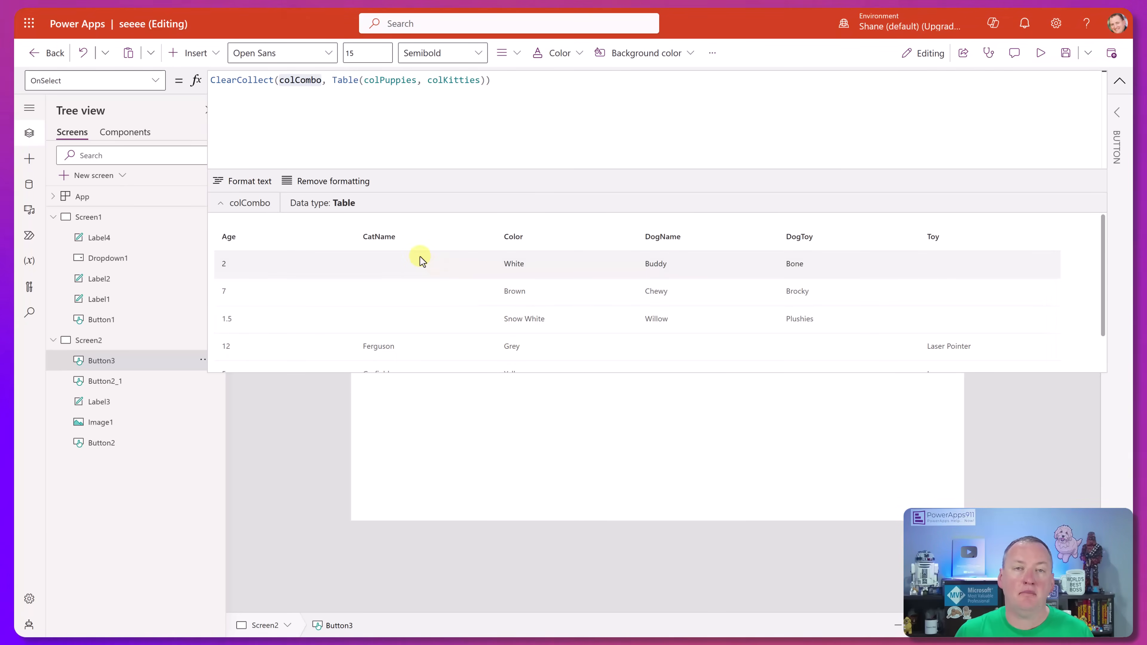
mouse_move(668, 254)
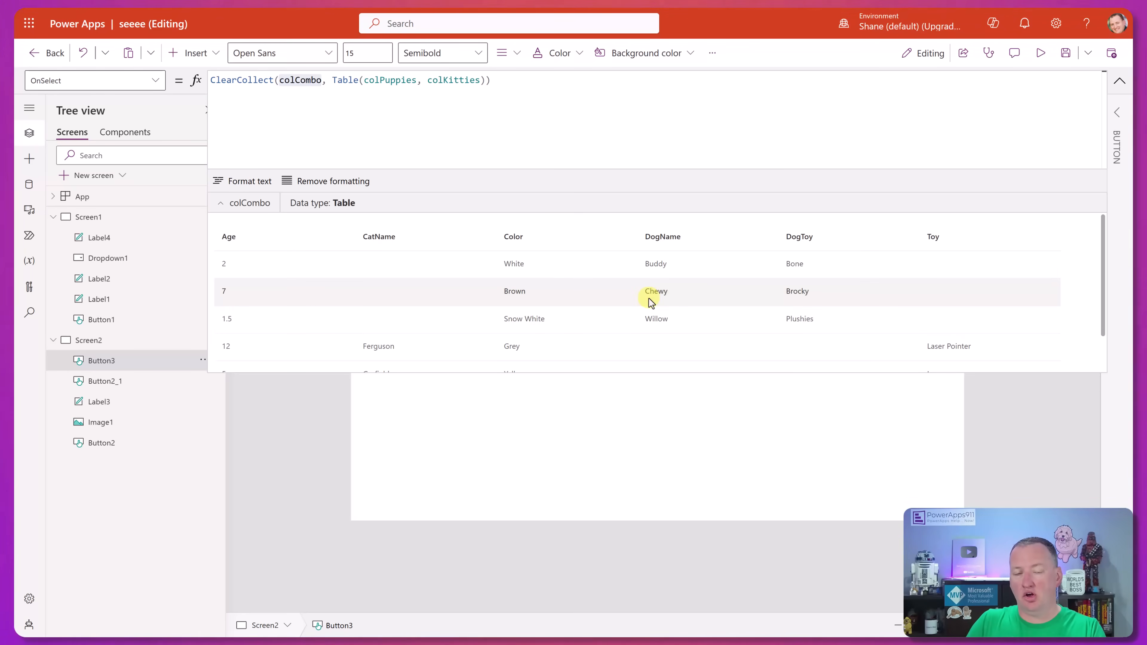
mouse_move(635, 300)
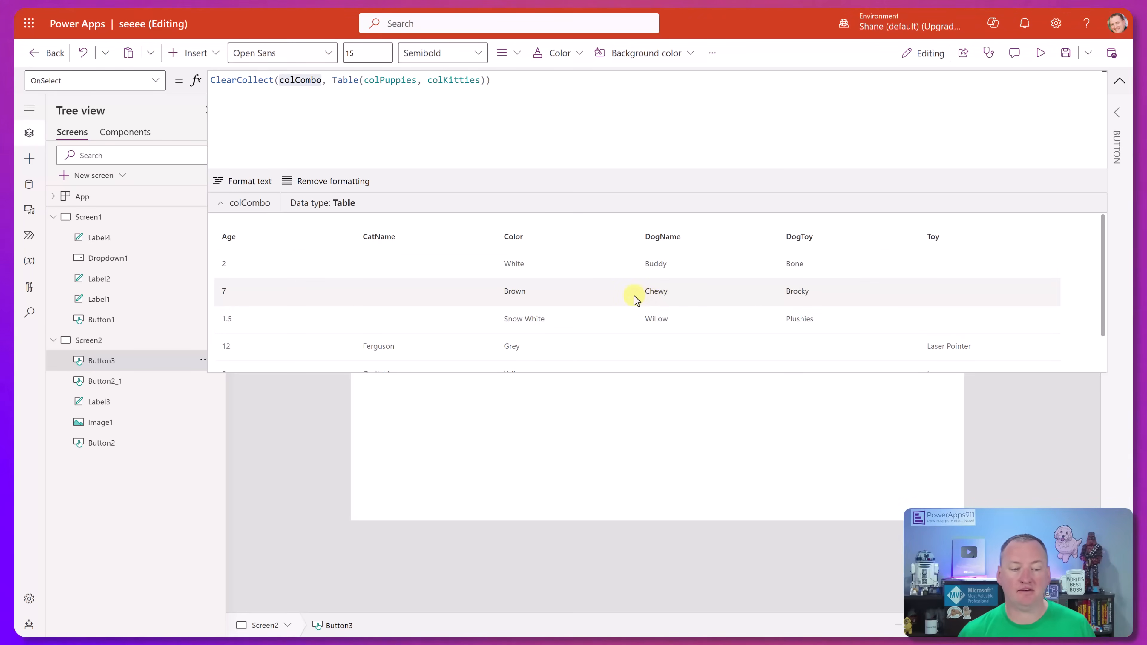
mouse_move(615, 294)
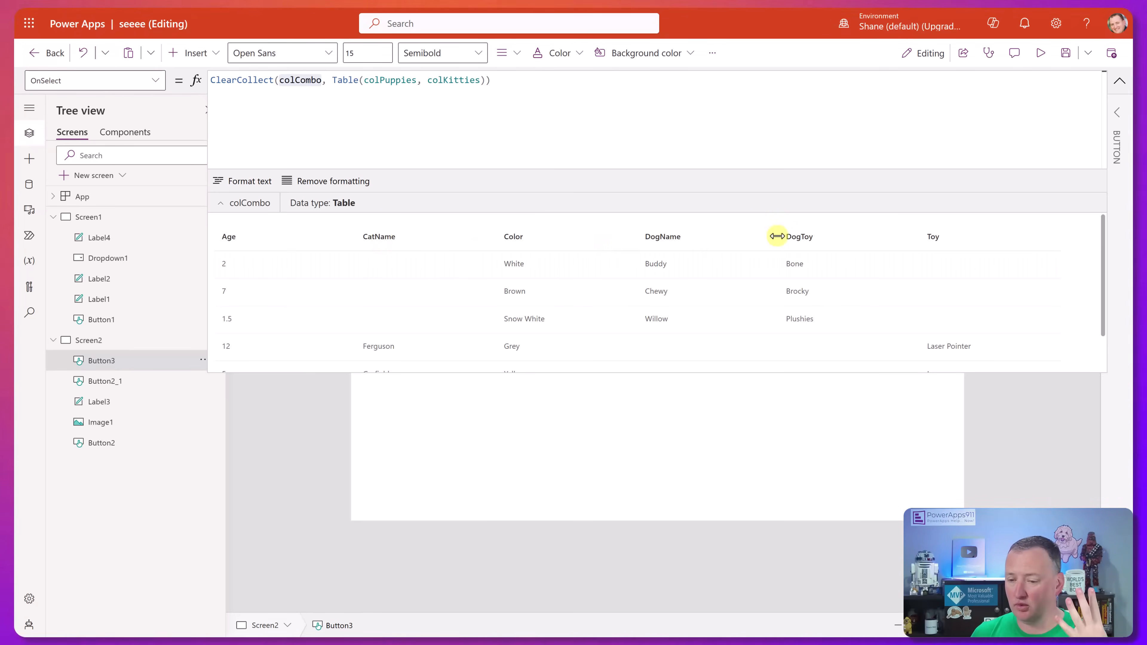
mouse_move(934, 238)
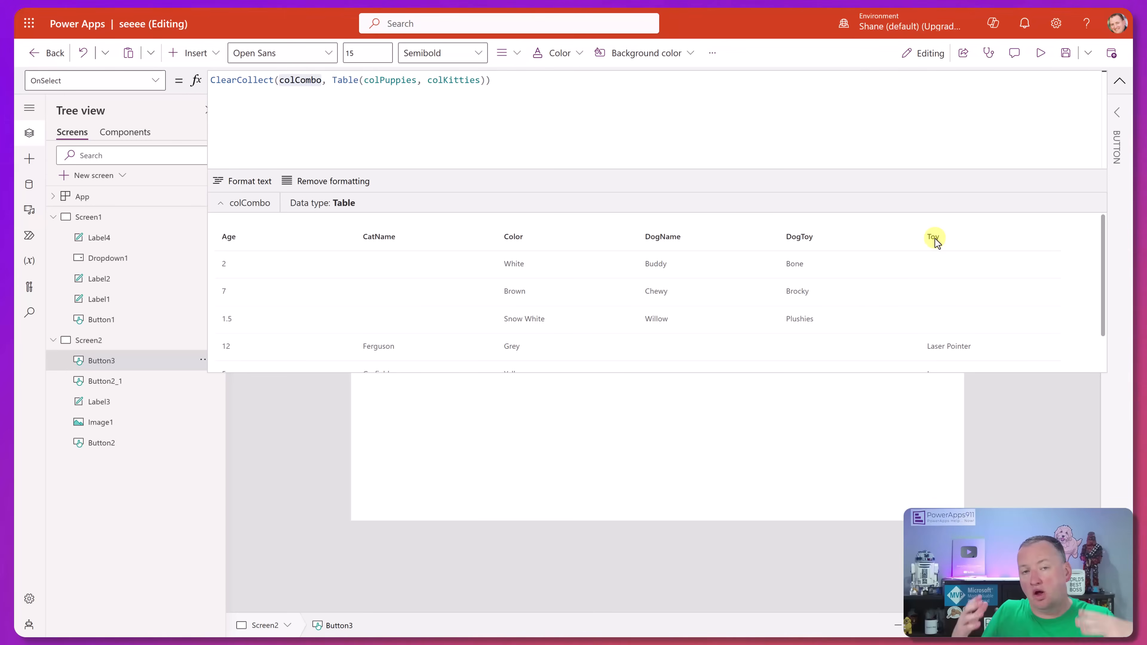
mouse_move(853, 213)
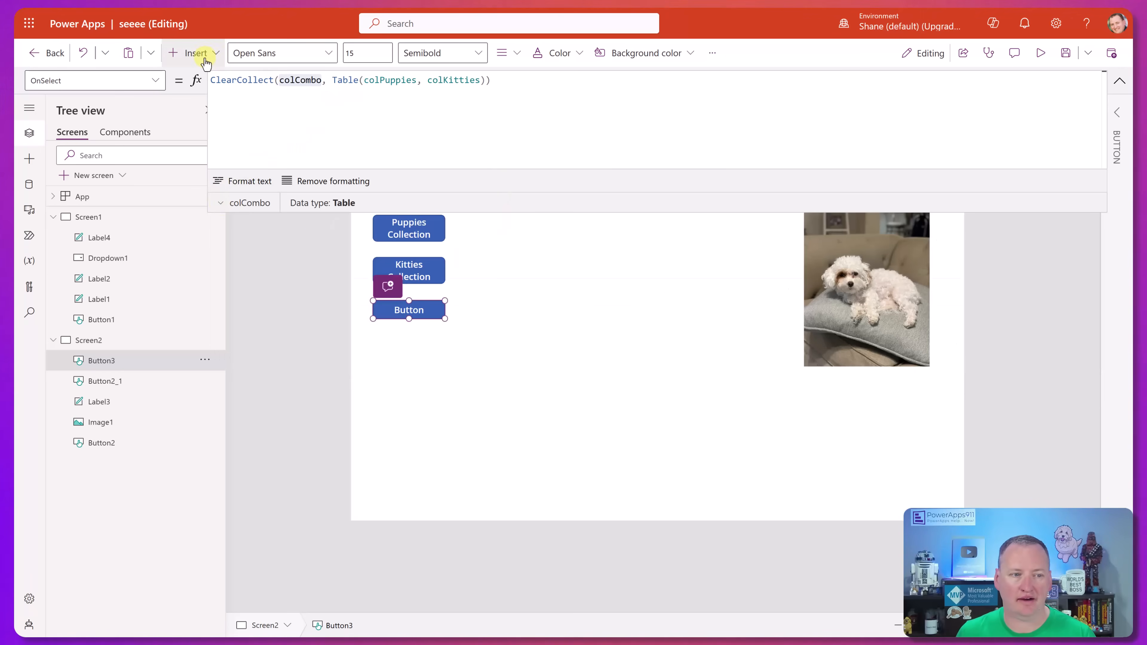
Add a vertical gallery with Items set to Table(colKitties, colPuppies).
left_click(196, 52)
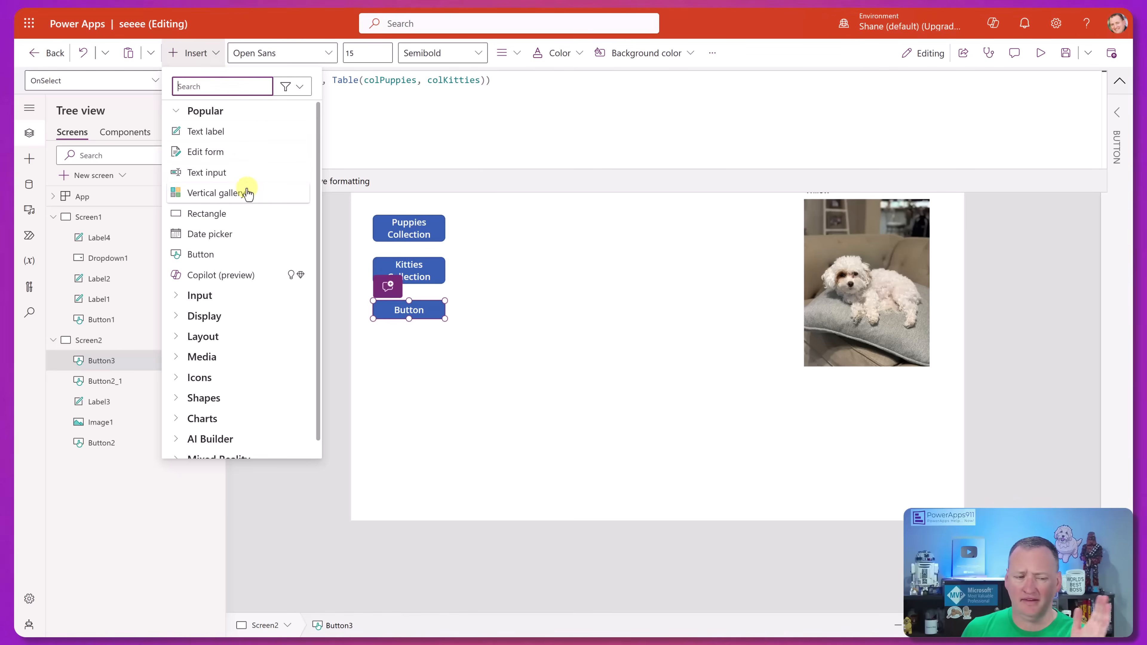
mouse_move(220, 192)
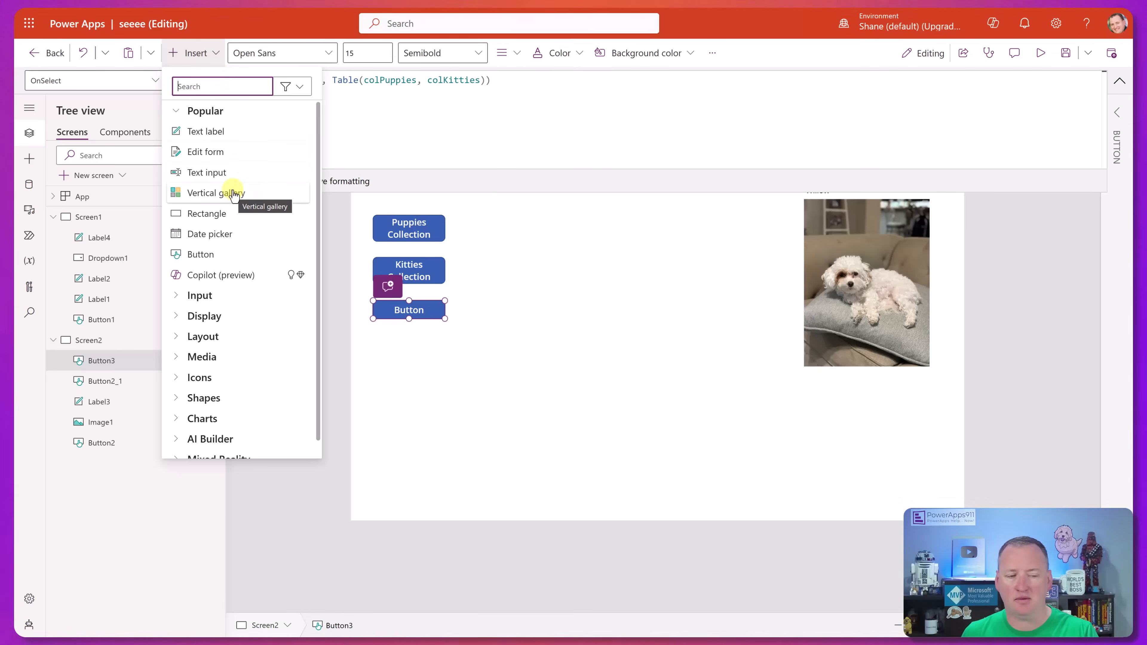
left_click(216, 192)
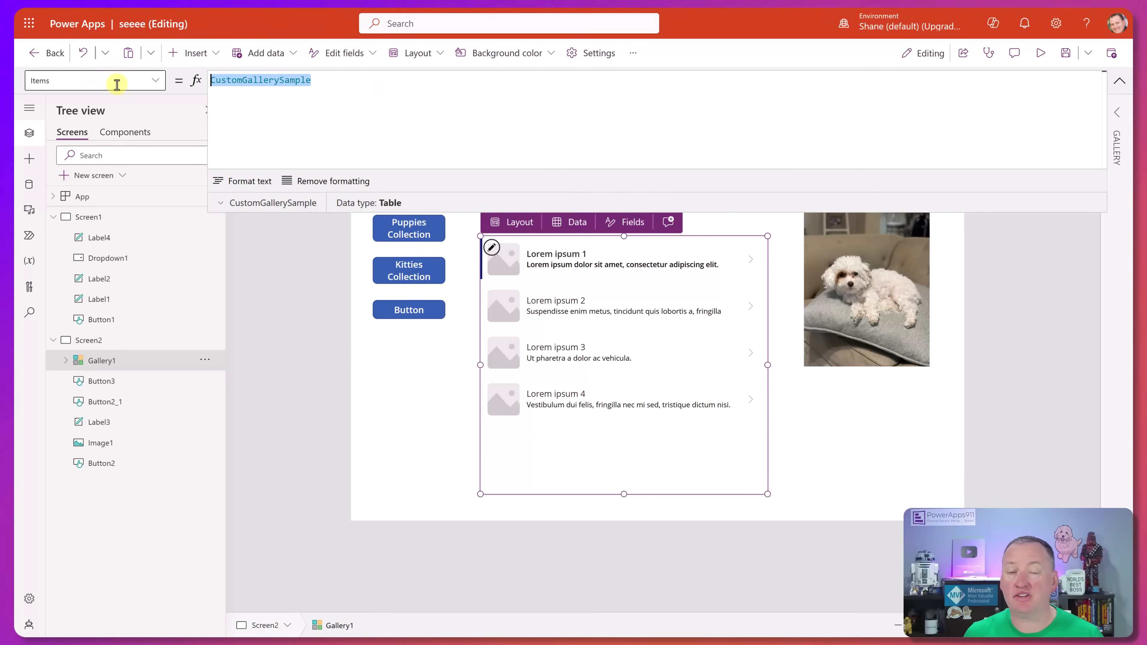
type("col")
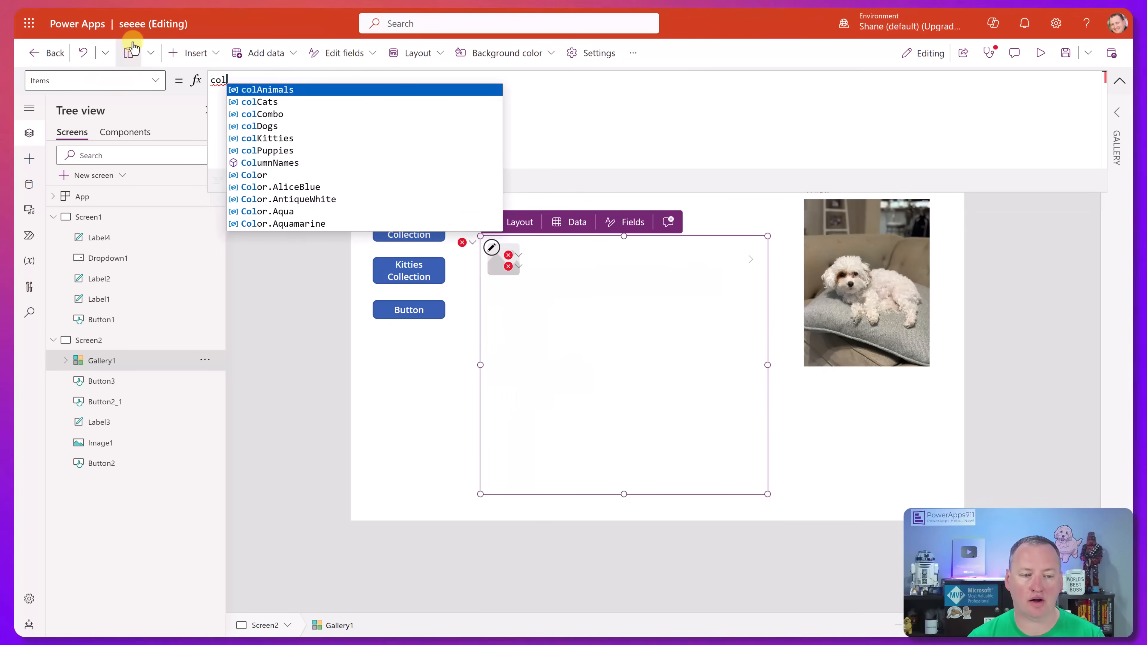
left_click(265, 138)
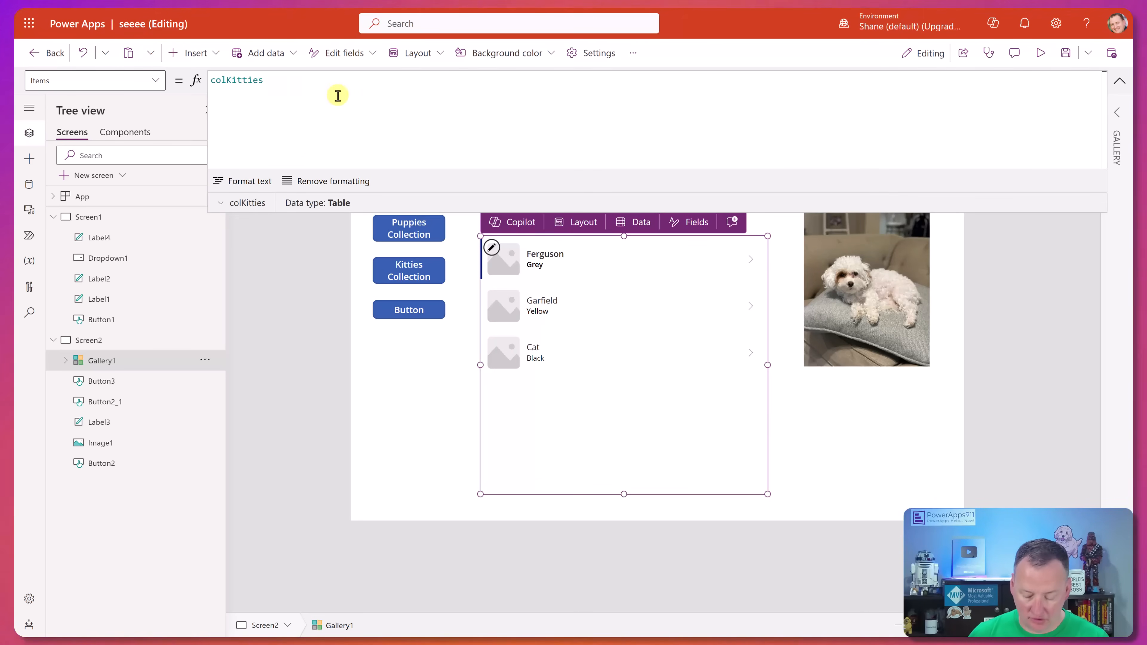
type("Table(")
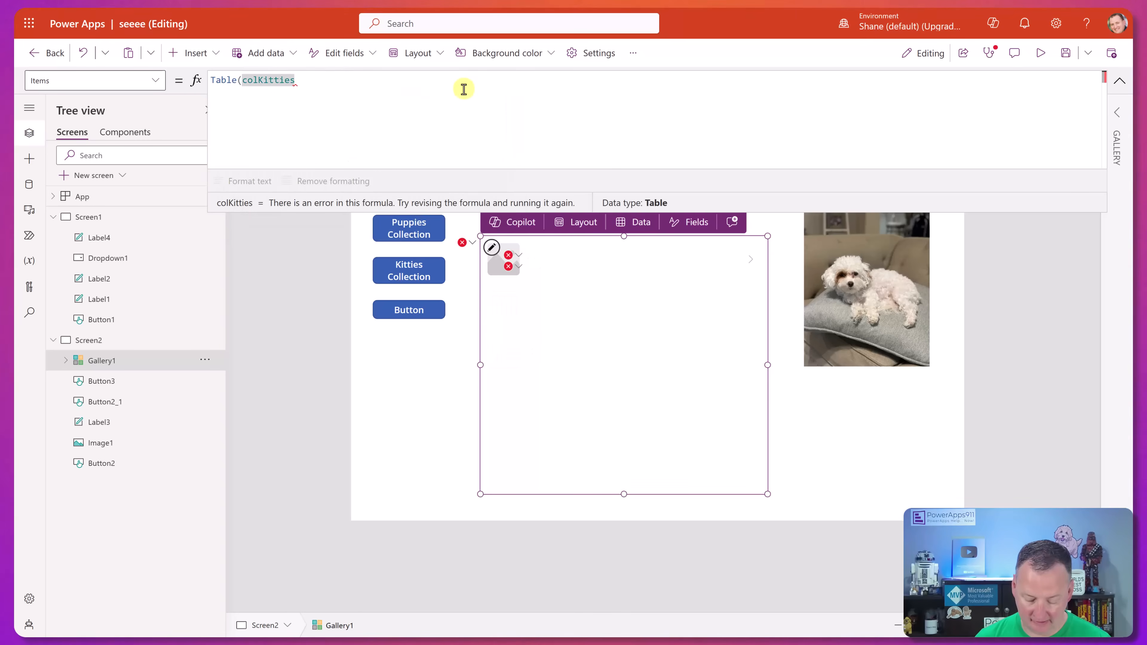
type(", cold")
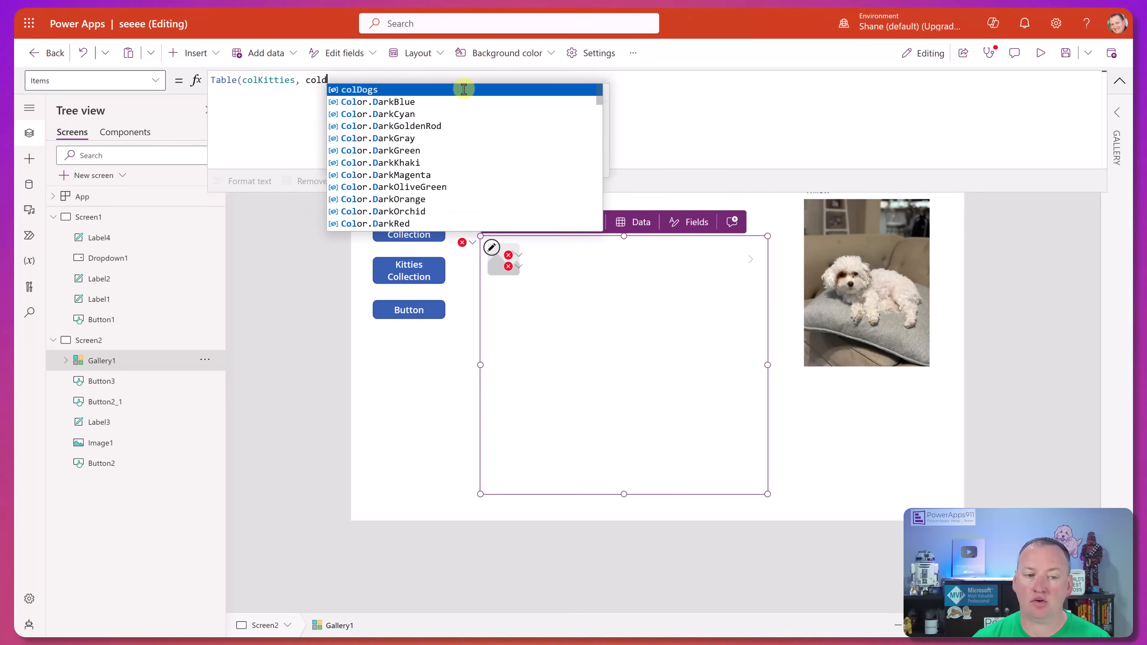
type("colPuppies)")
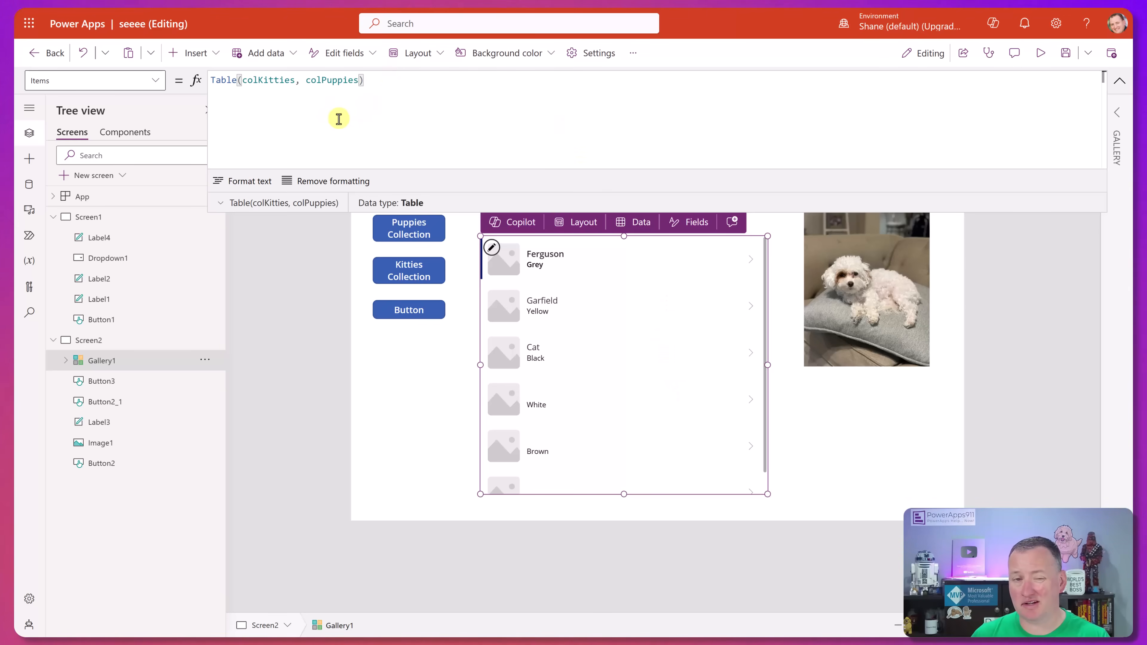
mouse_move(407, 127)
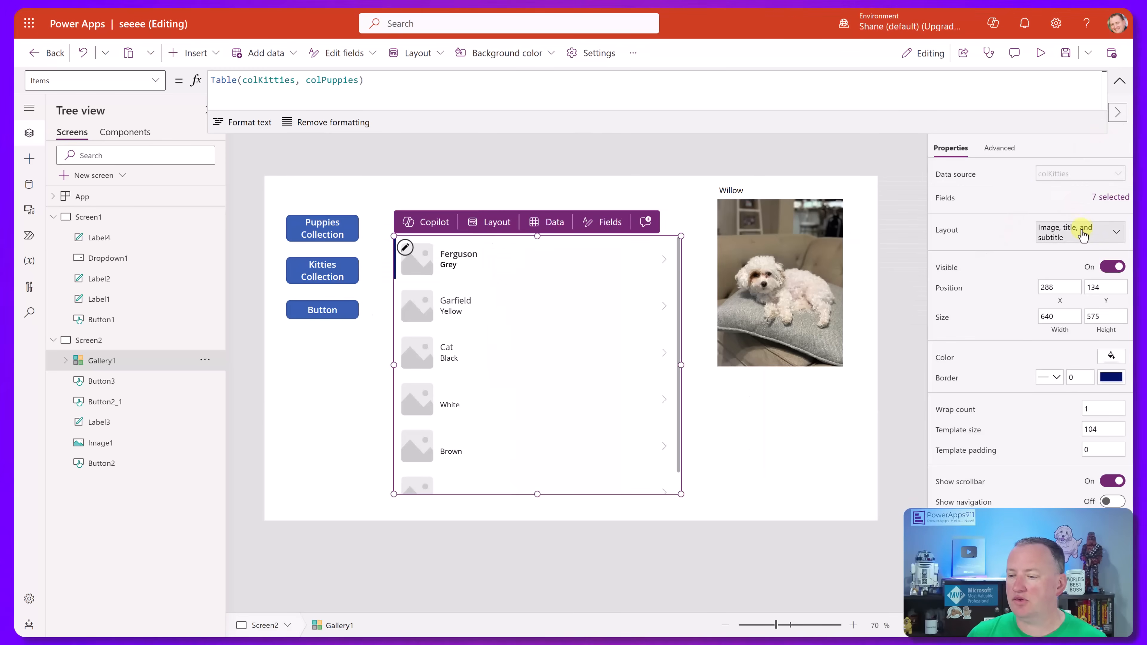
Switch the gallery to the Title, subtitle, and body layout and review its fields.
left_click(1079, 229)
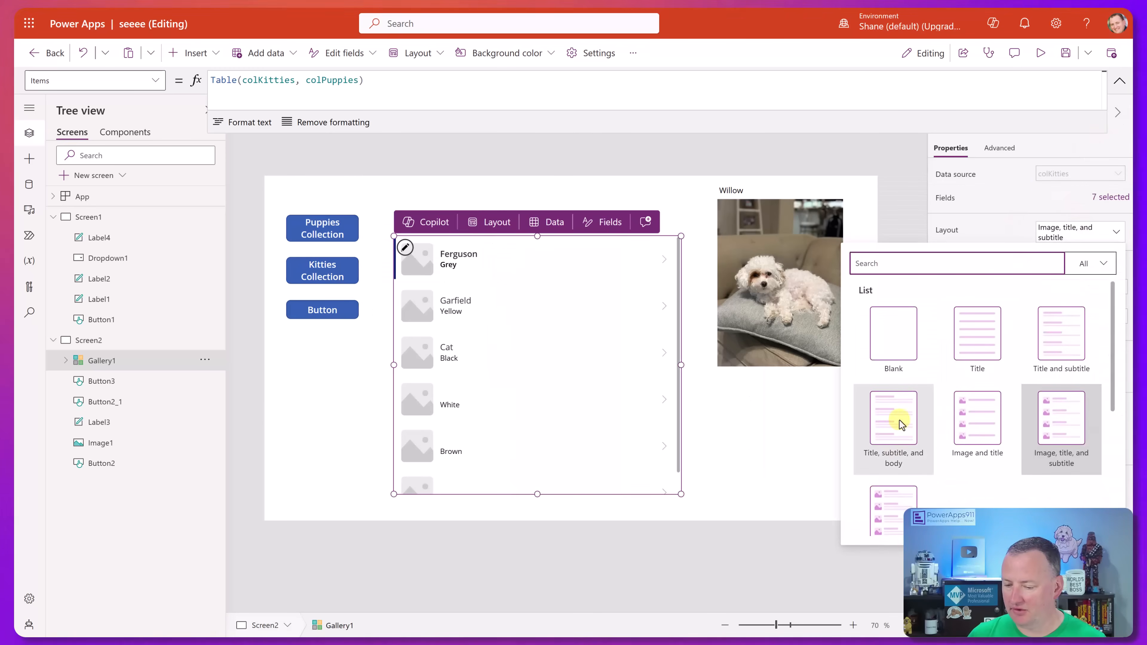
left_click(892, 420)
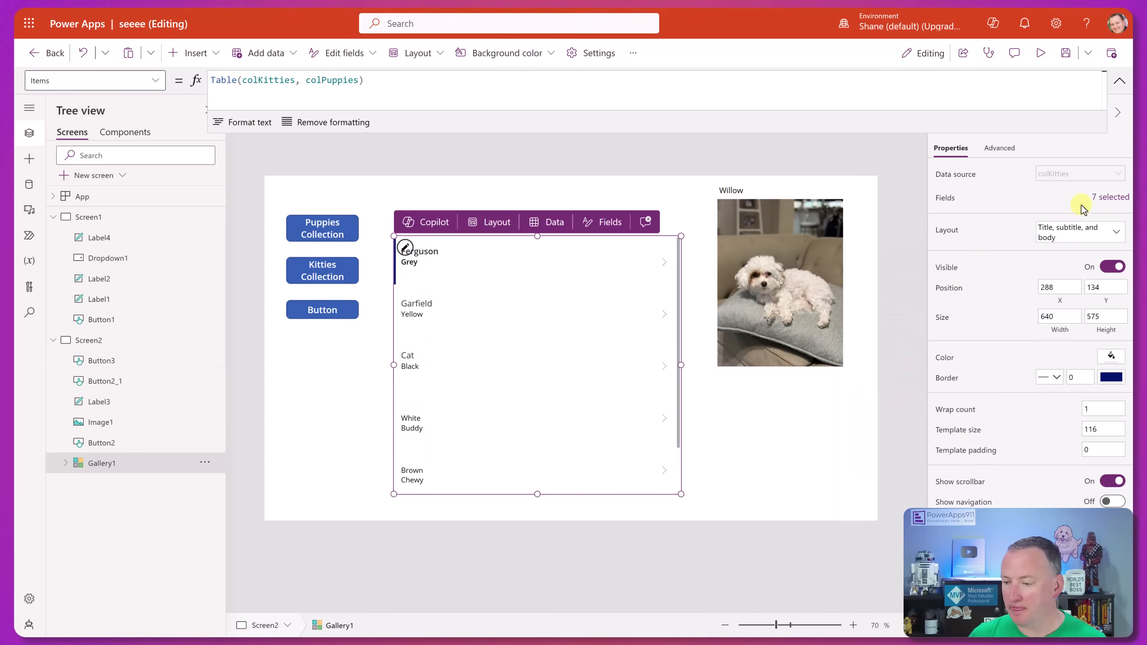
left_click(1108, 196)
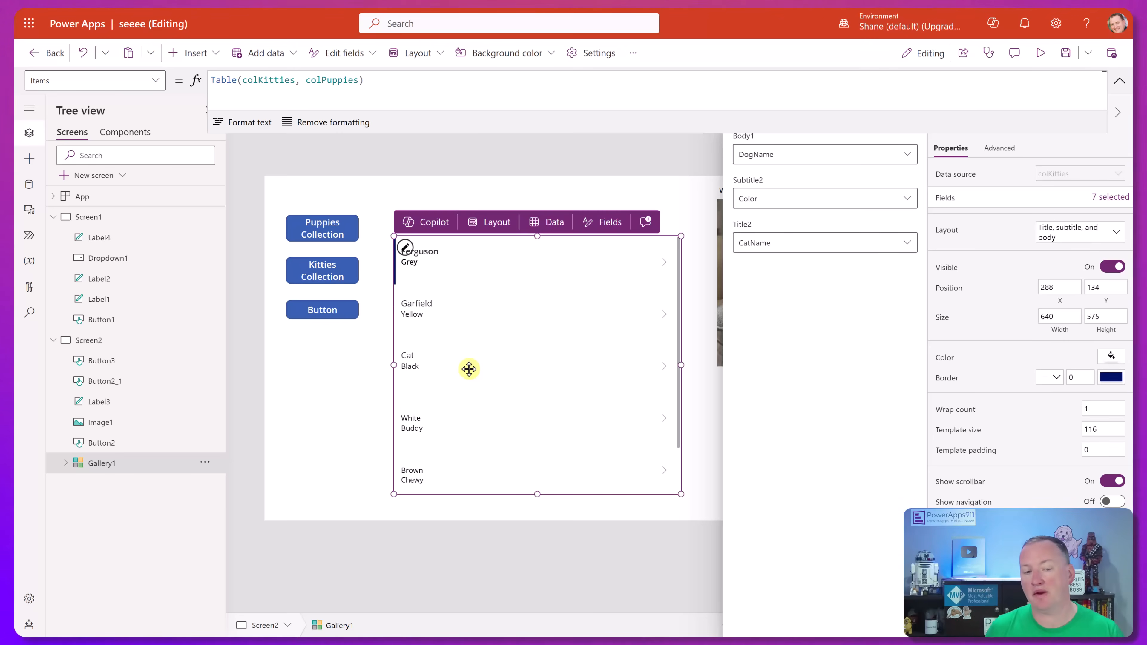
mouse_move(452, 365)
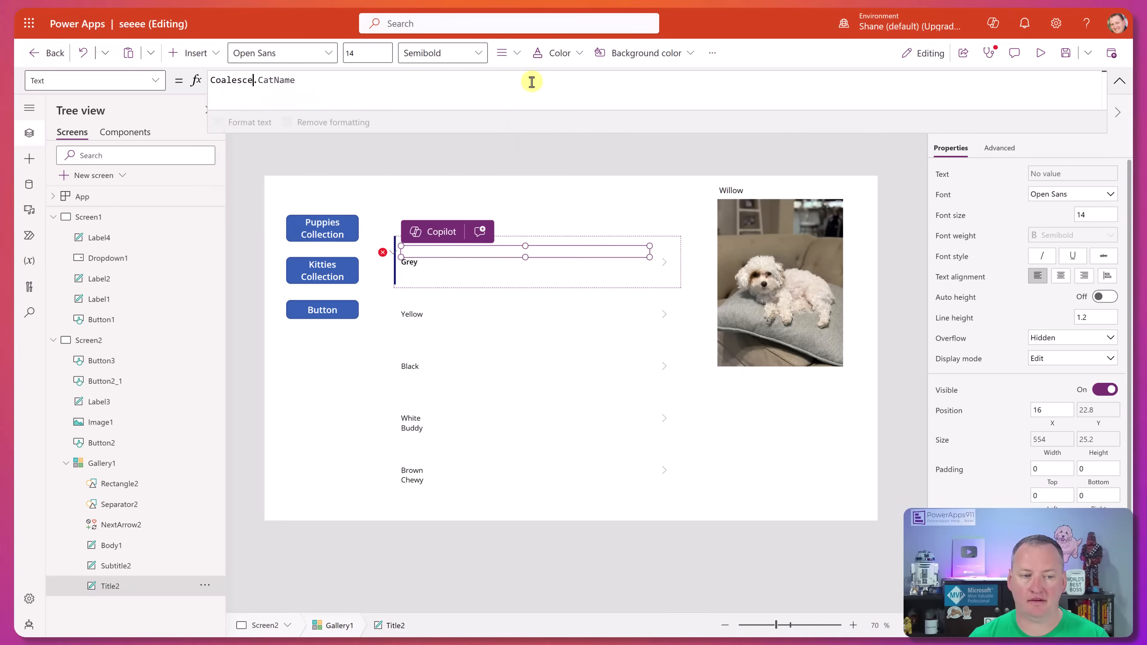
Set the title's Text to Coalesce(ThisItem.CatName, ThisItem.DogName).
type("(thi")
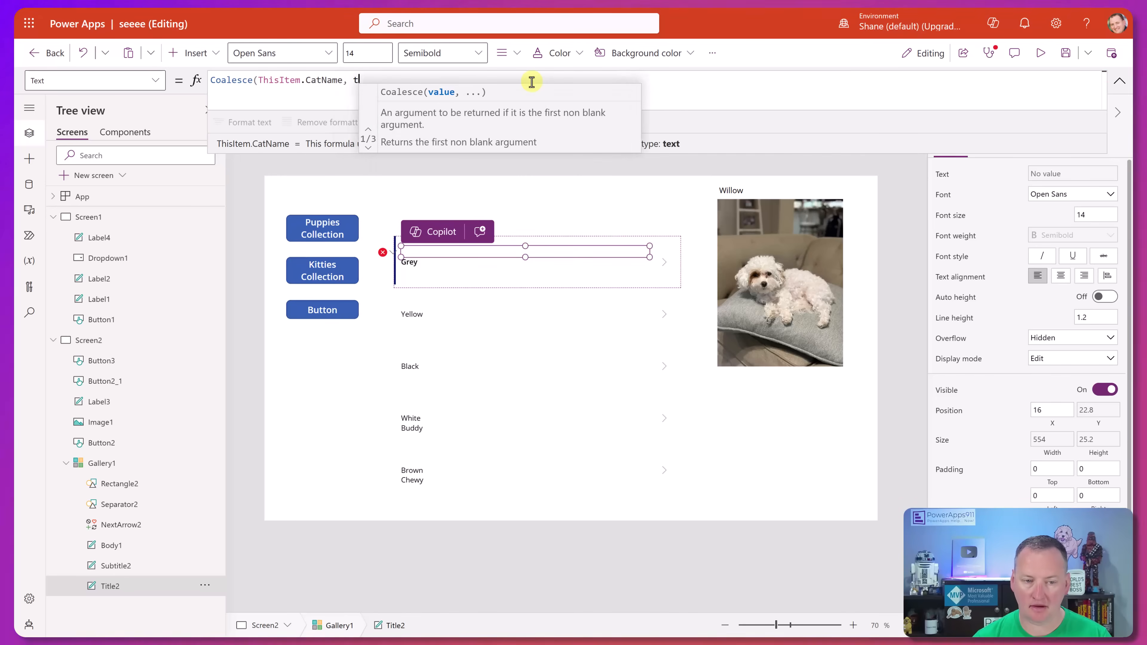
type("ThisItem.DogName")
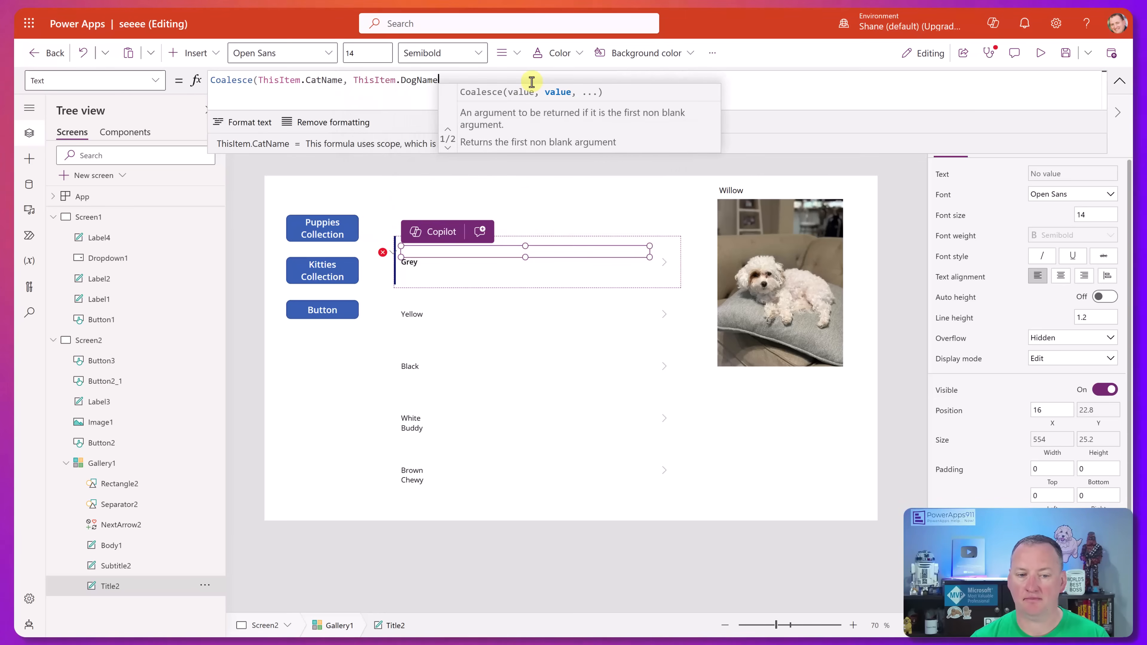
key("Enter")
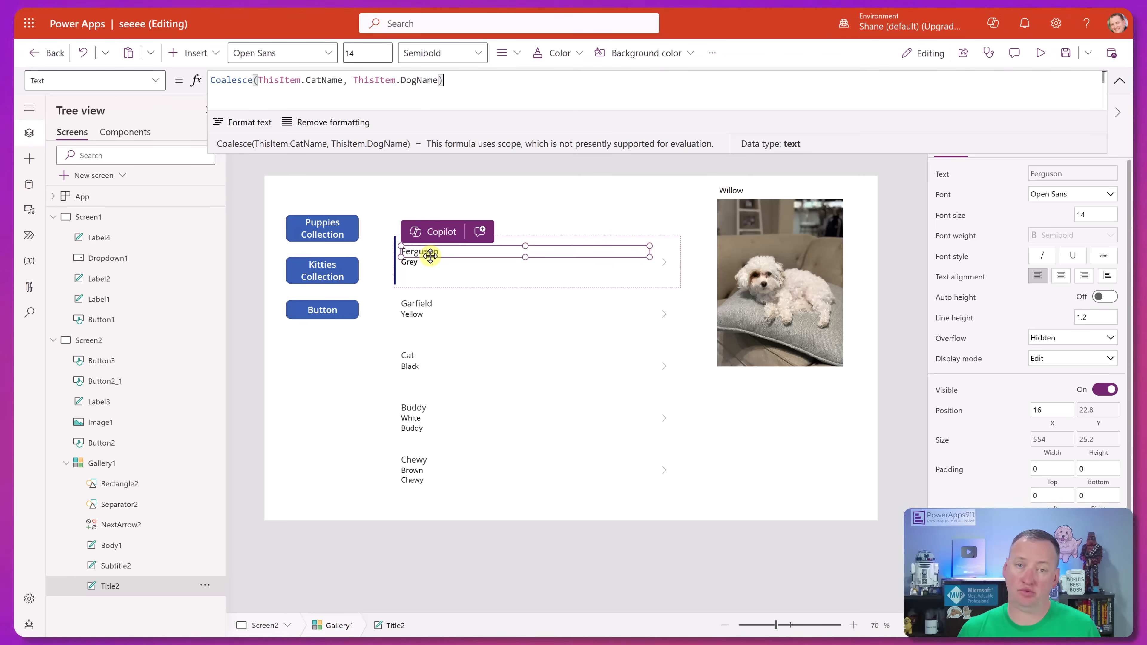
mouse_move(433, 408)
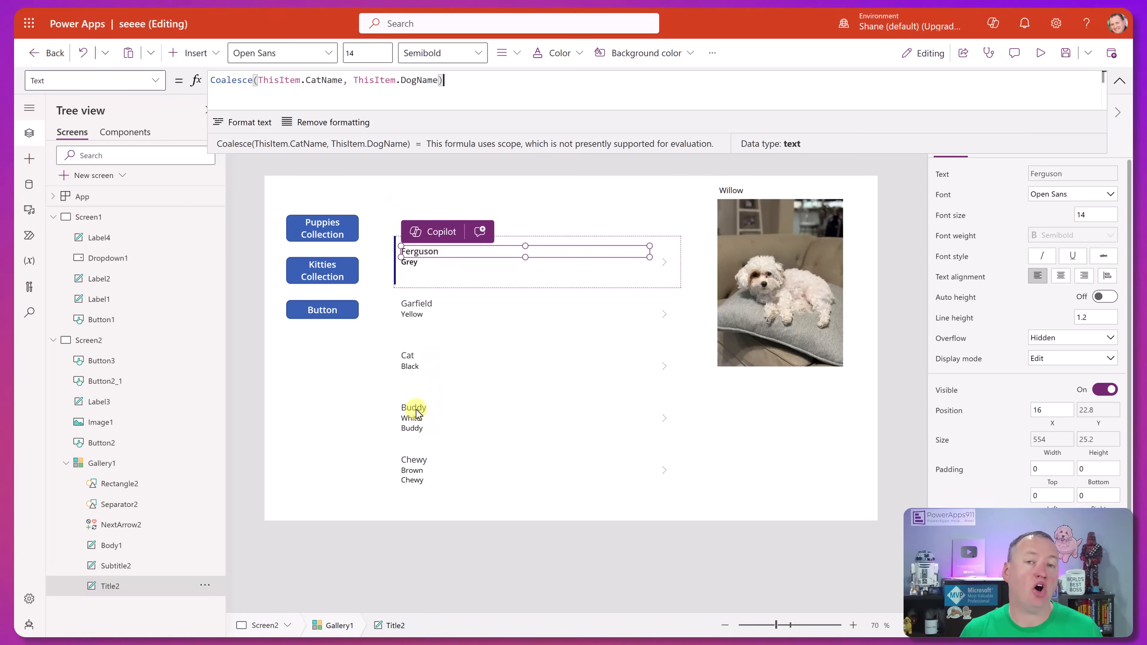
mouse_move(392, 389)
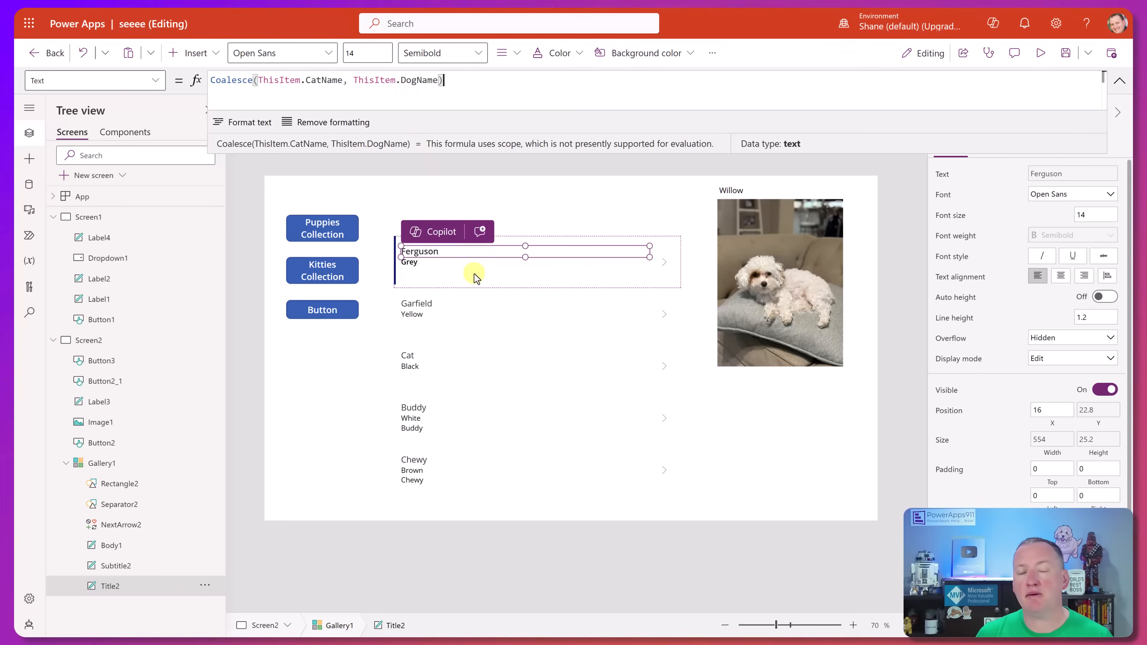
mouse_move(473, 277)
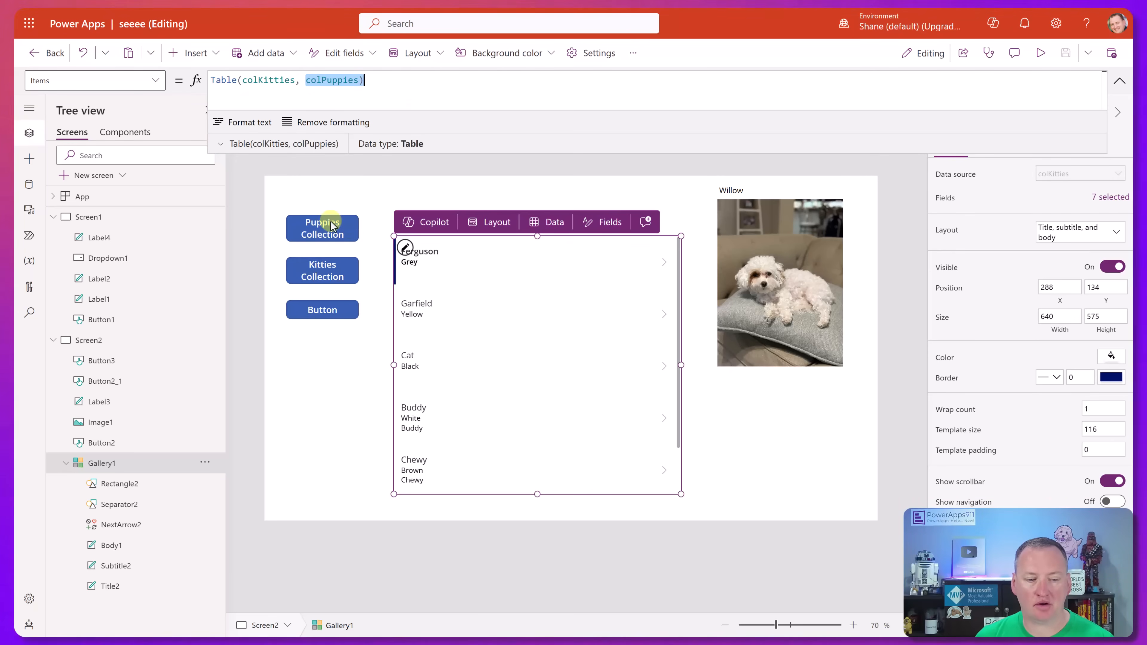
Append an inline record {CatName: "Extra", Color: "Grey", Age: 12, Toy: "Laser Pointer"} to the gallery Items table.
left_click(322, 228)
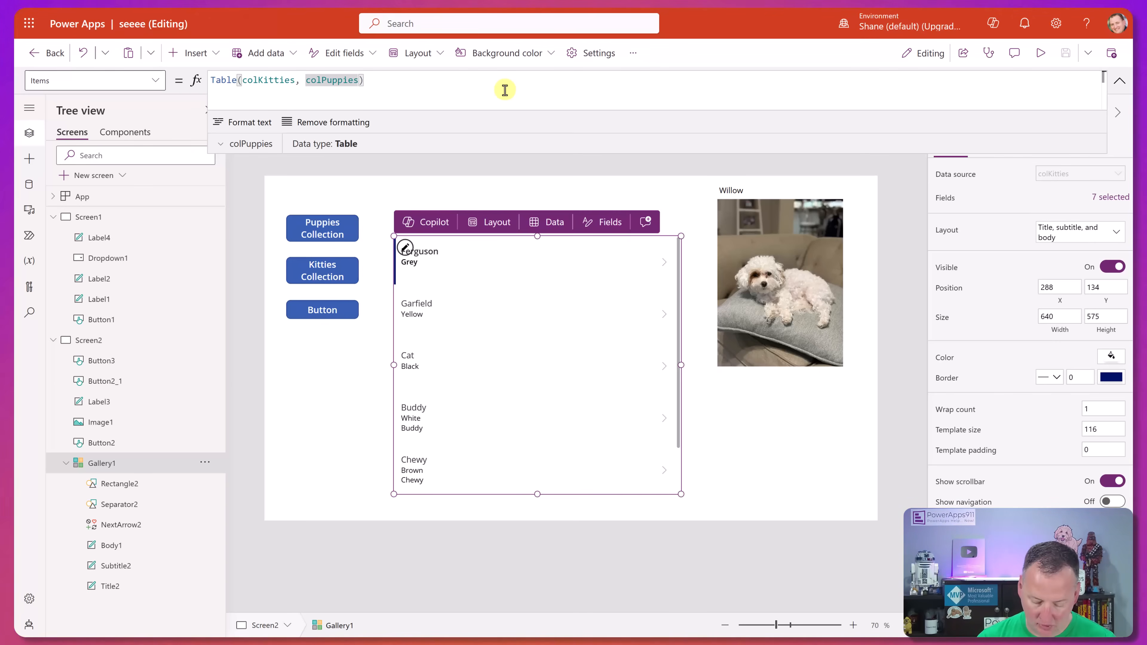
type(",")
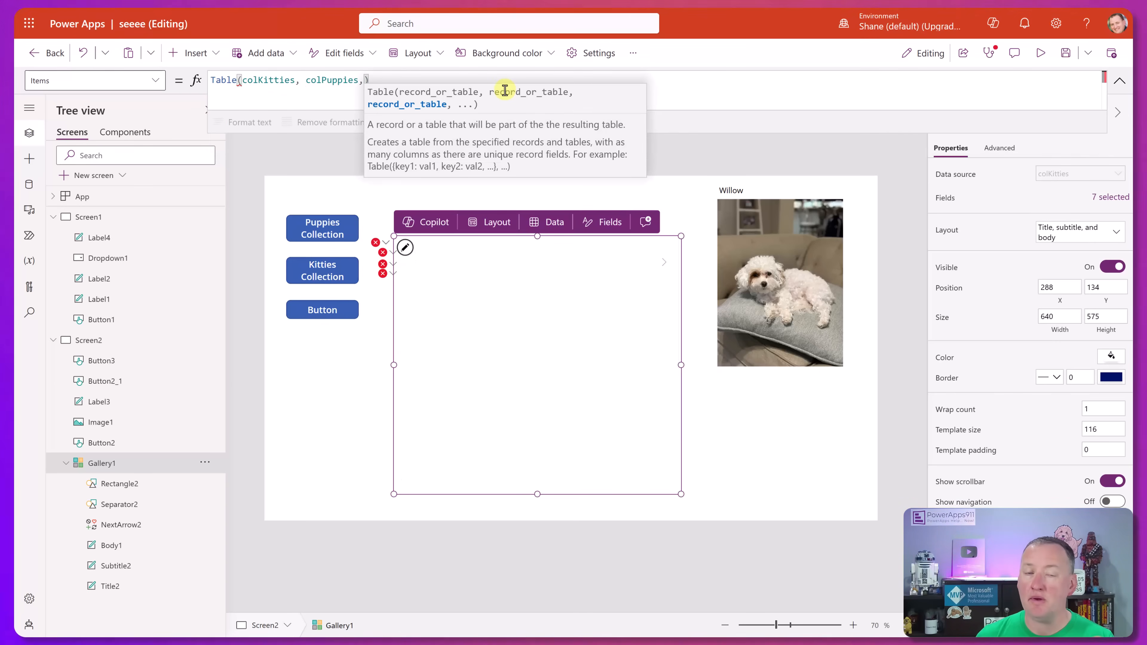
type("{CatName: \"Ferguson\", Color: \"Grey\", Age: 12, Toy: \"Laser Pointer\"}")
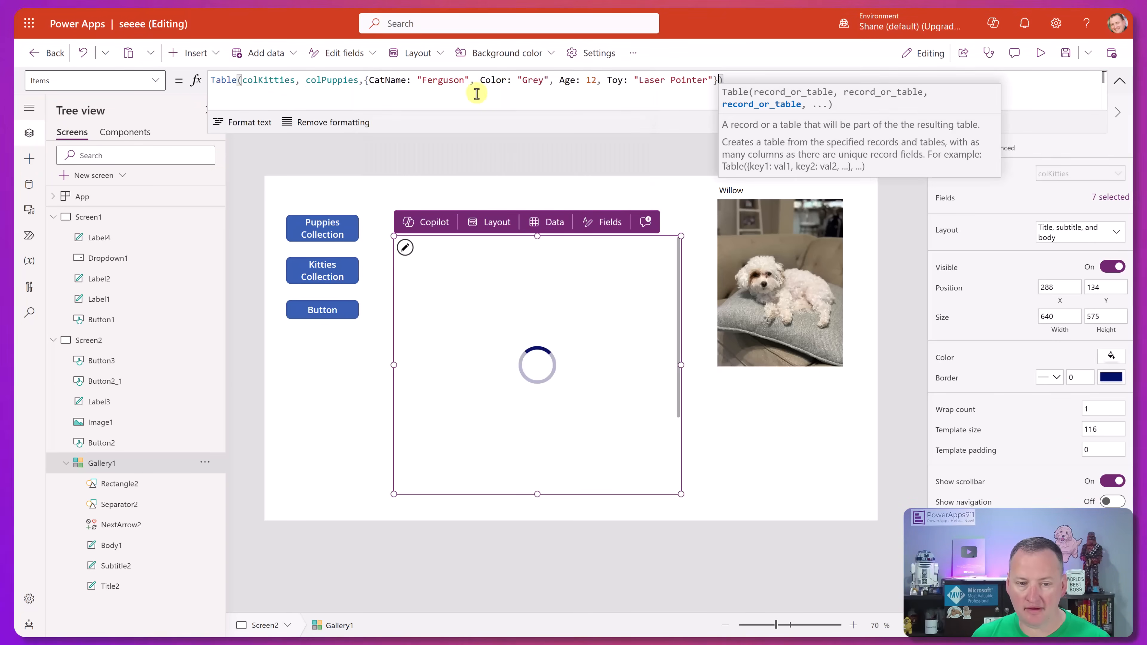
double_click(442, 79)
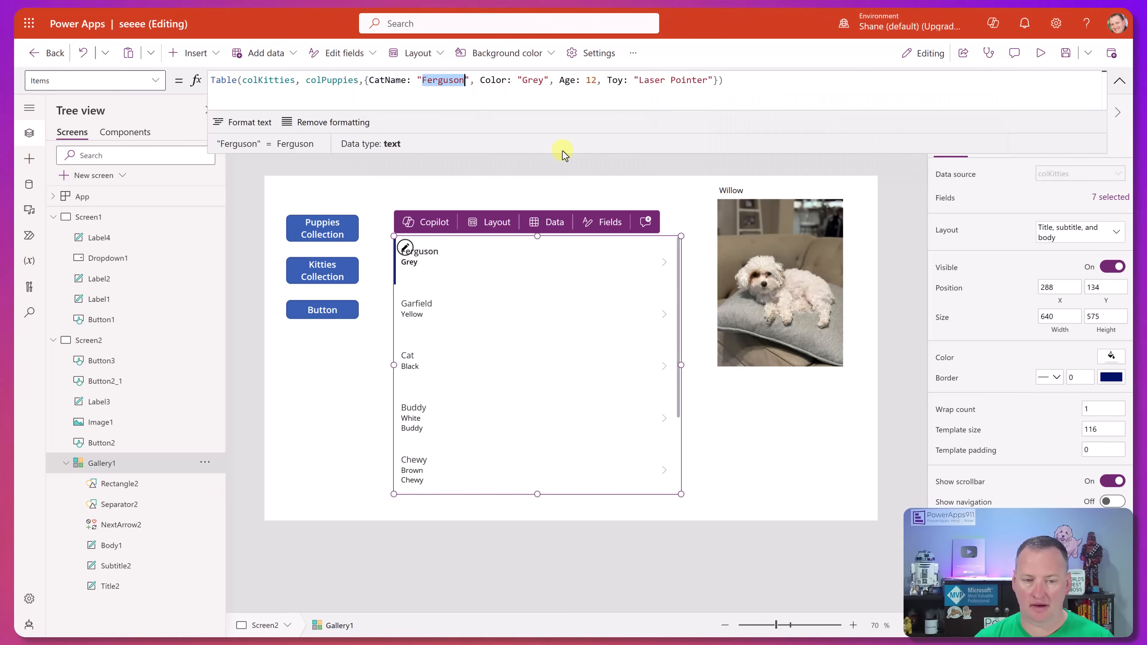
type("Extra")
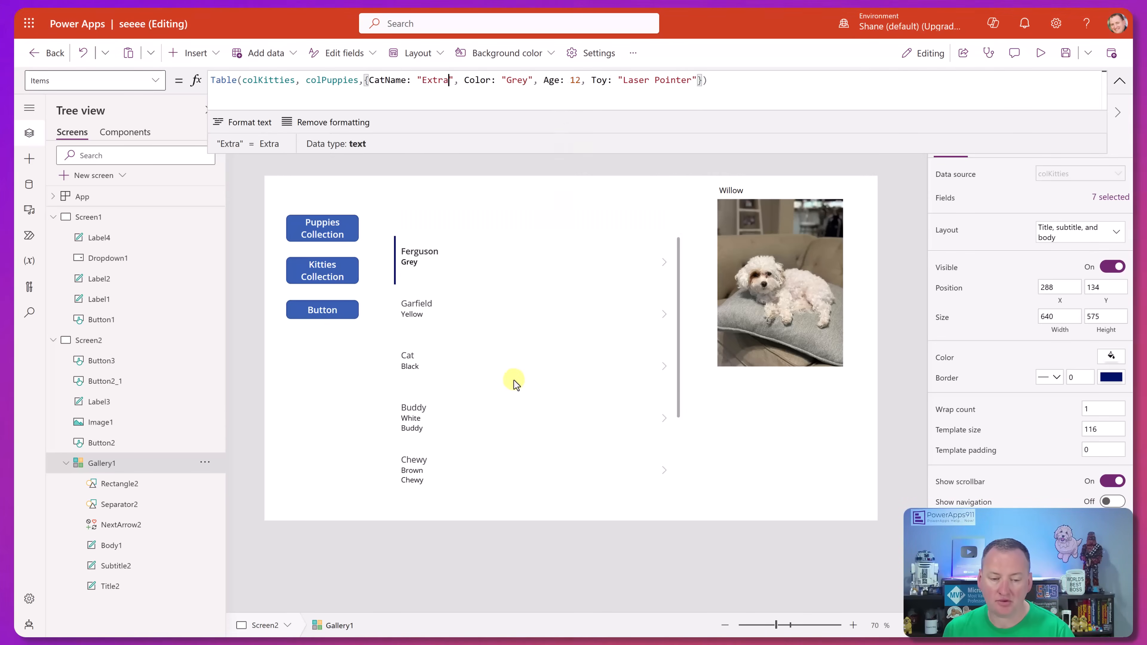
Add a Breed: "Cat" field to the Extra record.
scroll("down", 3)
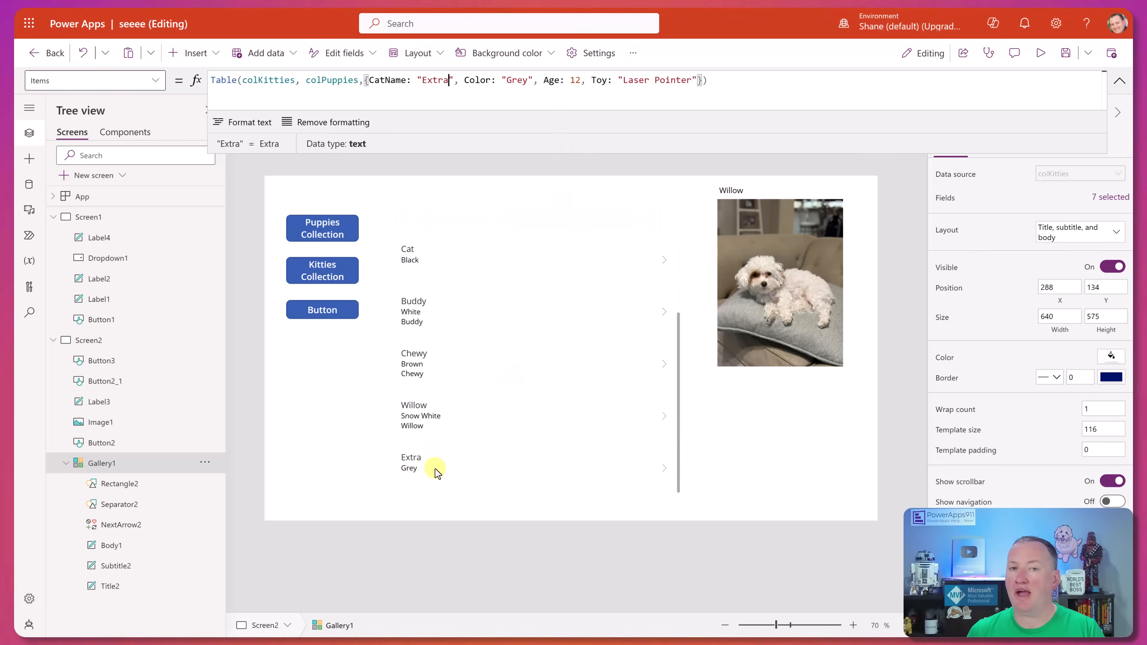
left_click(435, 468)
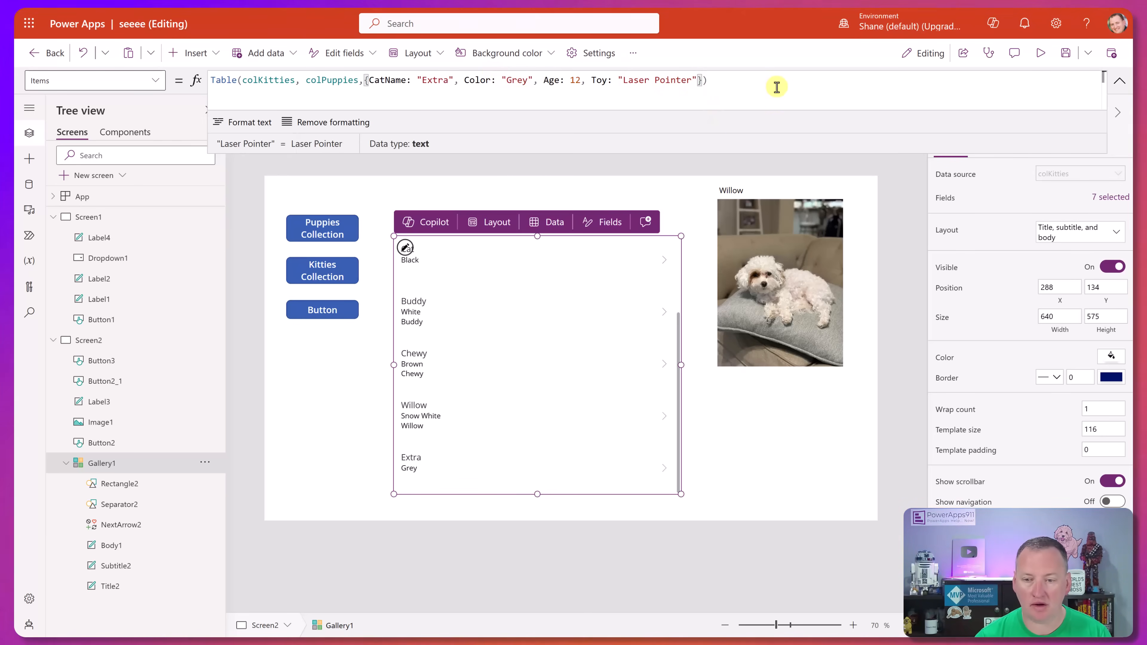
type("Breed: \"Cat")
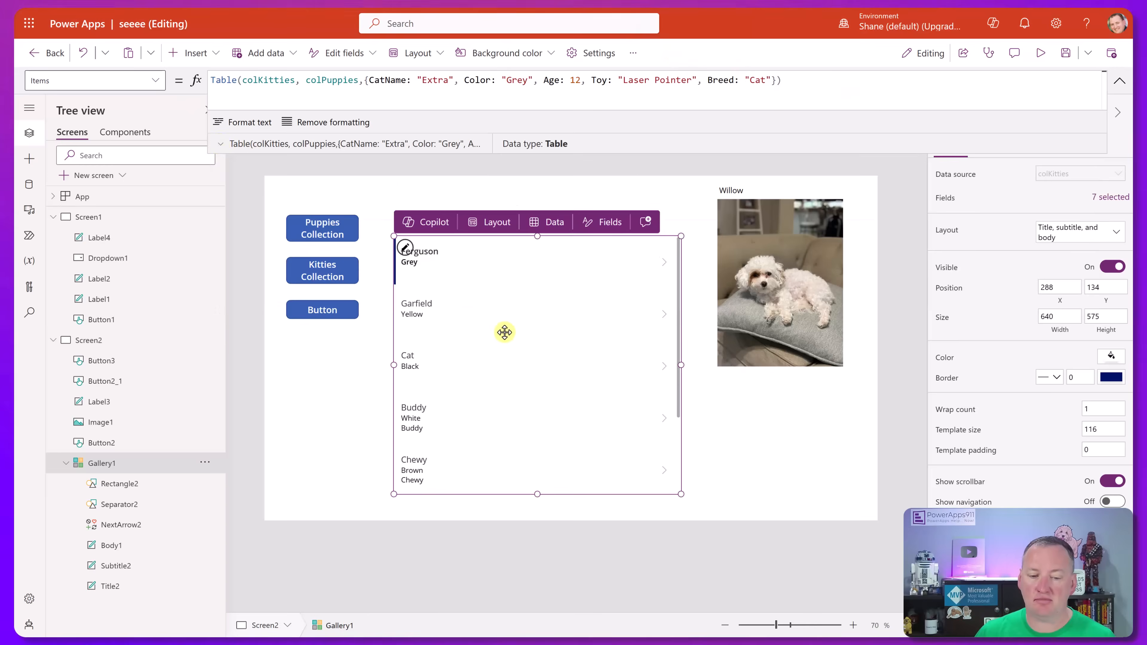
mouse_move(227, 189)
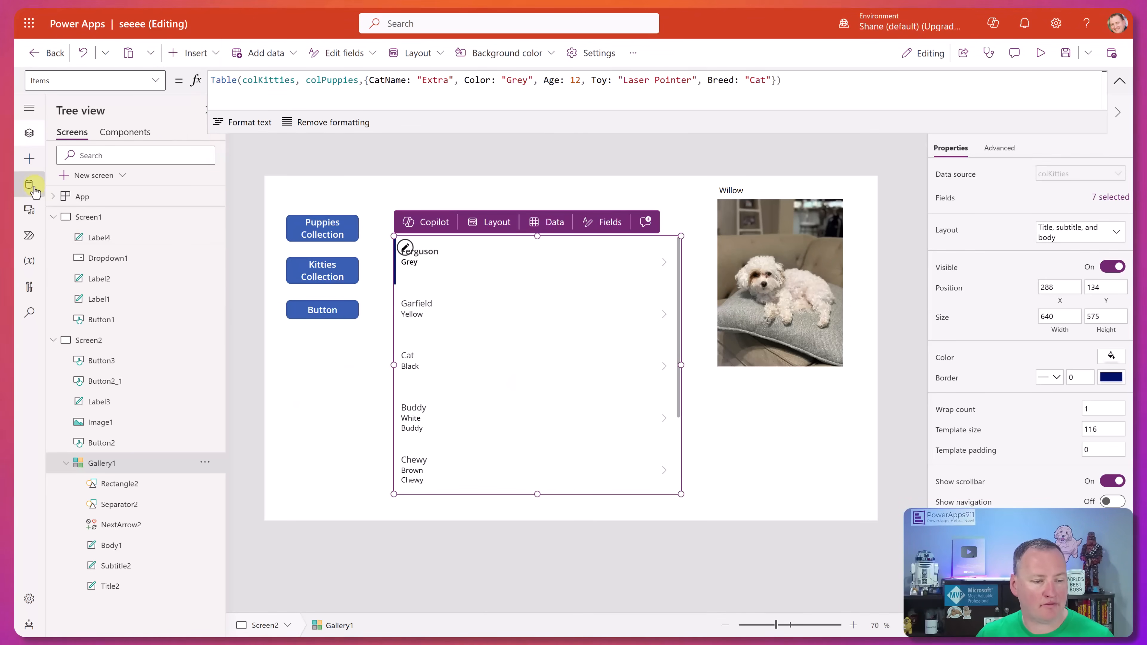
Show the app's data sources: the Employees list and the collections.
left_click(30, 185)
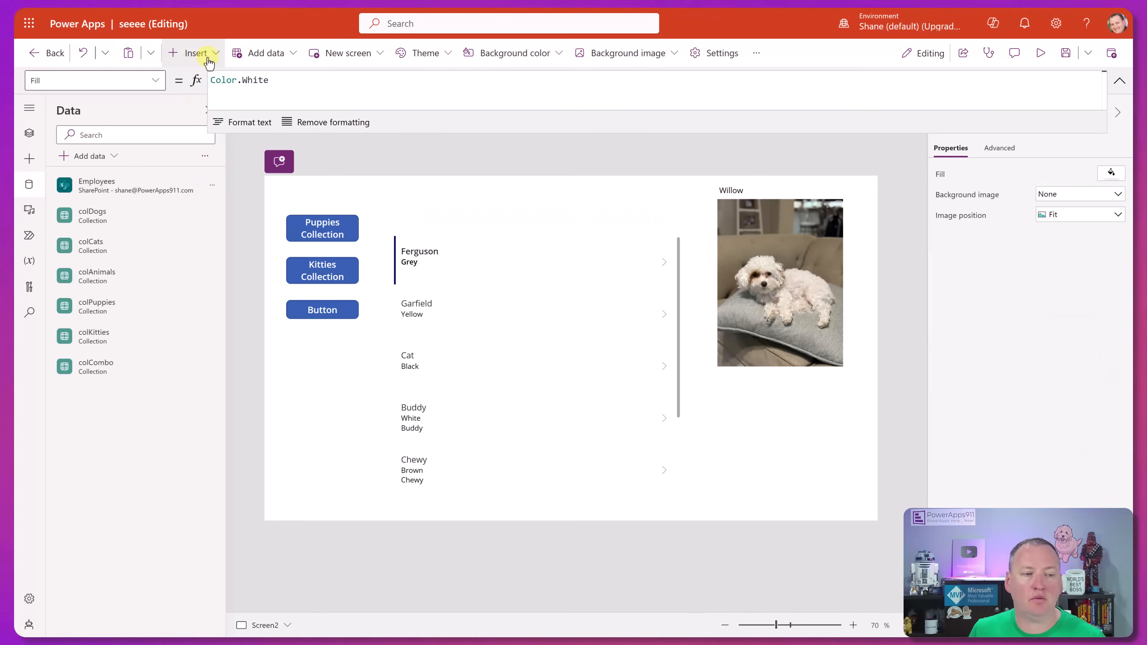
Add a dropdown with Items set to Distinct(Employees, Department).
left_click(192, 52)
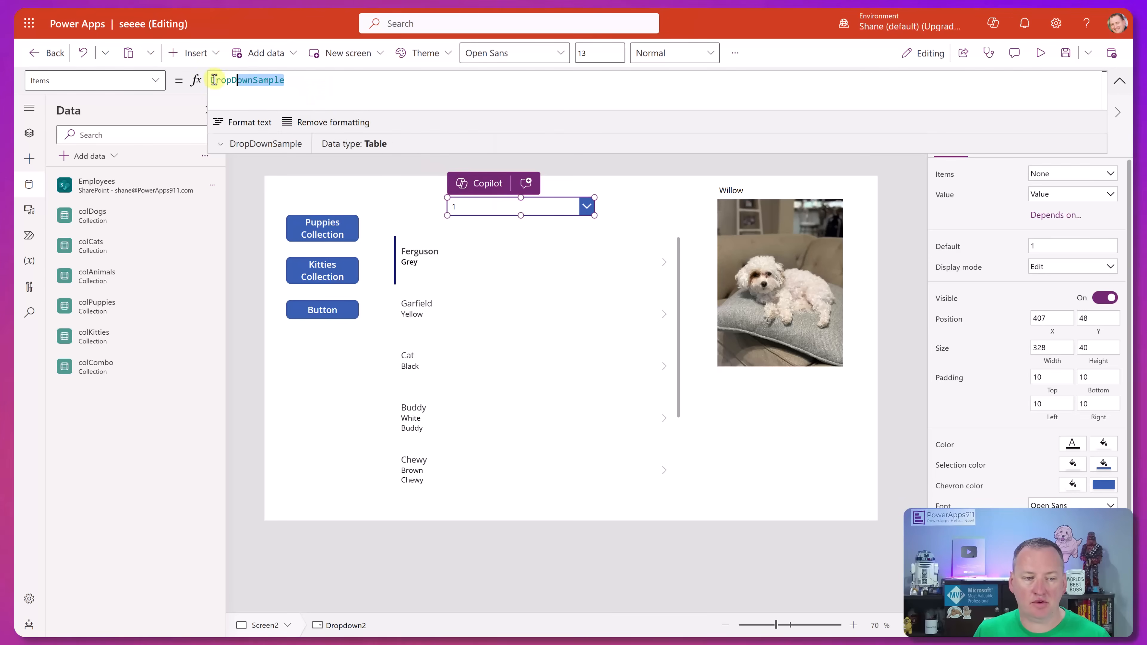
type("Distinct")
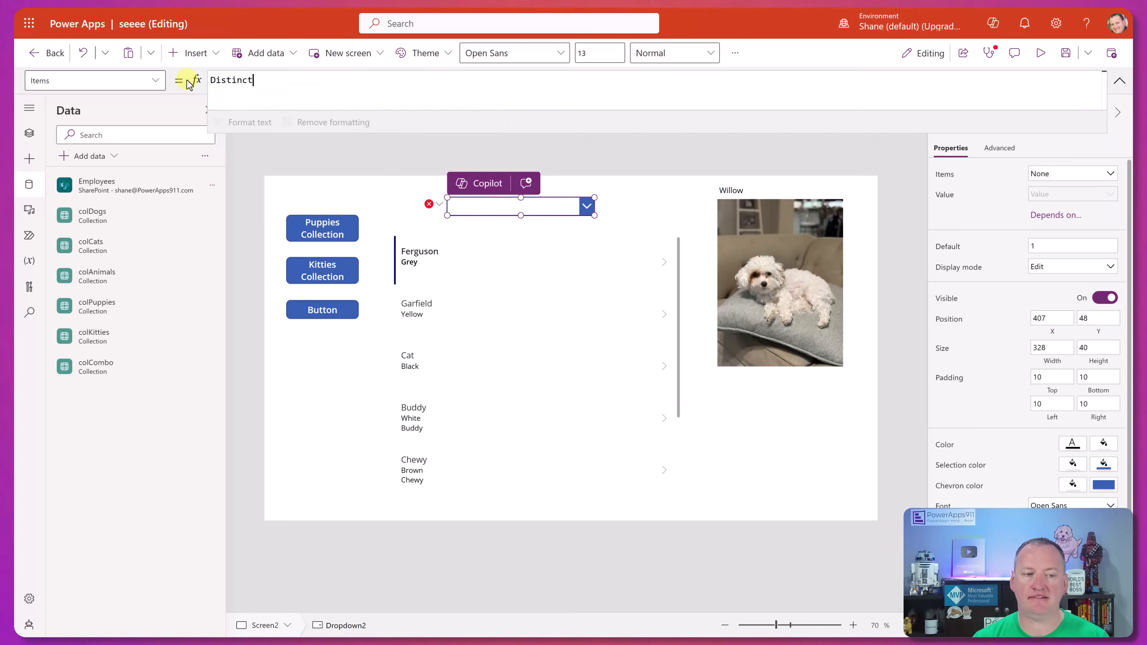
type("(")
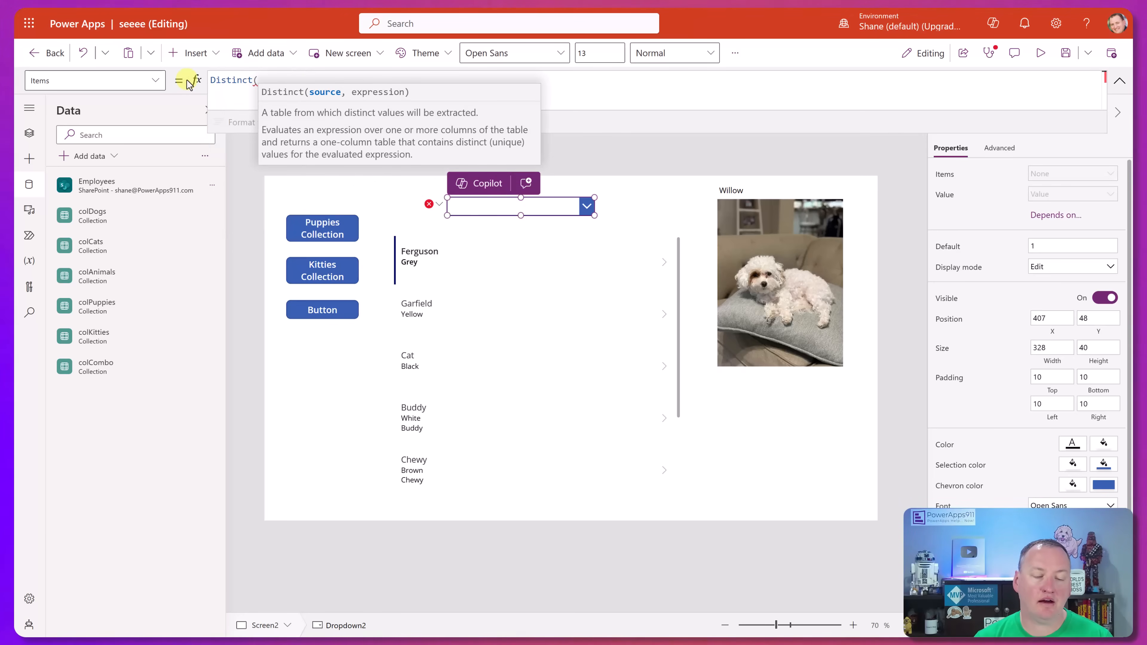
type("Employees, Department")
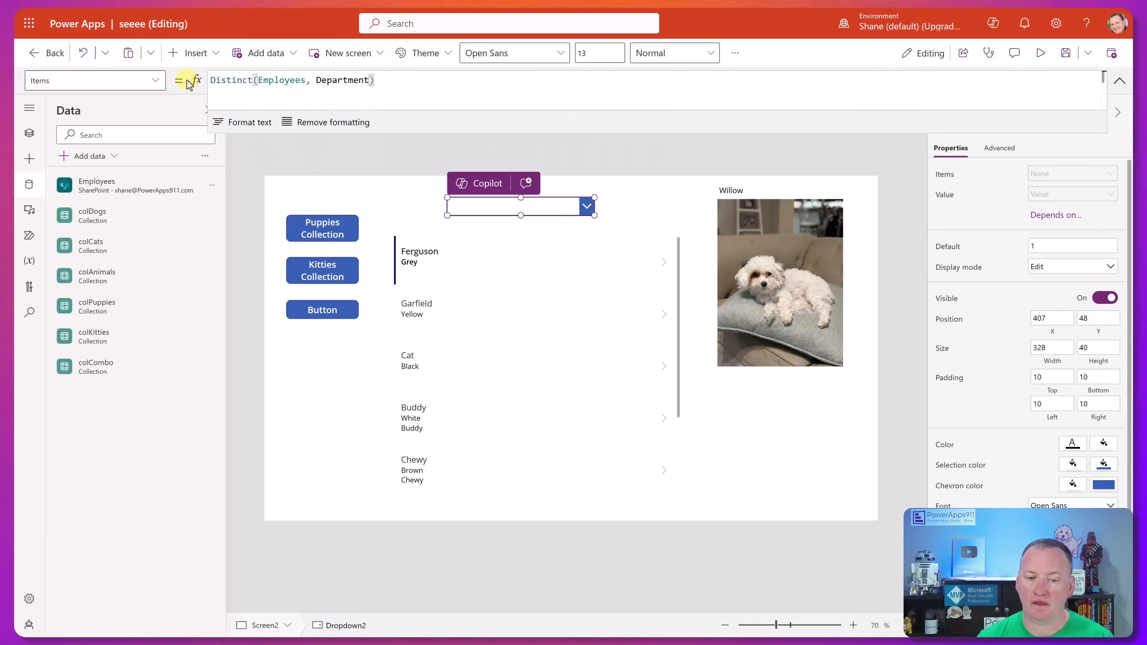
left_click(586, 206)
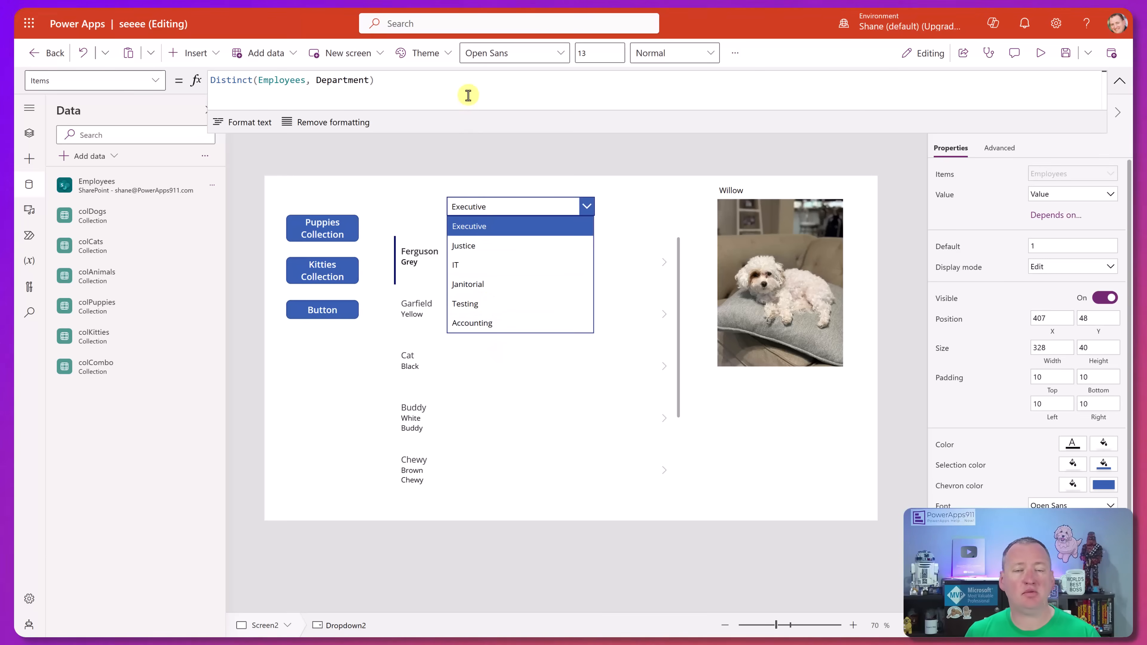
left_click(512, 206)
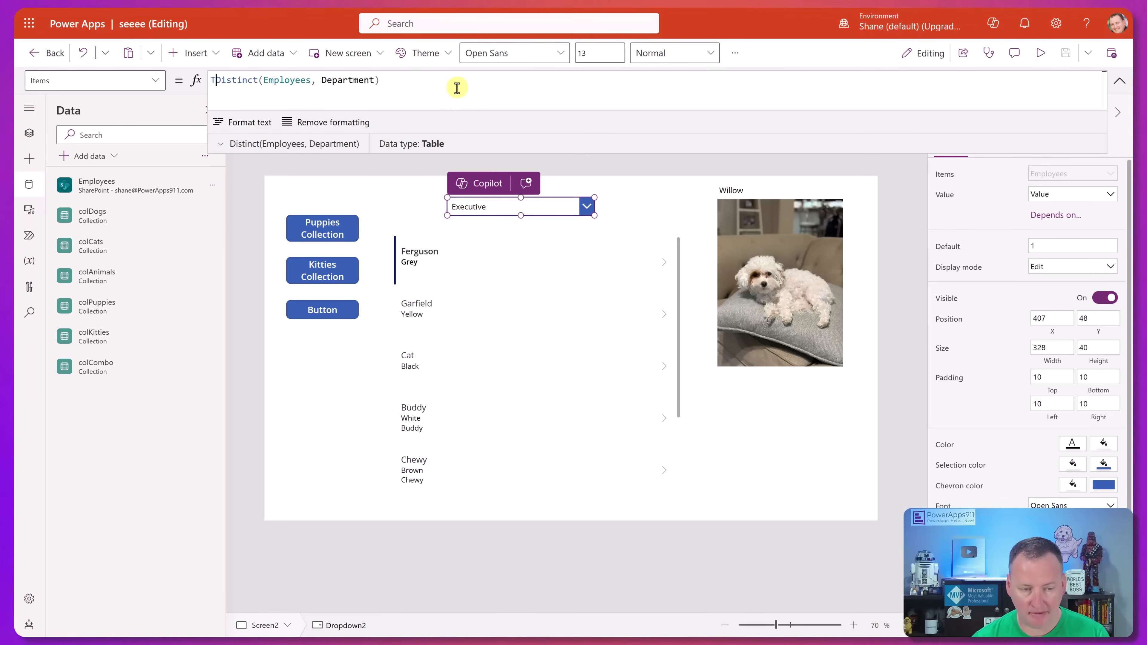
Wrap the dropdown Items in Table({Value: "All"}, Distinct(Employees, Department)) so All comes first.
type("Table(")
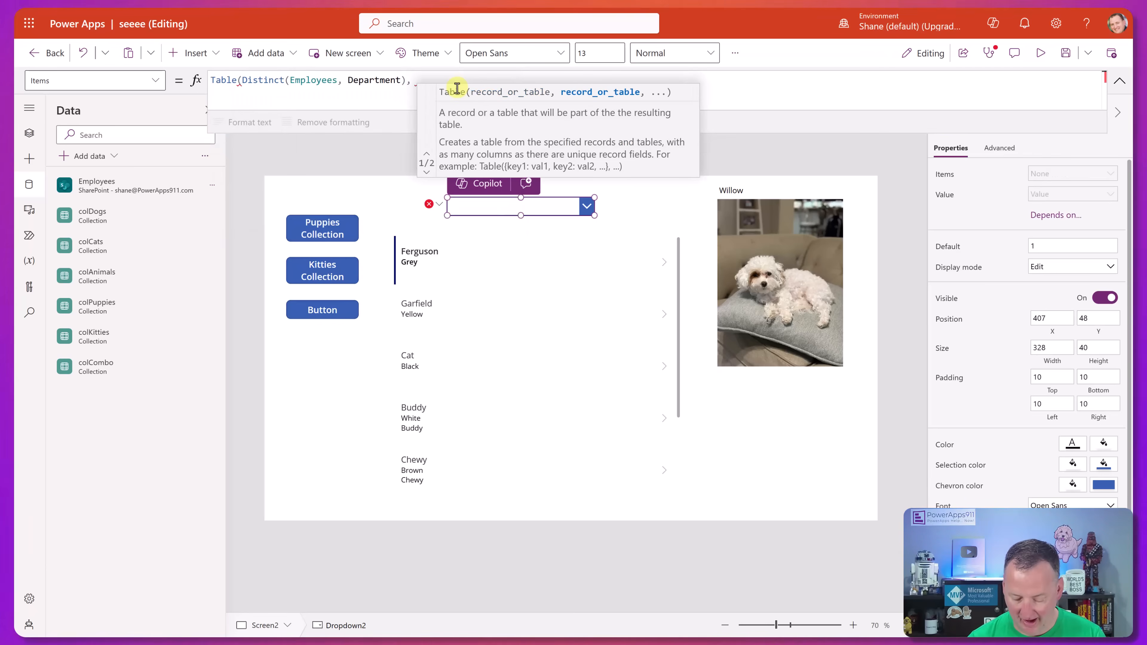
type("{Value:")
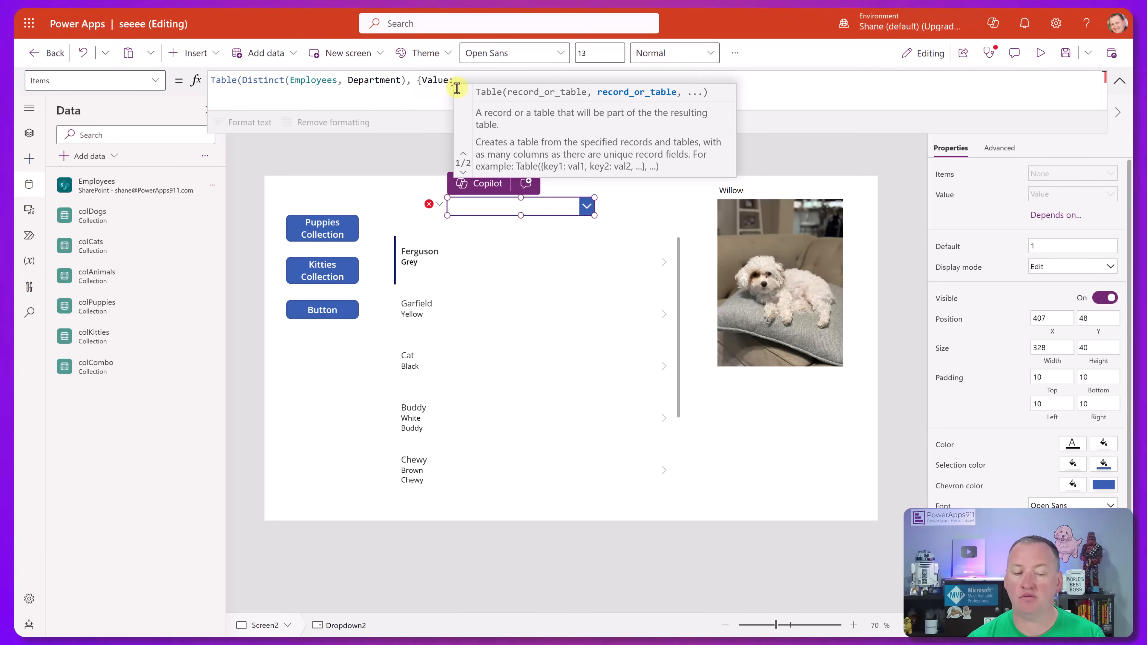
type("\"All")
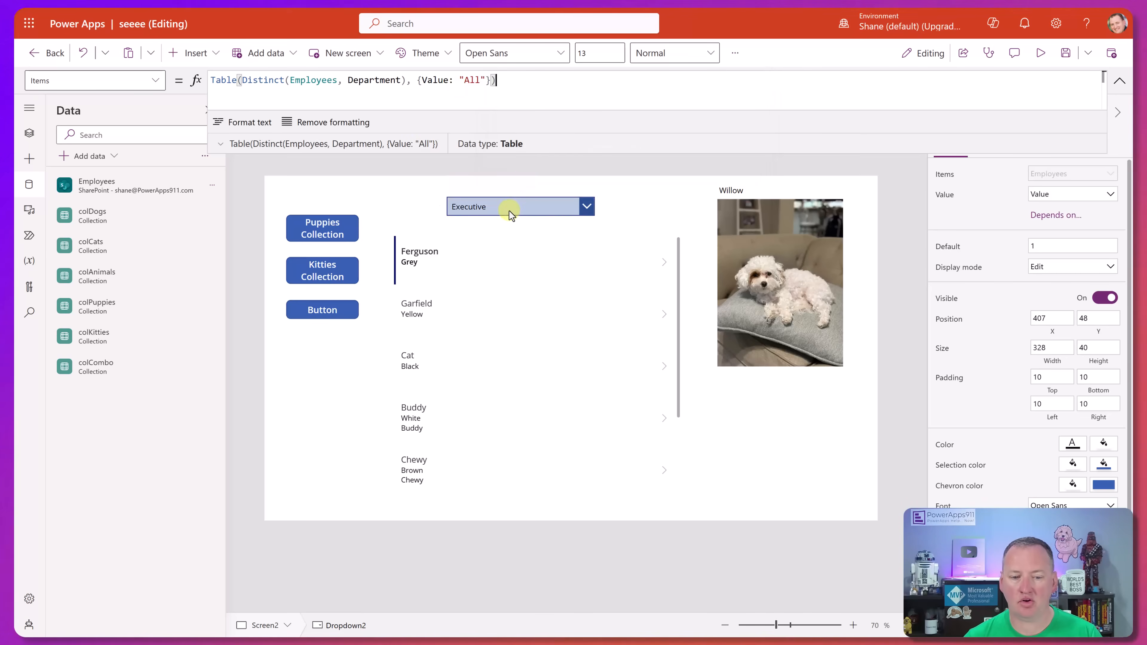
left_click(512, 206)
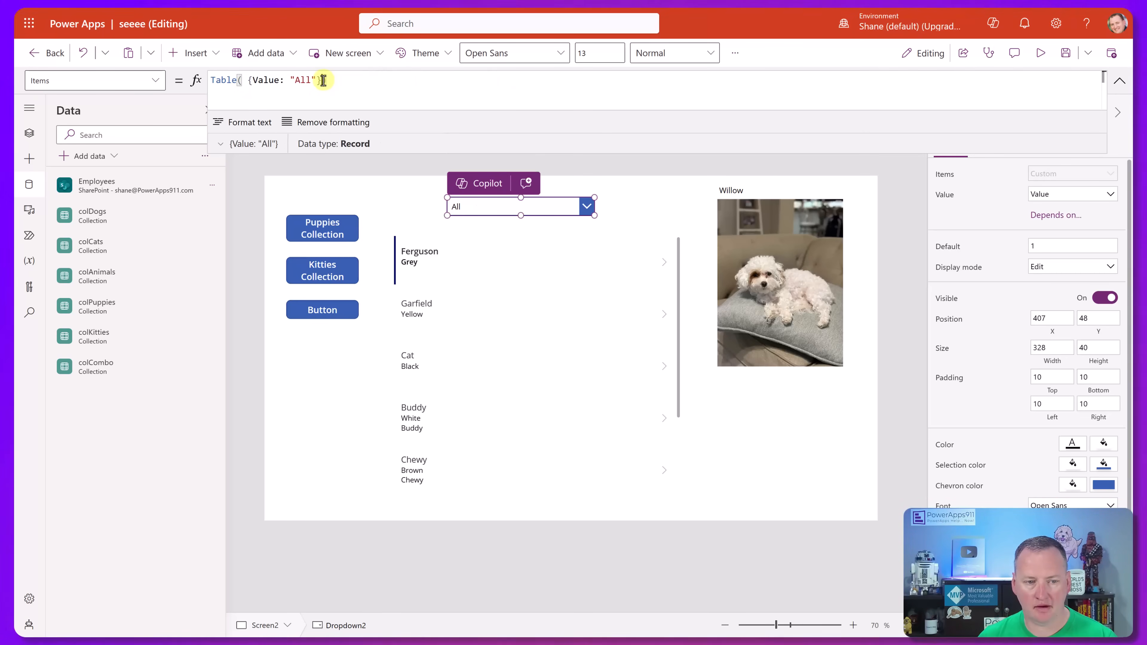
type(",Distinct(Employees, Department),")
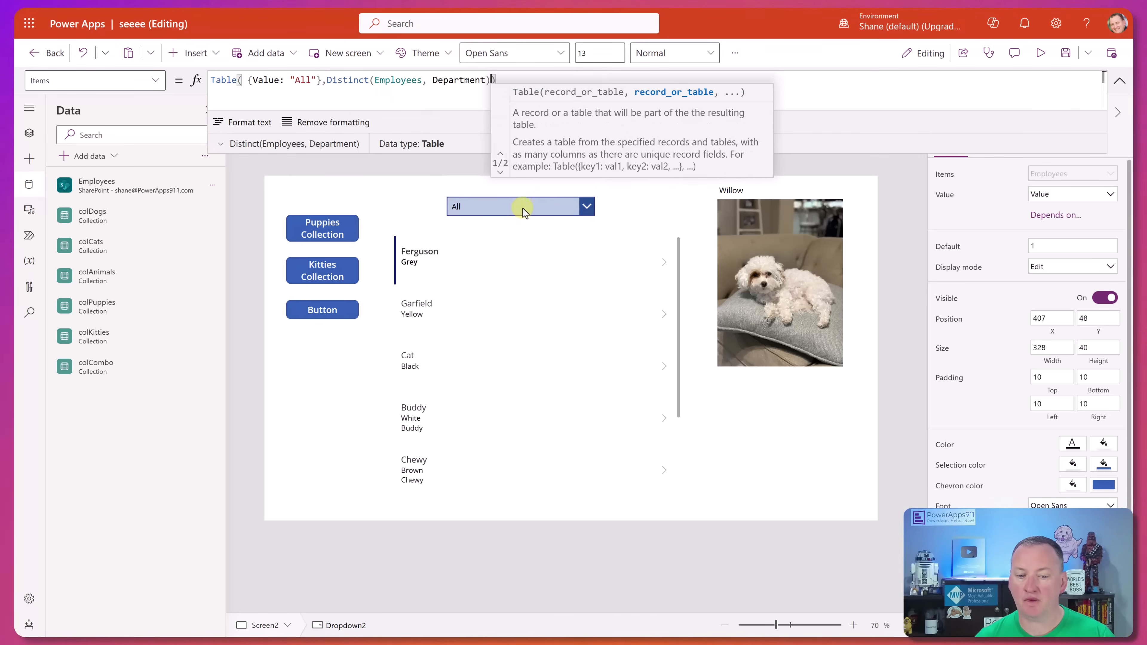
left_click(586, 206)
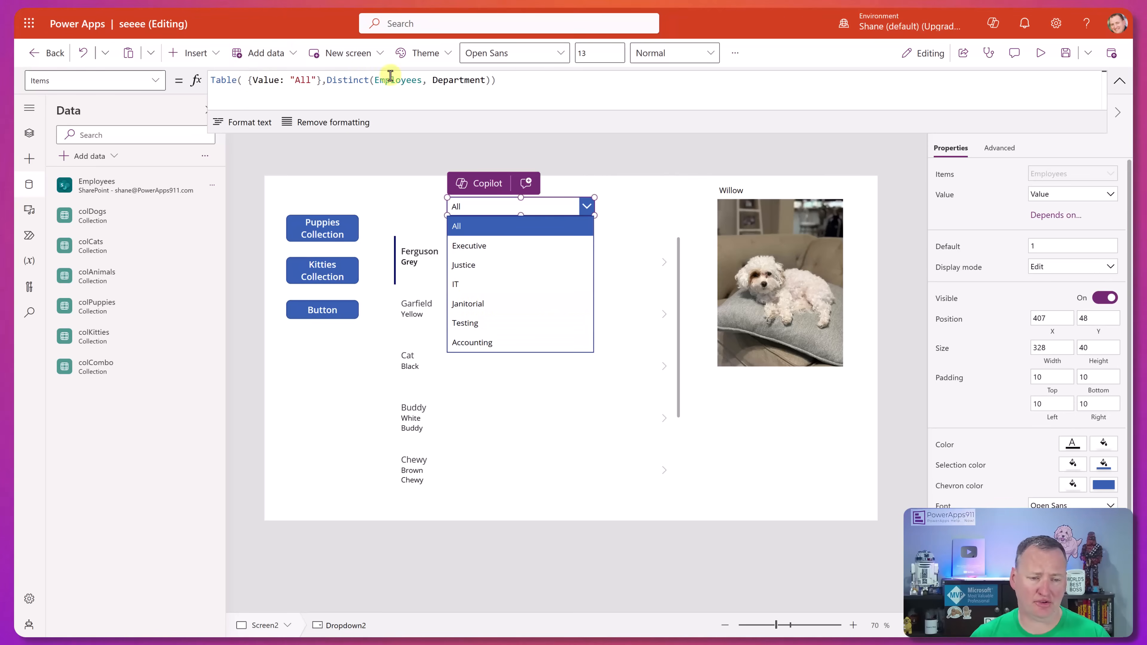
Sort the departments with SortByColumns(Distinct(Employees, Department), "Value").
double_click(348, 79)
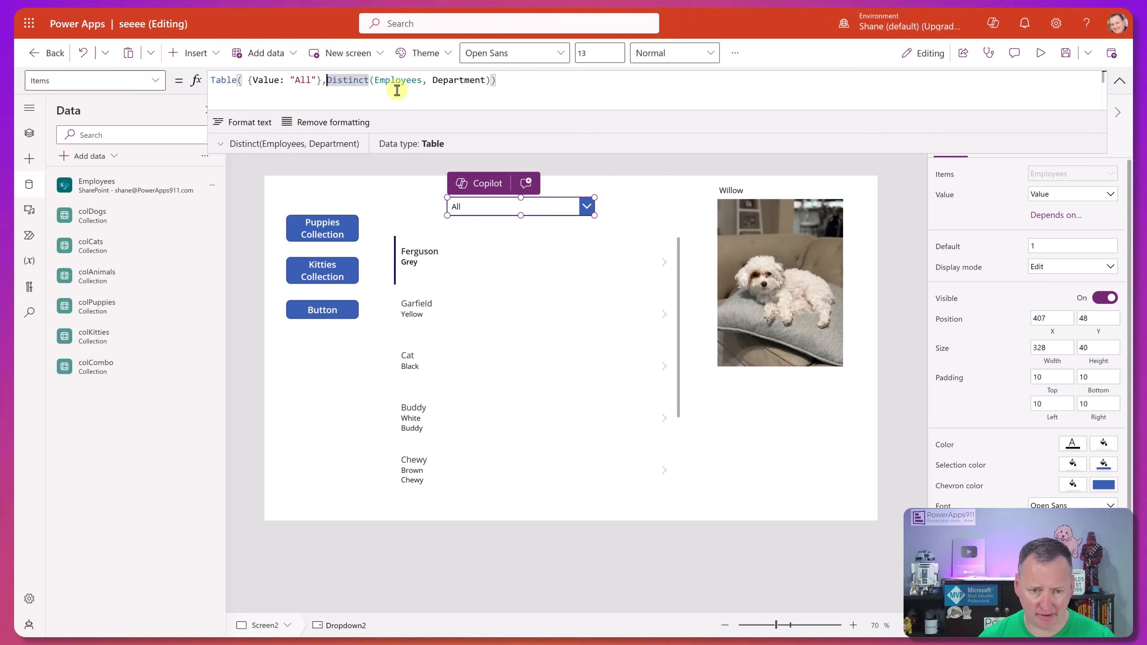
type("SortByColumn")
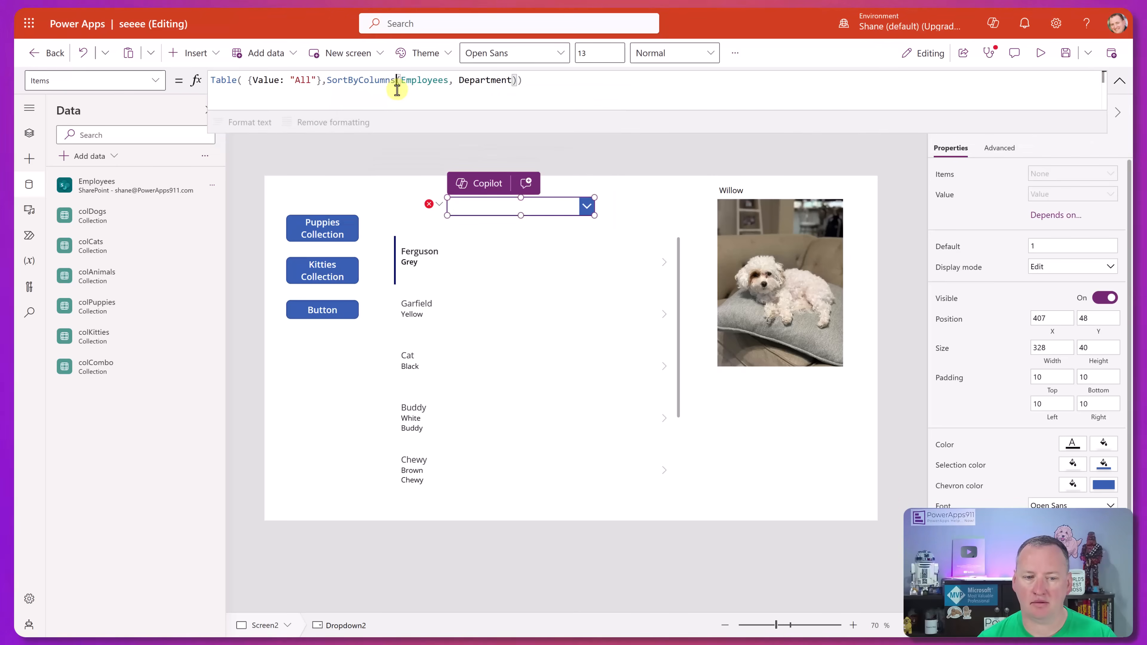
type("Distinct(")
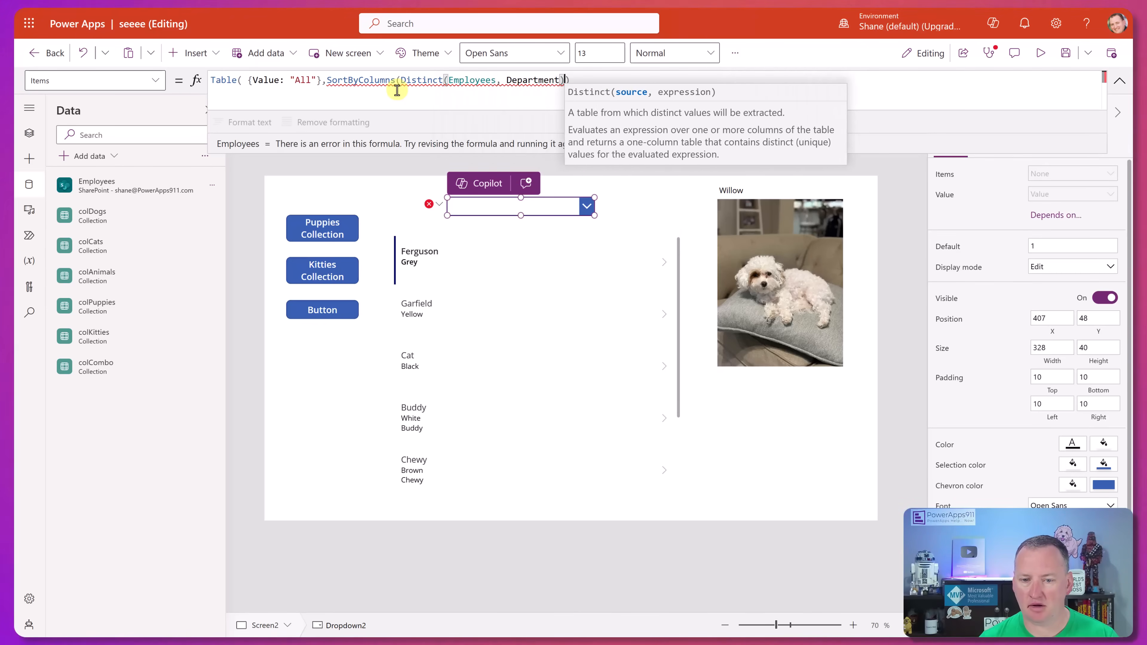
type(",\"Value\"")
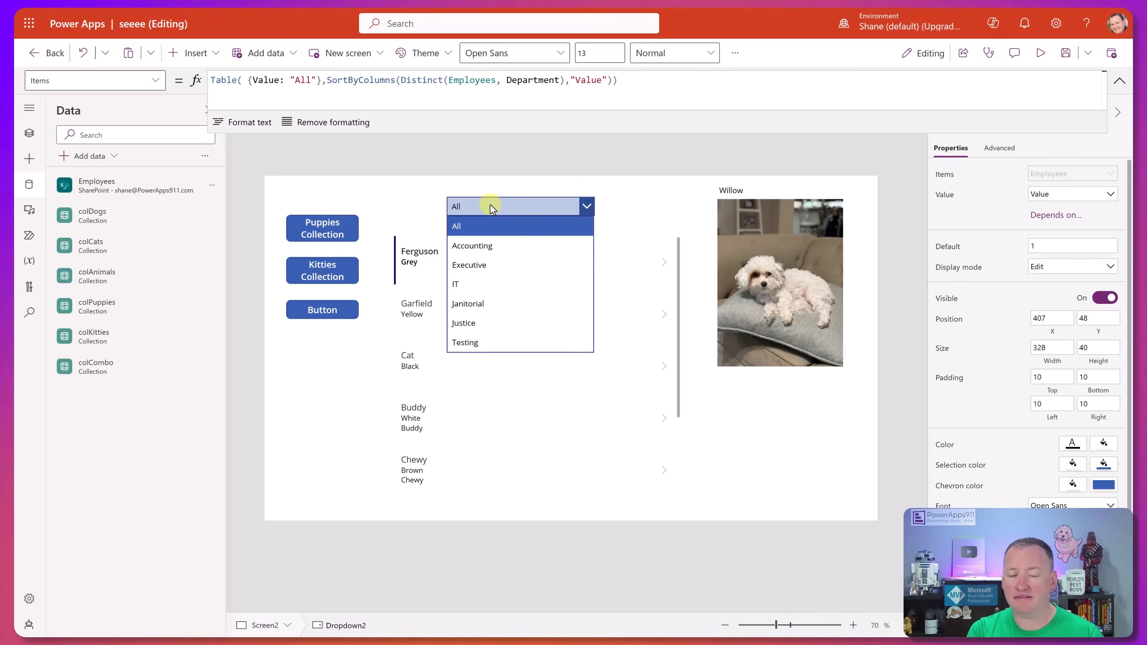
Comment out the gallery's pets formula and start Filter(Employees, Department = Dropdown2...).
left_click(503, 390)
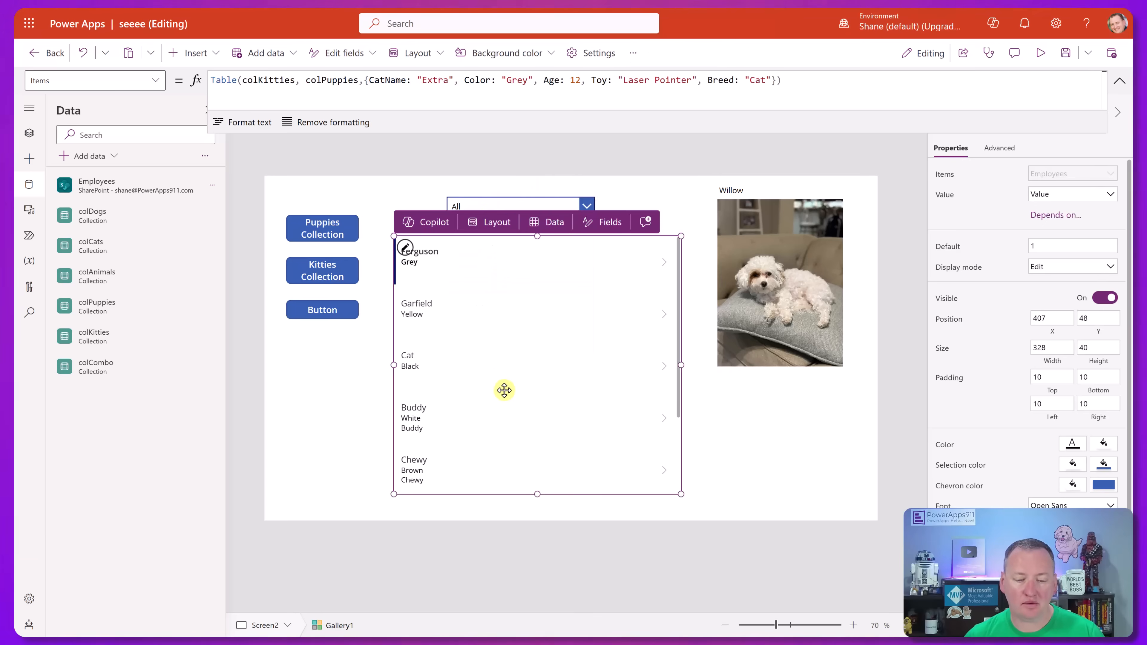
left_click(801, 79)
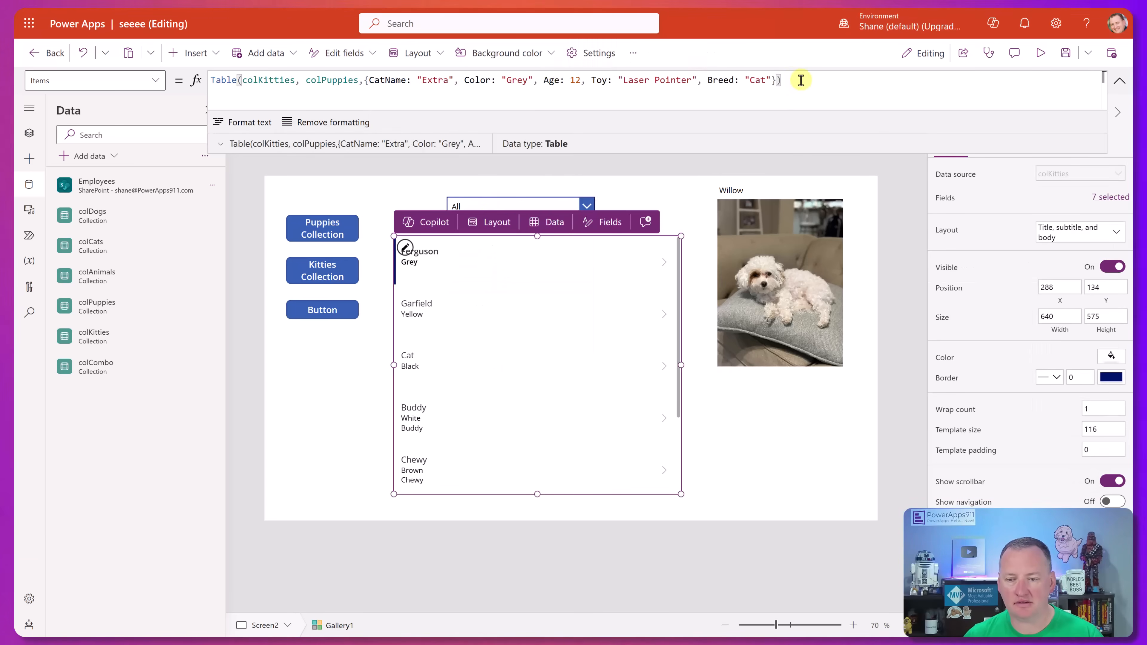
type("//")
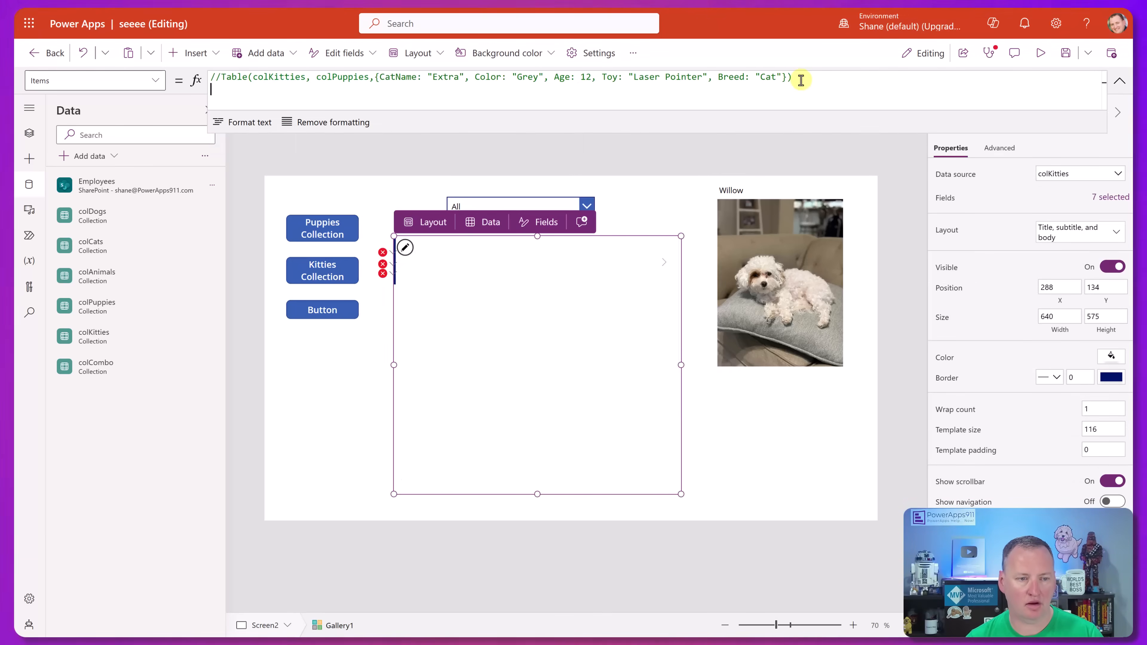
type("Employees,")
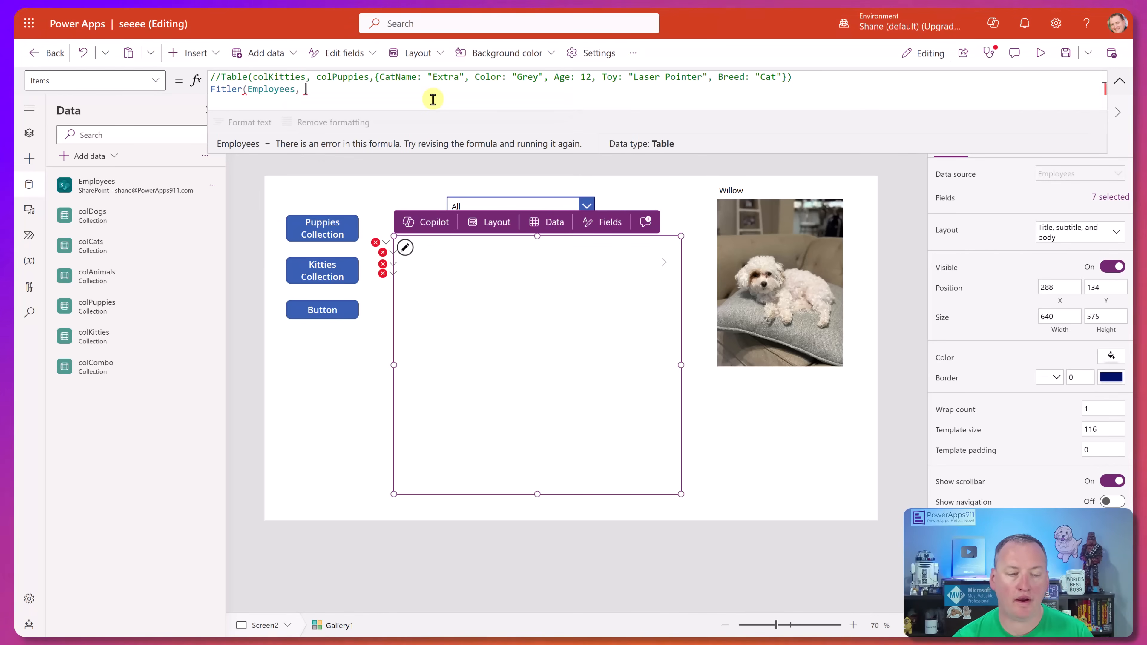
type("Department =")
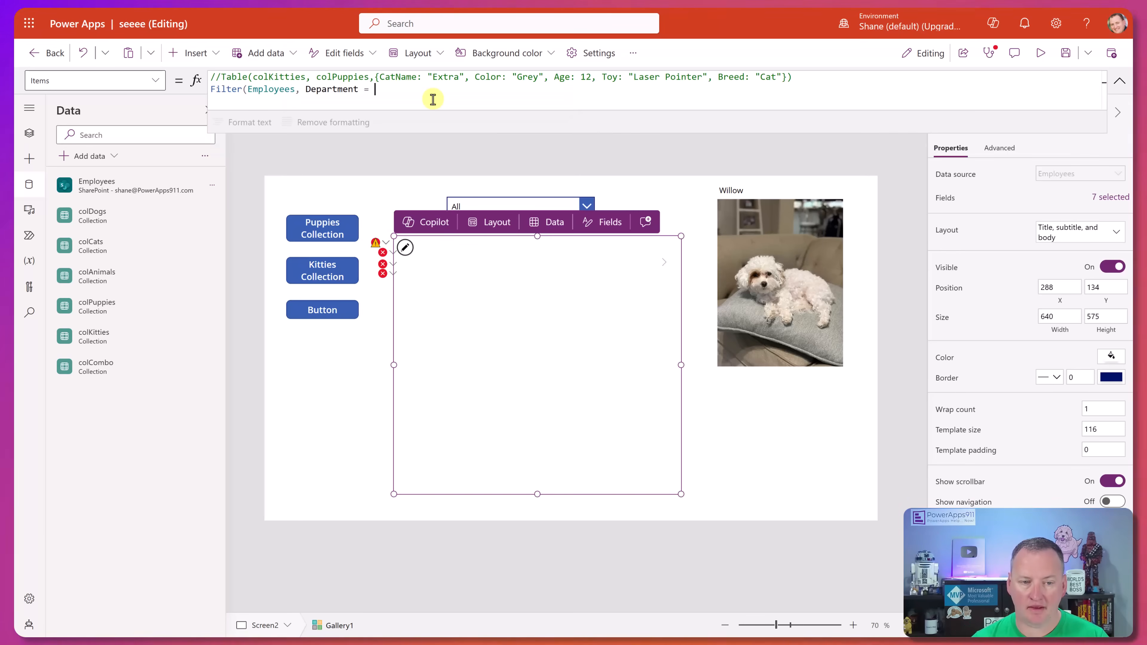
type("dro")
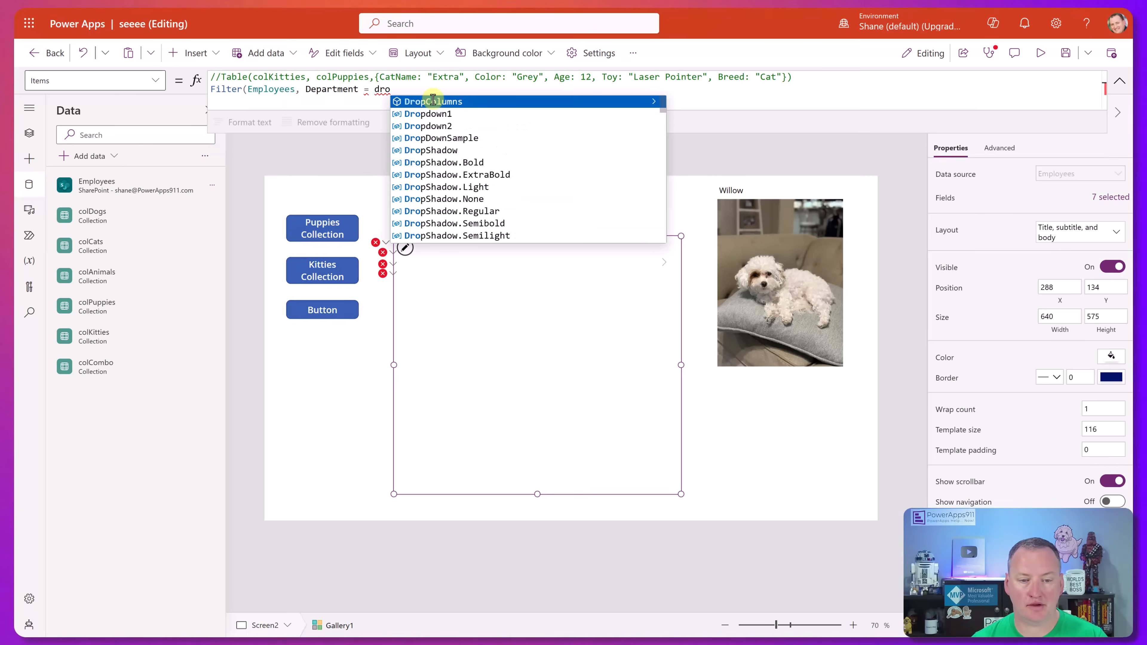
left_click(428, 126)
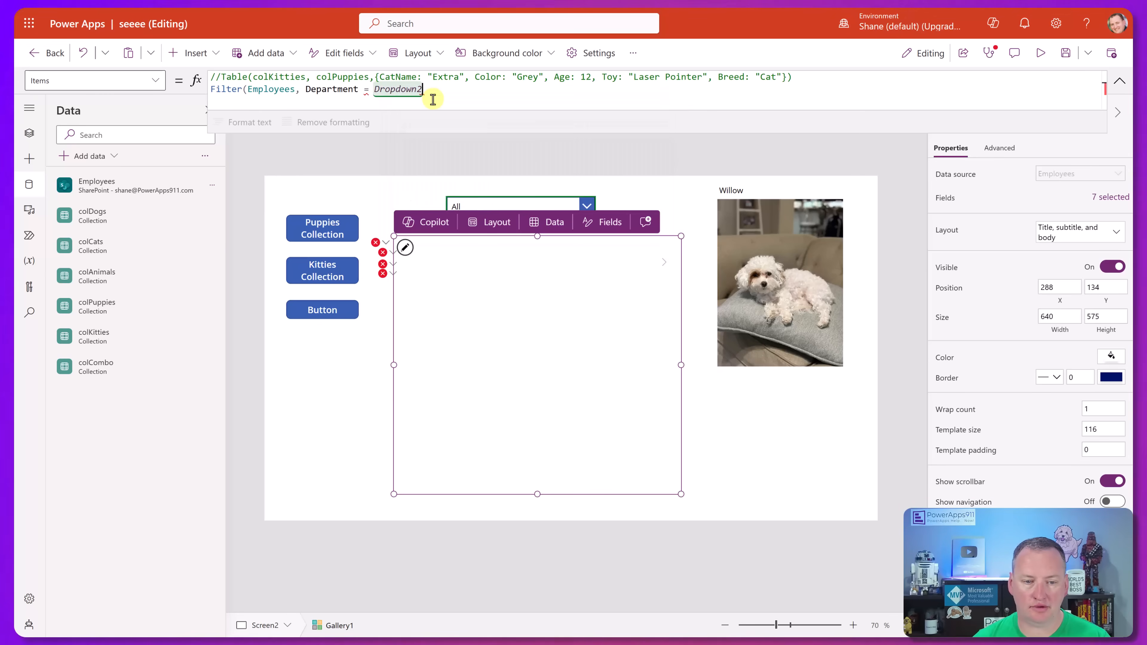
Complete the condition as Dropdown2.Selected.Value Or Dropdown2.Selected.Value = "All".
type(".sel")
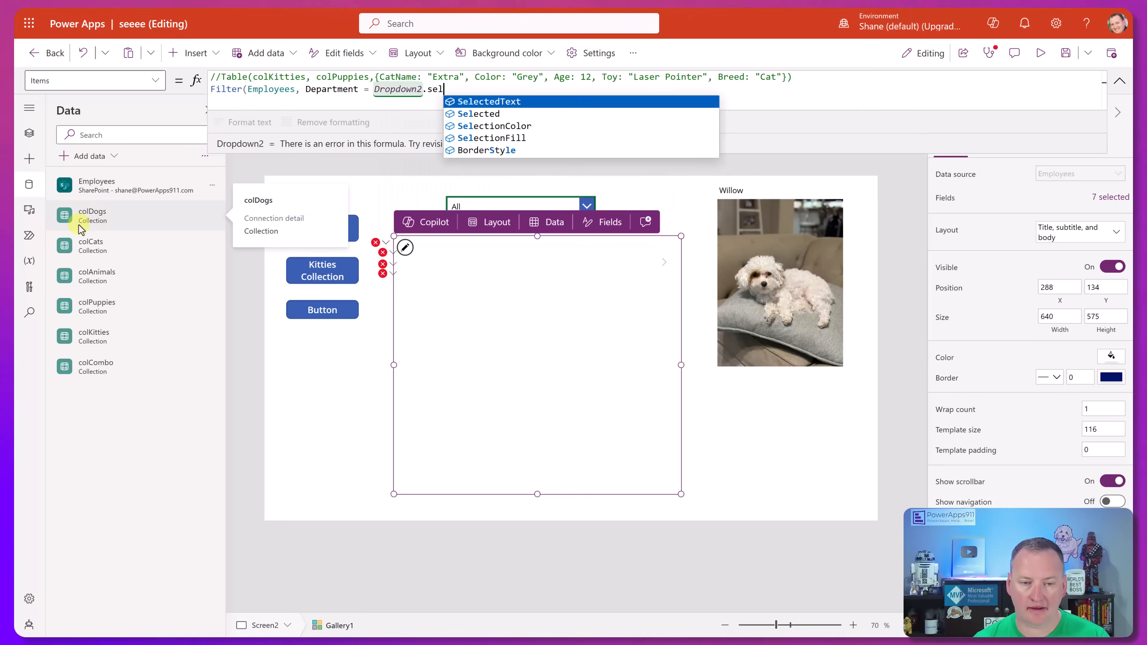
type("Selected.Value Or")
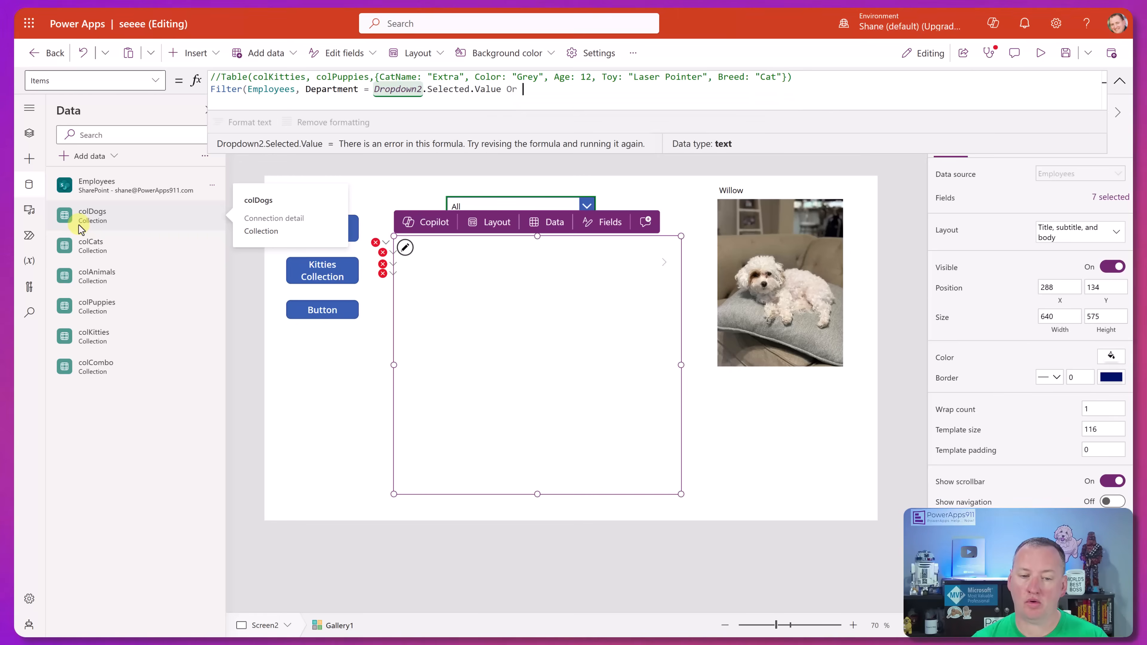
type("Dropdown2")
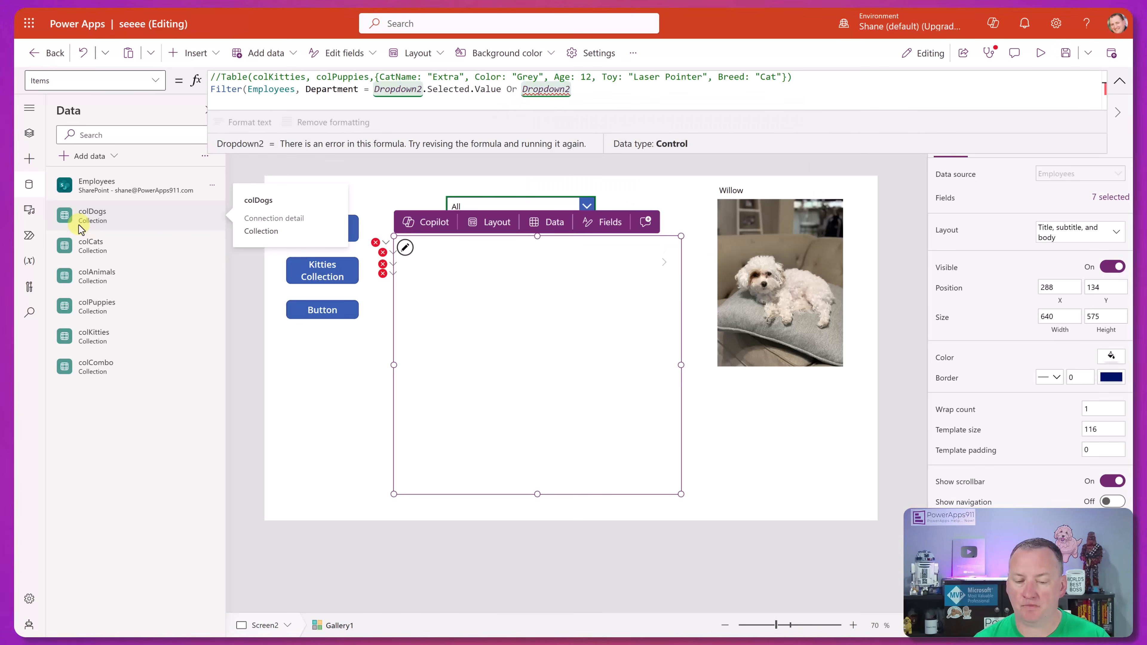
type(".selected.Value =")
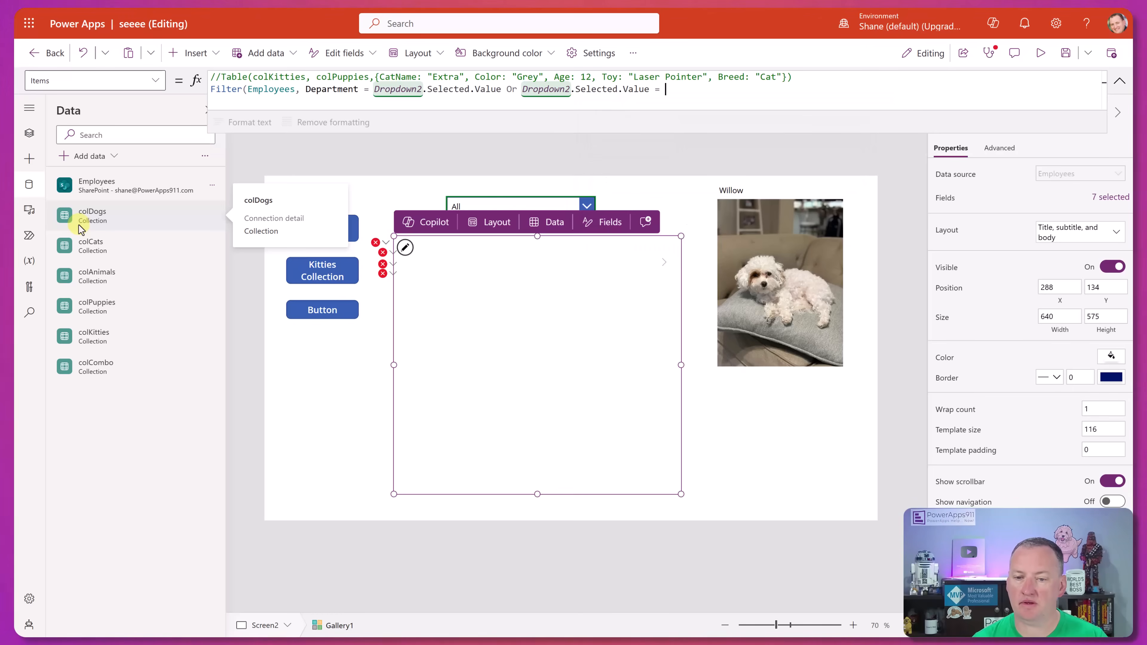
type("\"All\")")
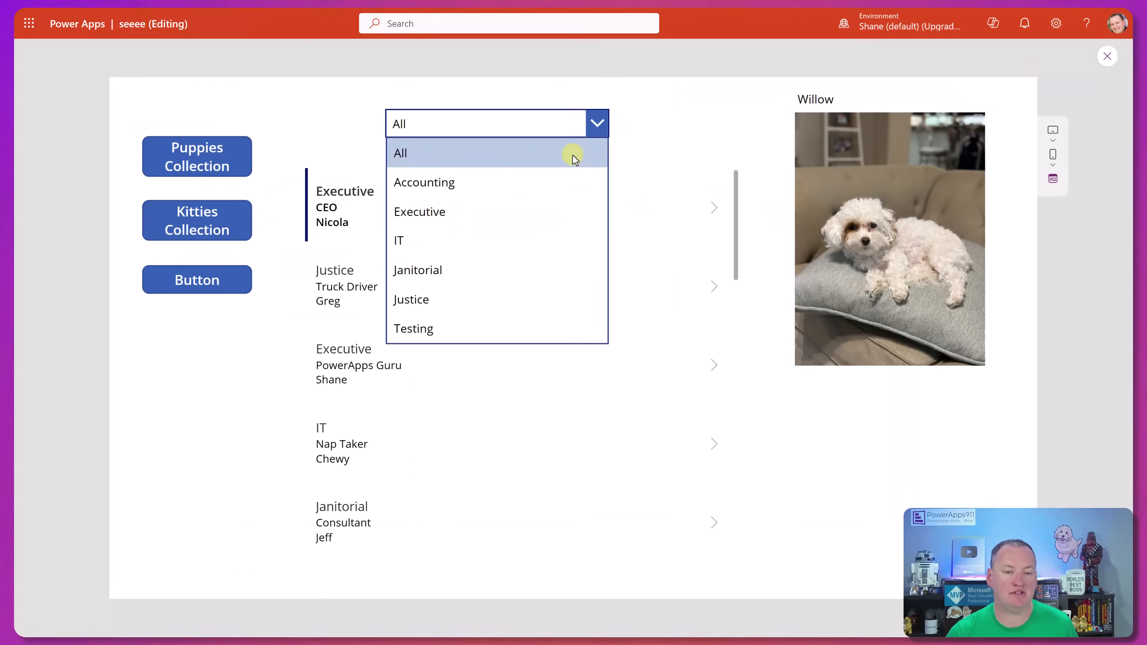
Test the filter in preview with Janitorial and All, then leave the preview.
left_click(419, 211)
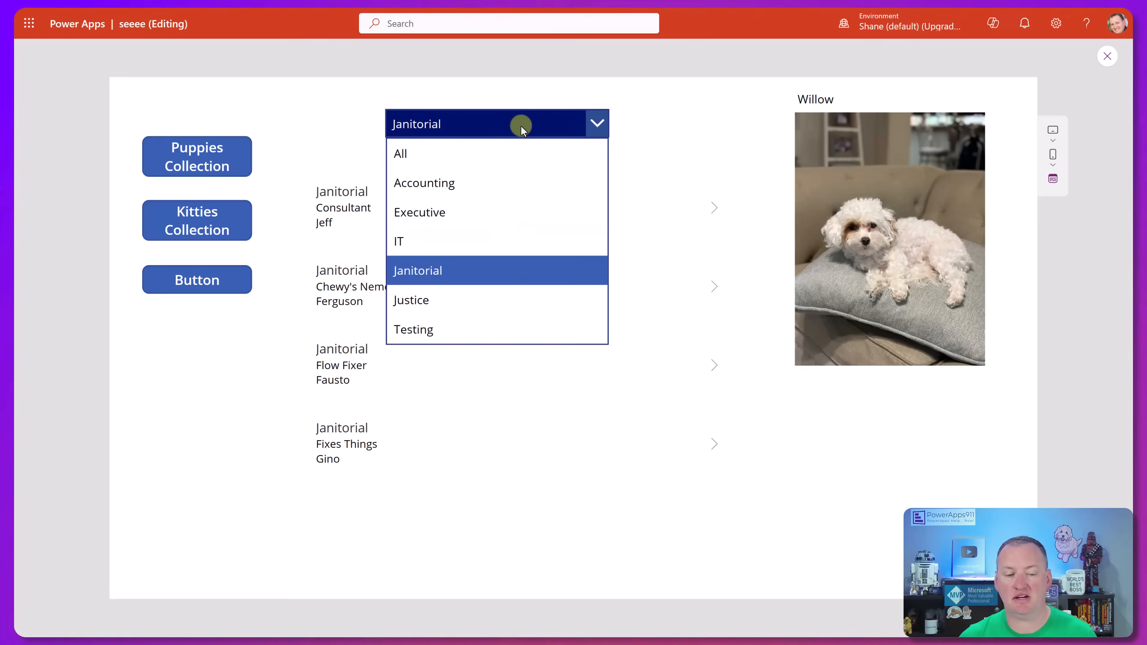
left_click(401, 154)
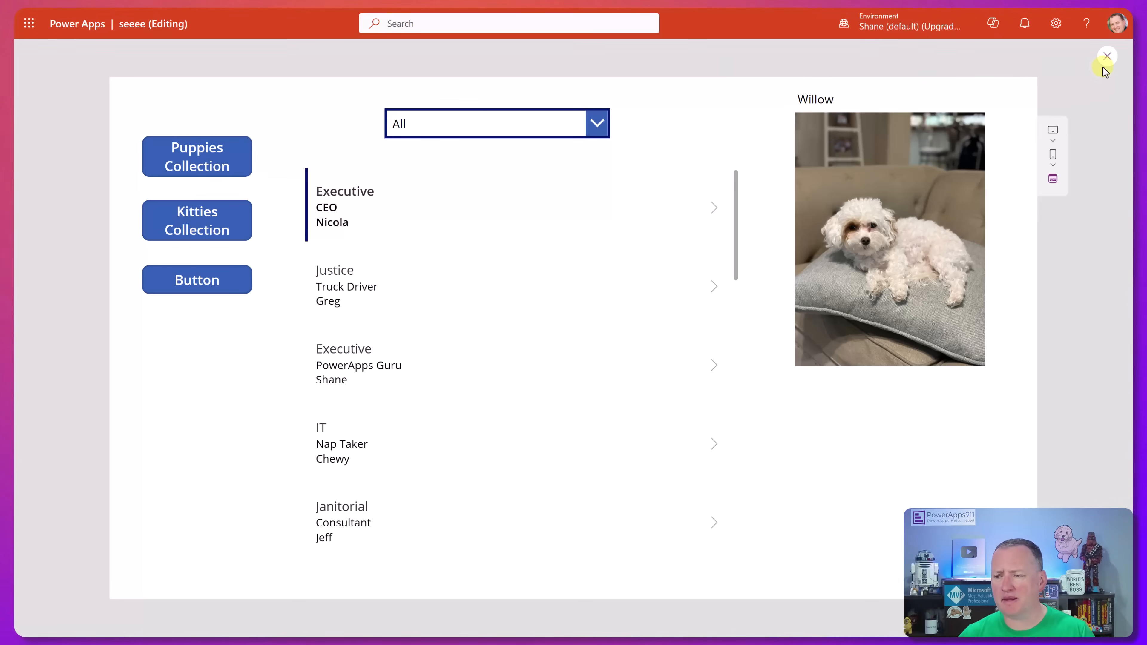
left_click(1105, 56)
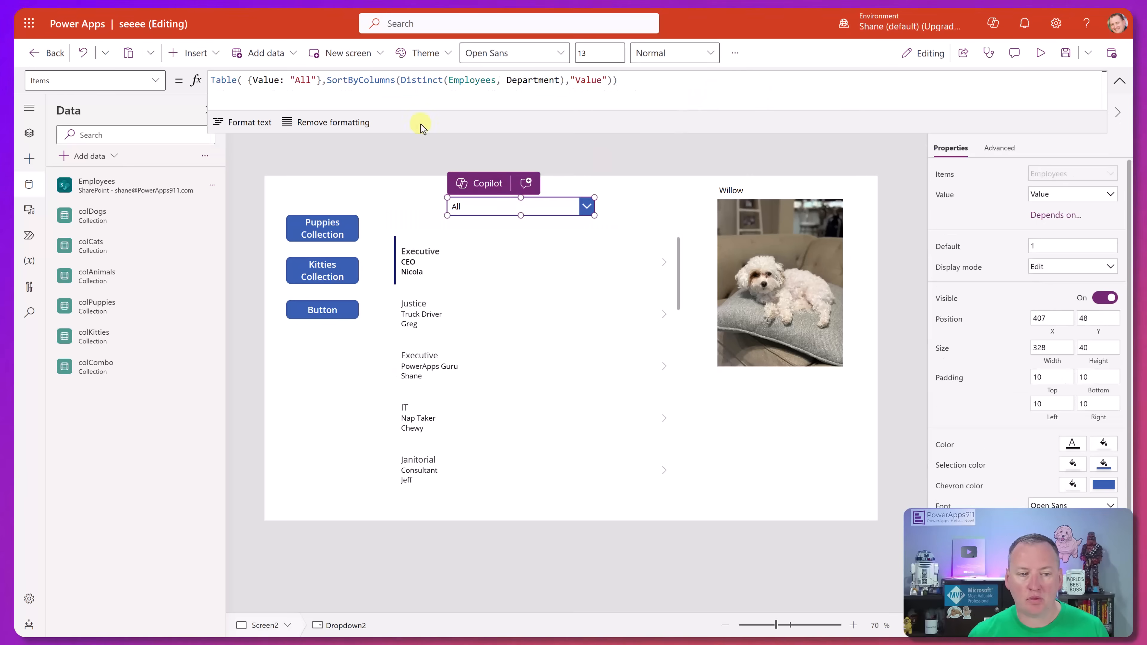
left_click(671, 85)
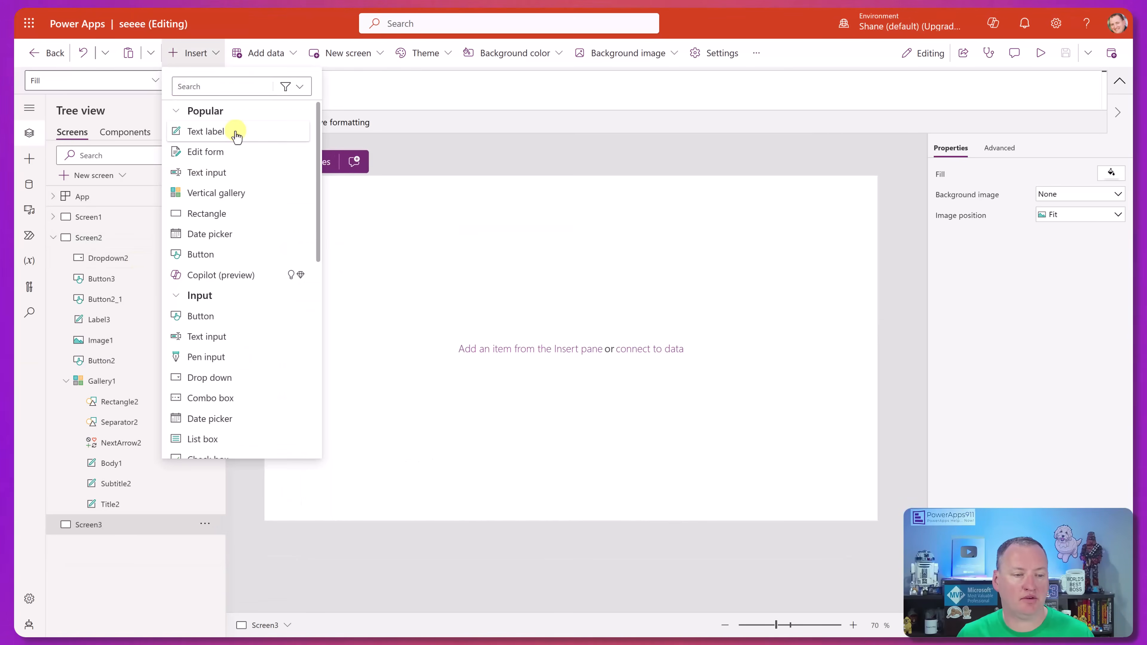
Add a Text label with Text EncodeHTML("<b>BOld</b>") at font size 25.
left_click(206, 130)
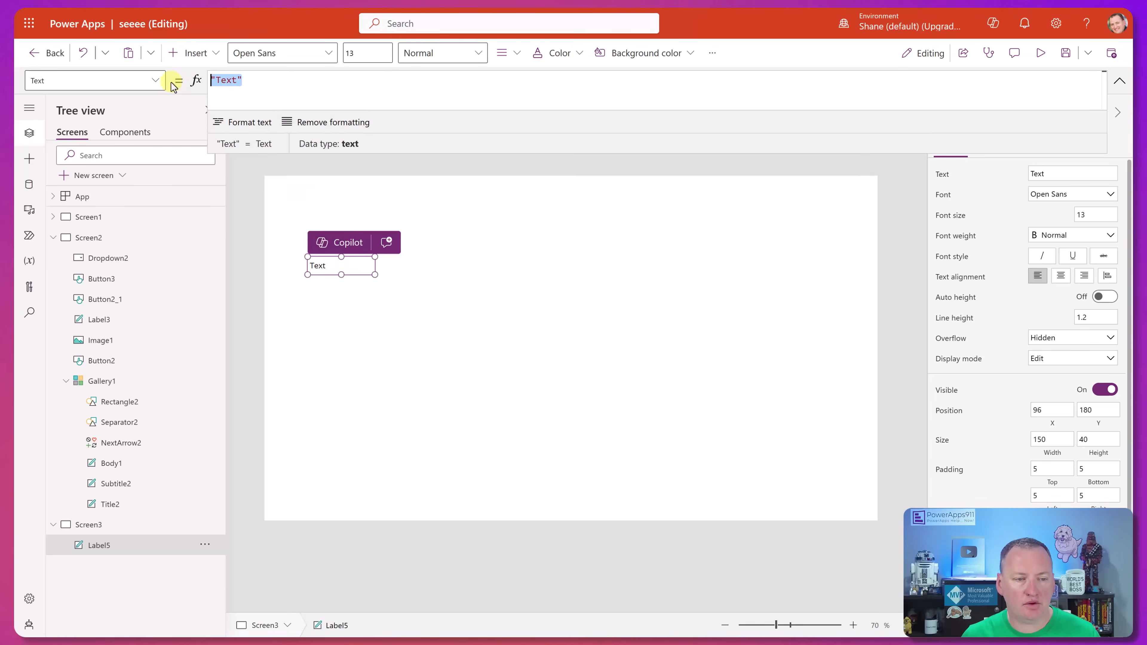
type("enco")
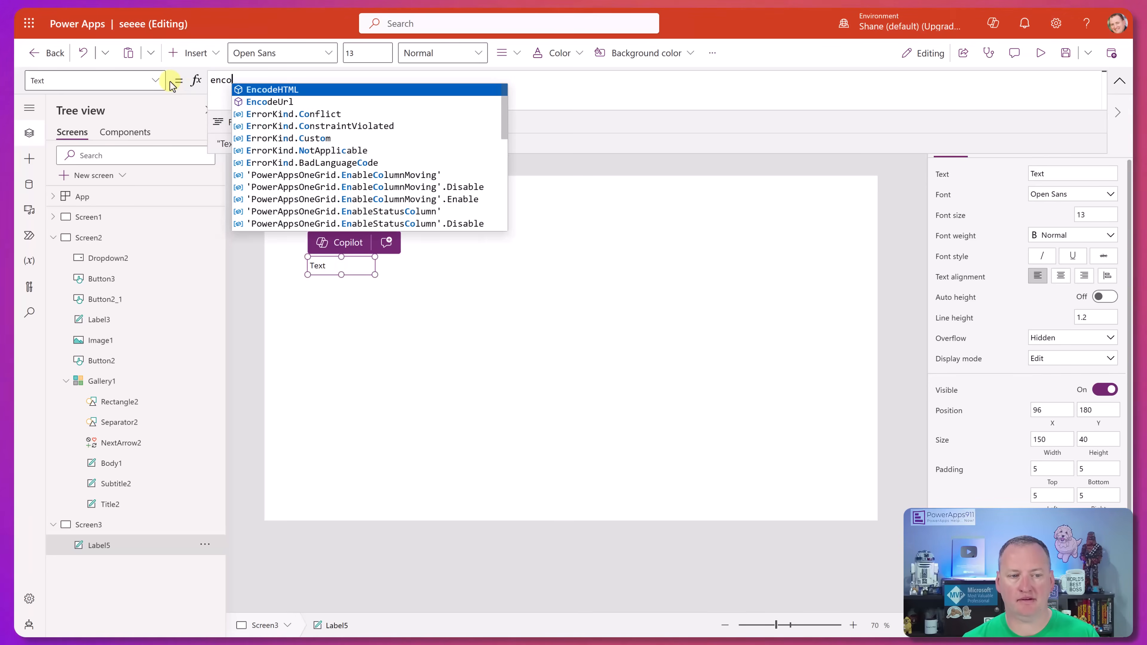
left_click(272, 89)
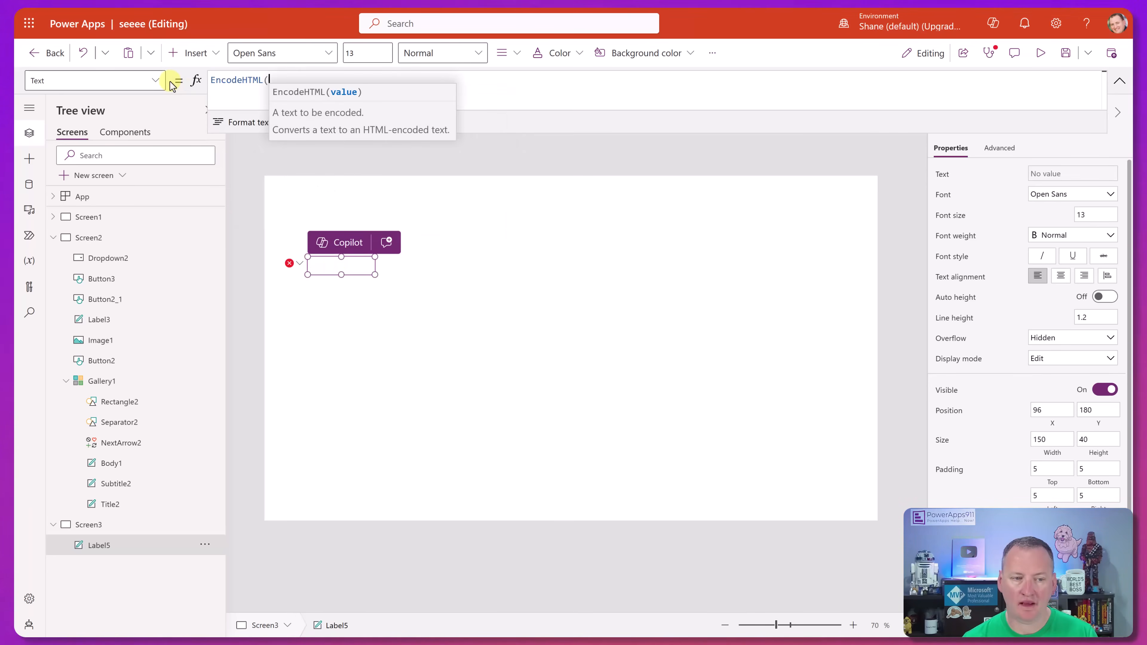
type("\"<")
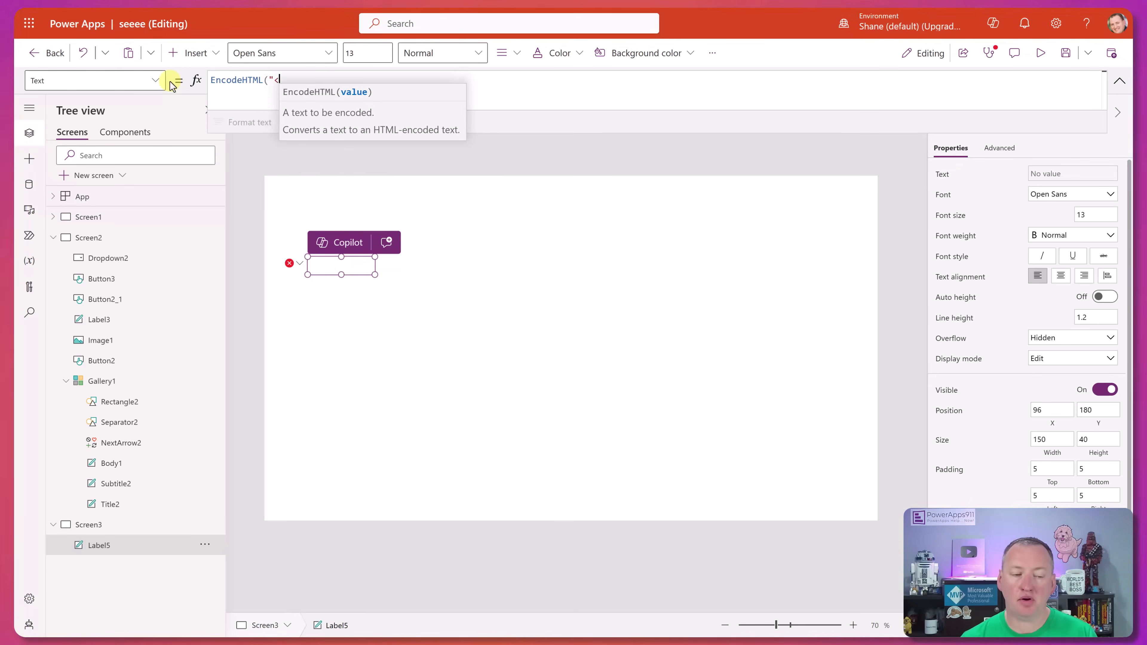
type("b>B")
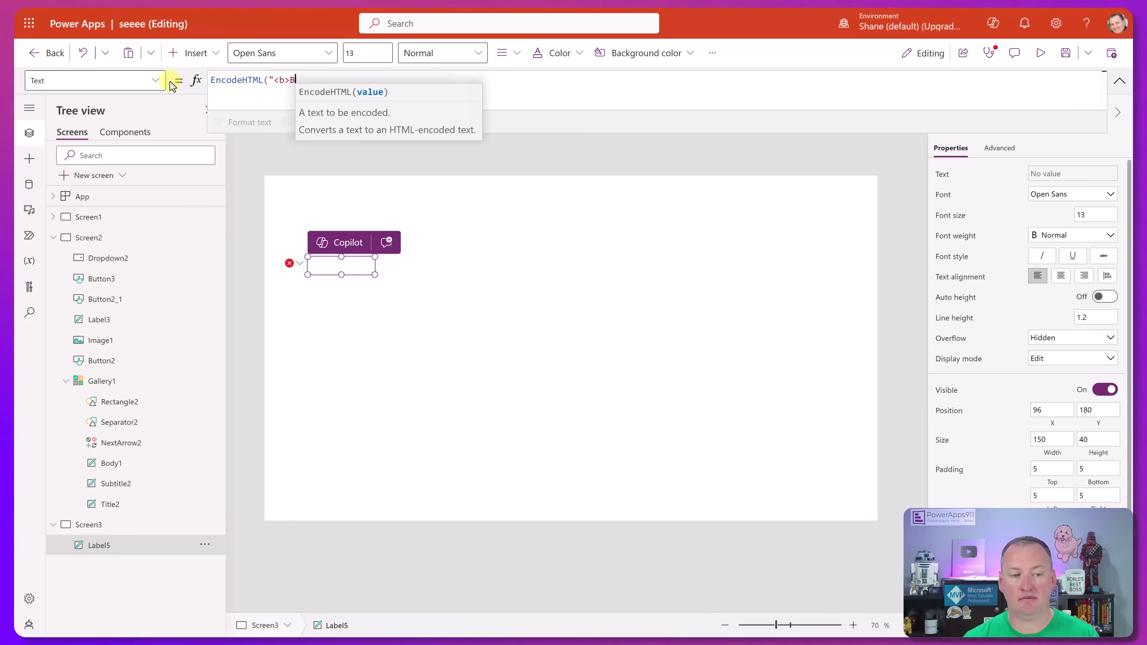
type("Old</b>\")")
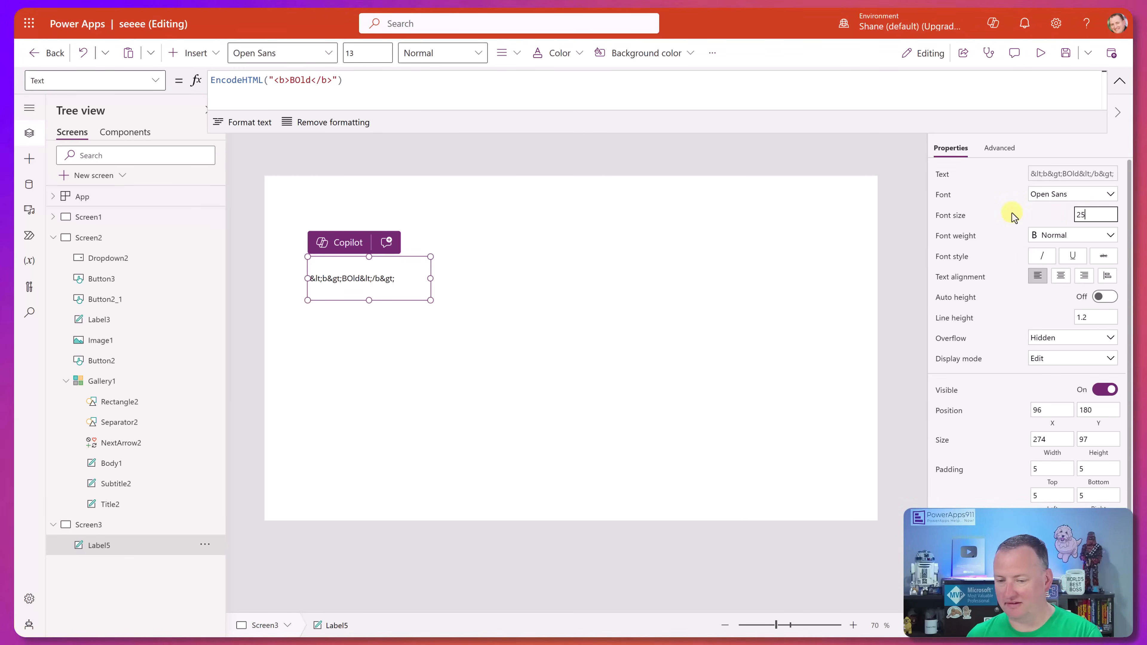
type("25")
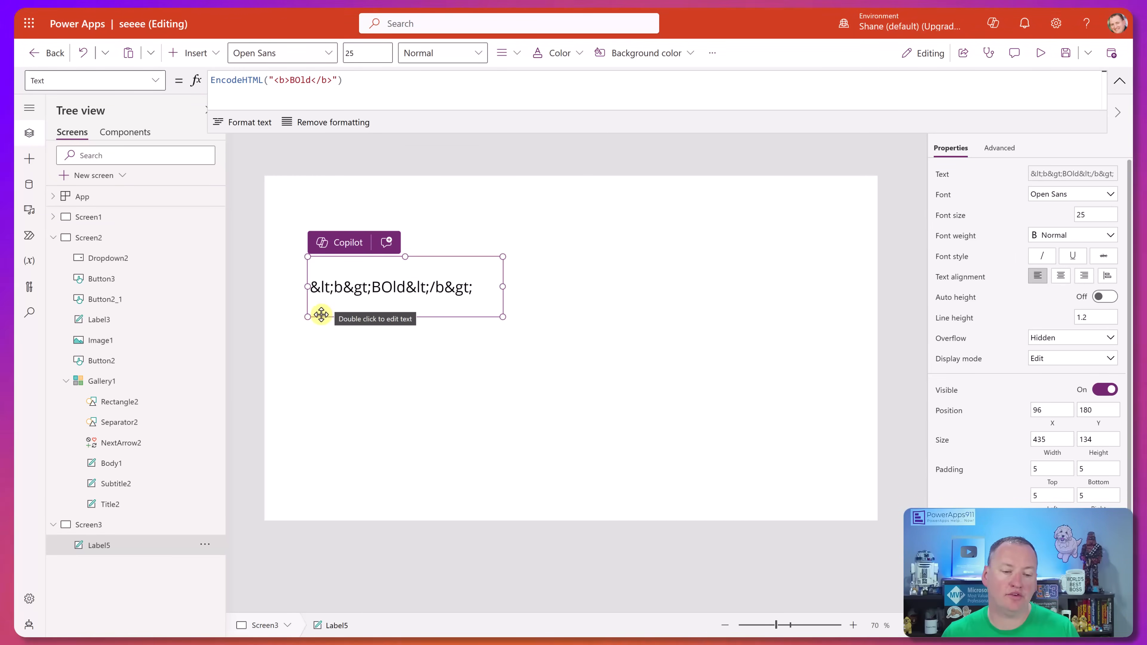
mouse_move(324, 306)
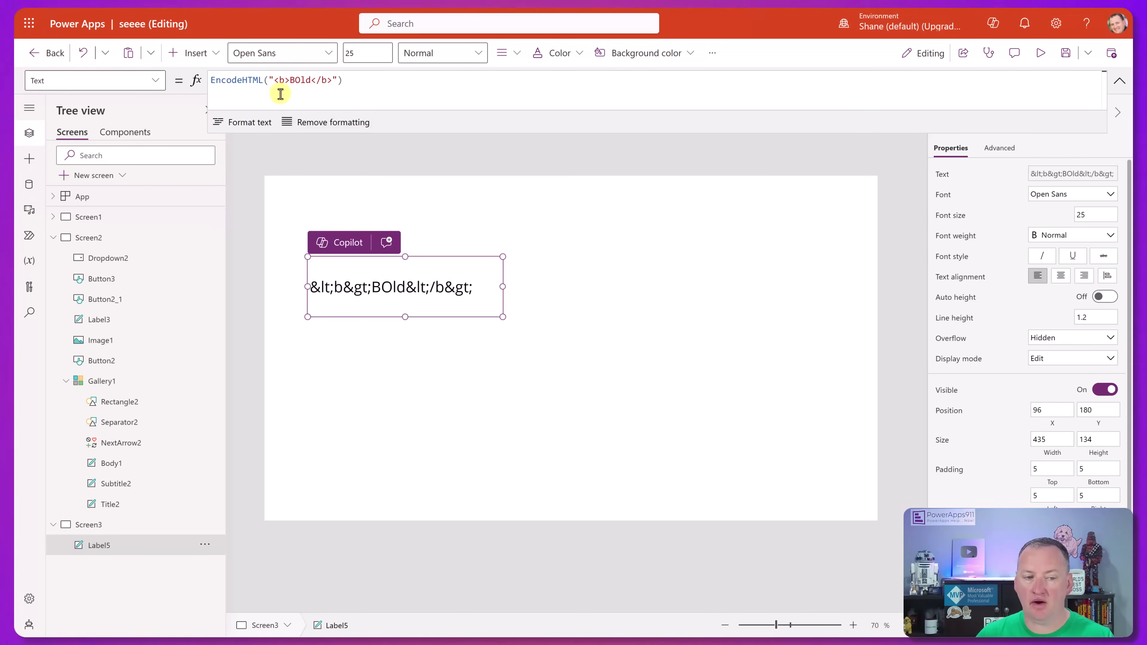
mouse_move(364, 304)
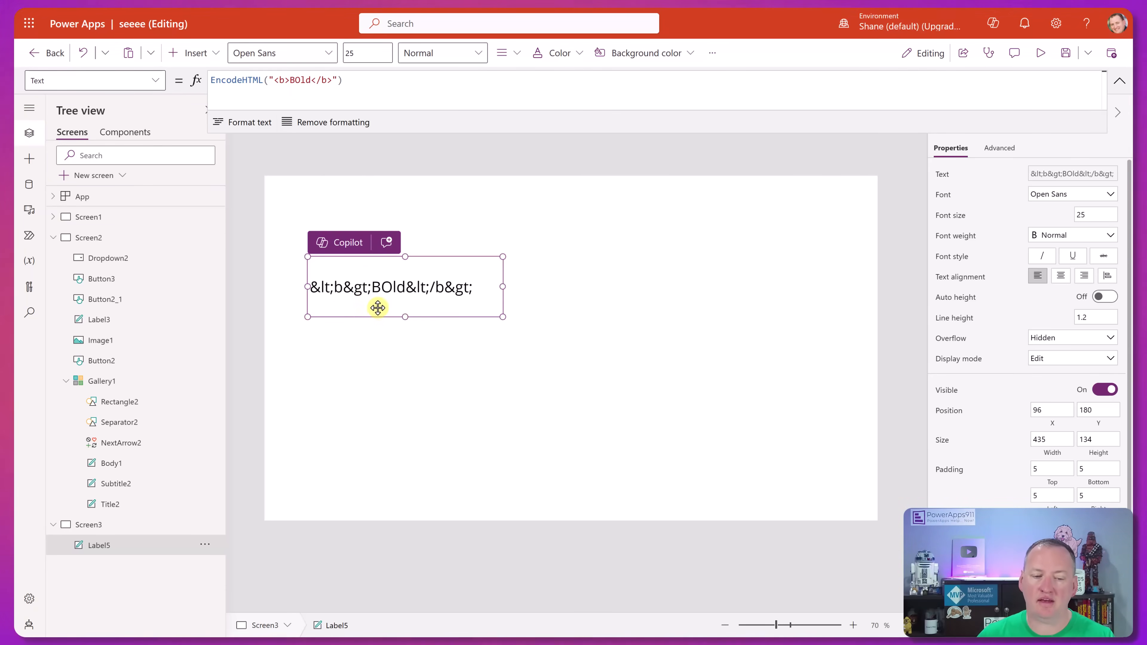
mouse_move(465, 310)
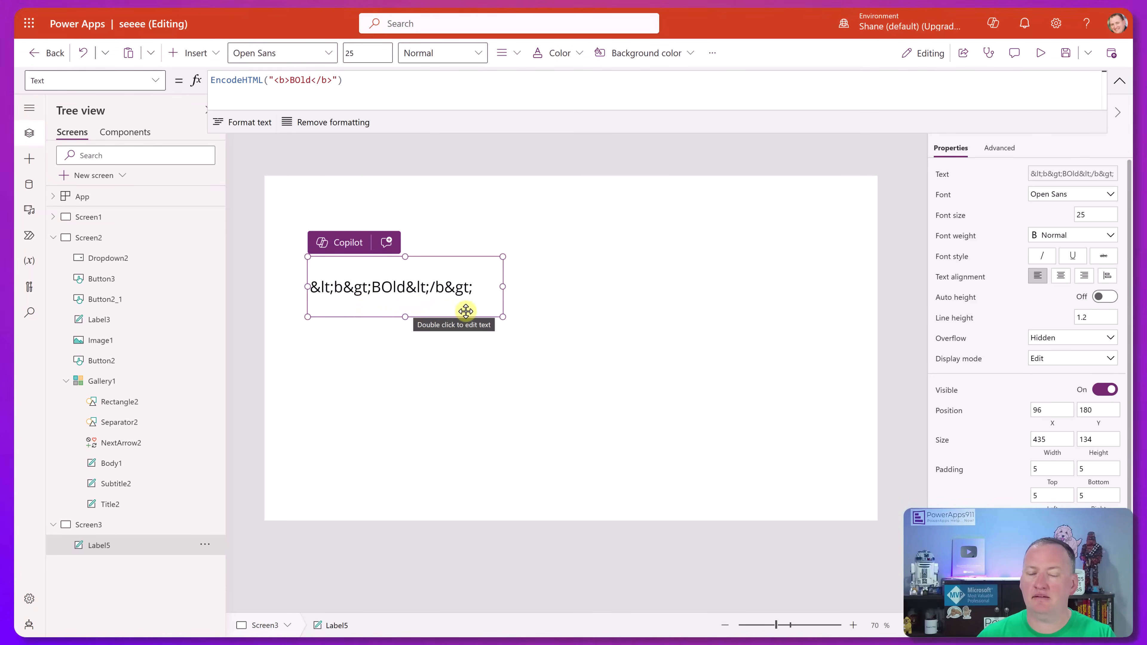
mouse_move(534, 307)
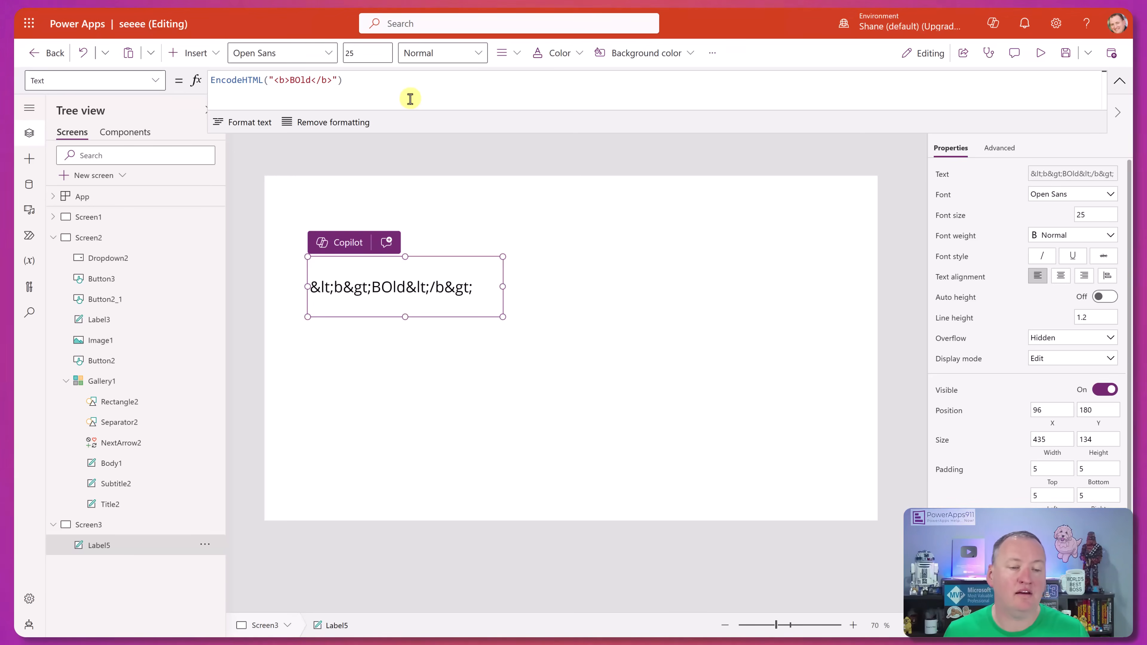
mouse_move(346, 316)
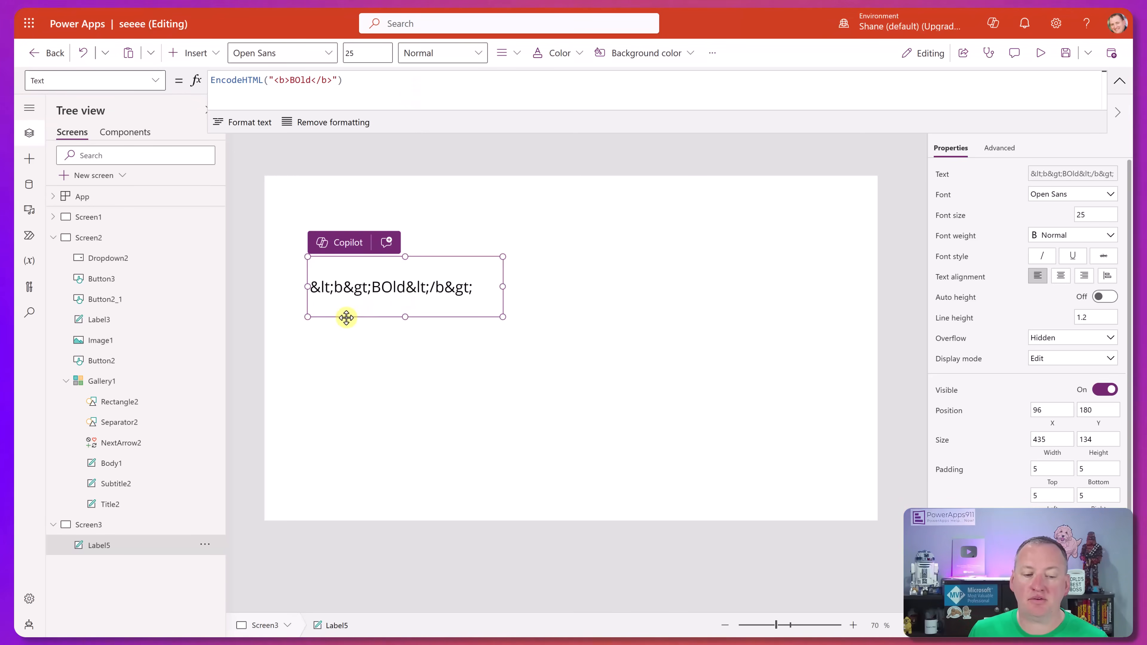
mouse_move(471, 297)
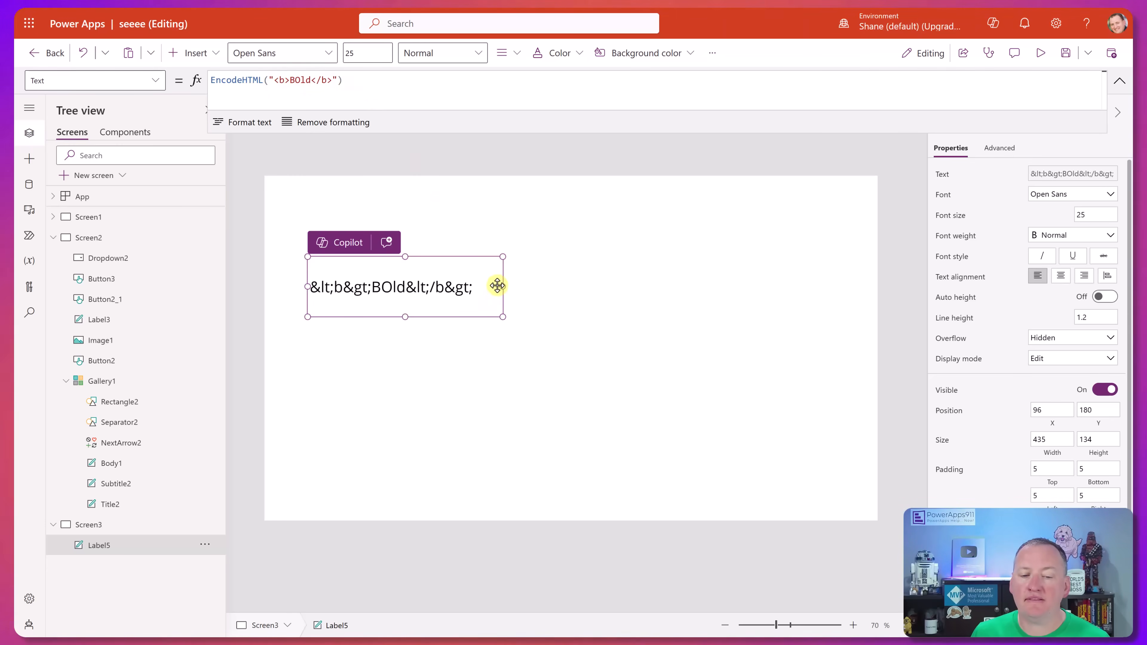
Insert a Rich text editor control onto Screen3.
left_click(193, 52)
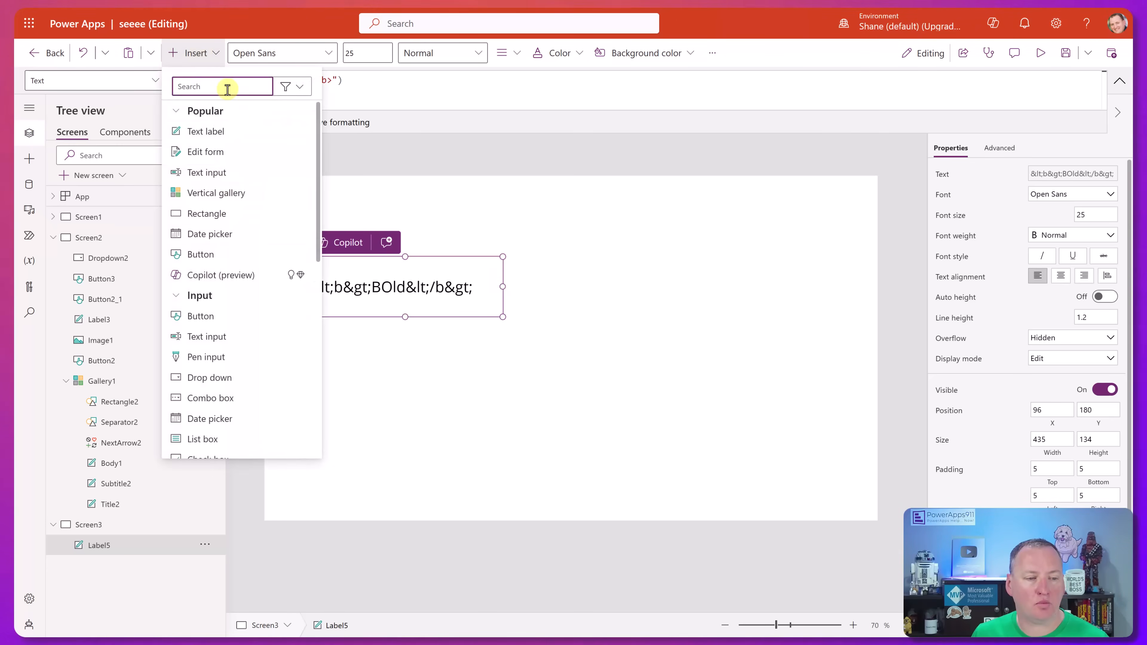
type("rich")
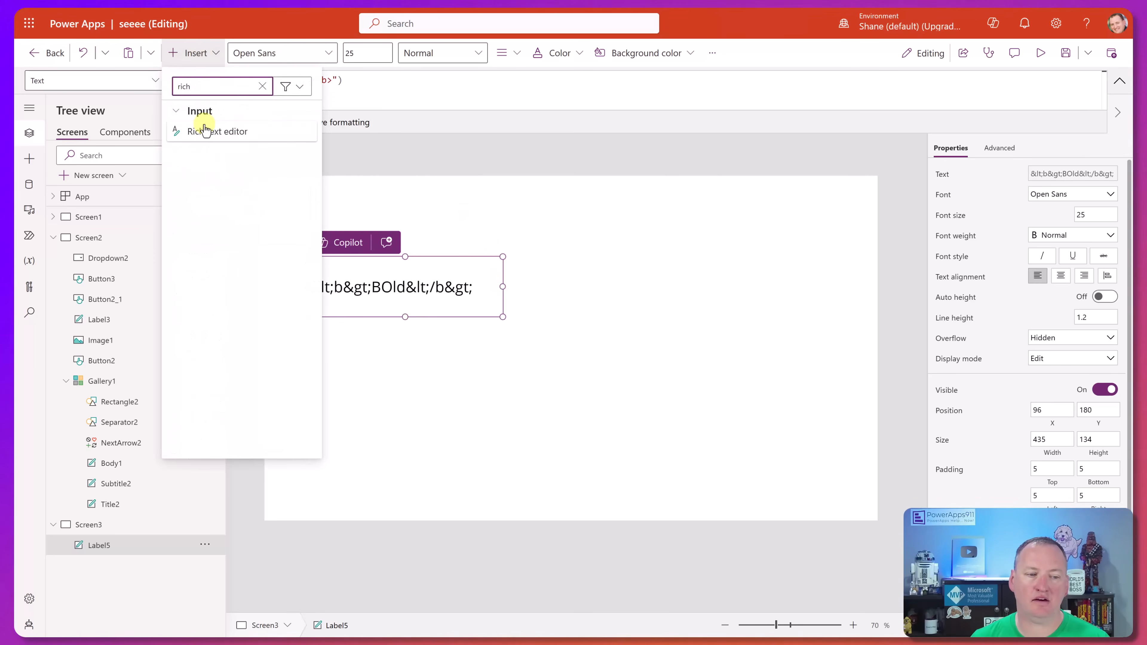
left_click(217, 131)
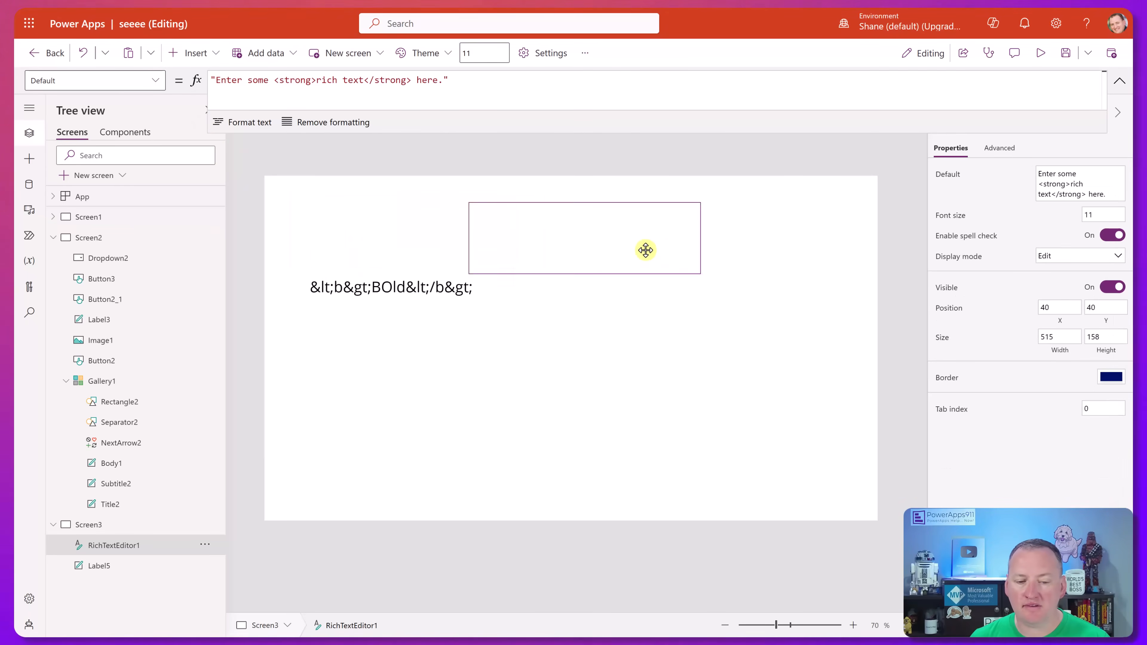
Set the label's Text to EncodeHTML(RichTextEditor1.HtmlText).
left_click(98, 566)
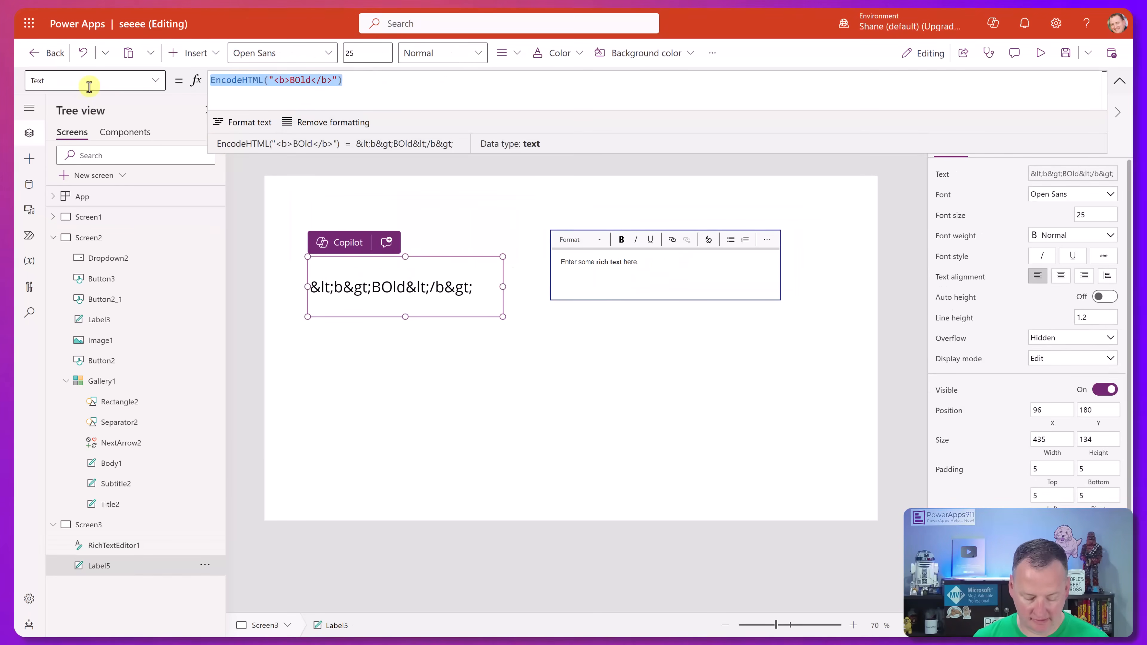
type("RichTextEditor1.HtmlText")
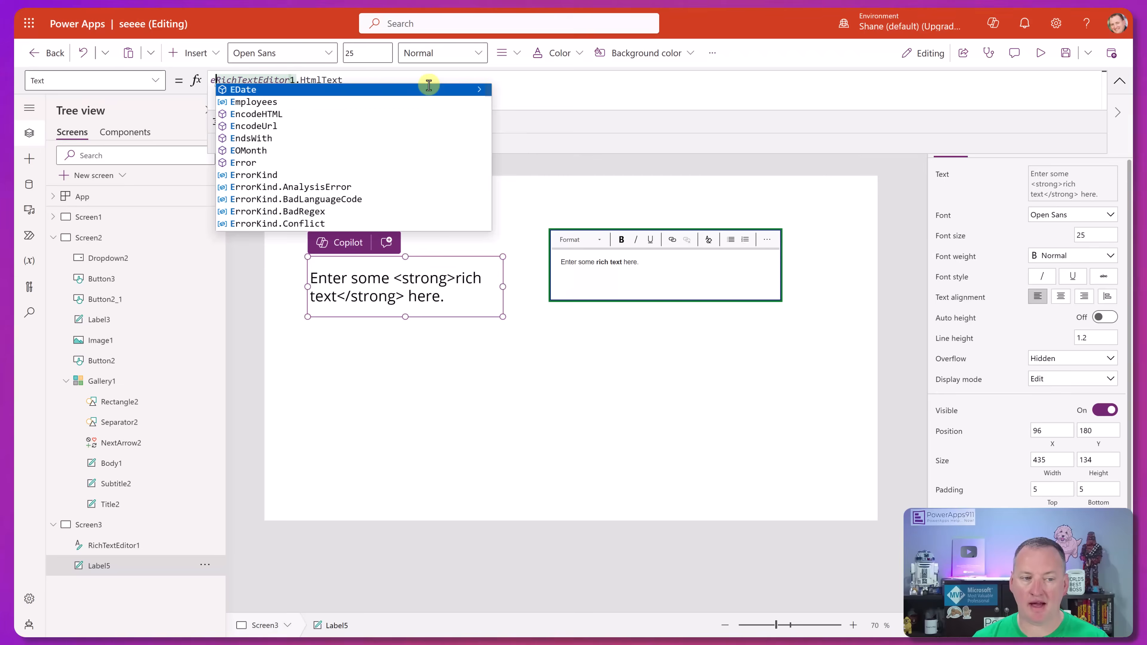
left_click(258, 113)
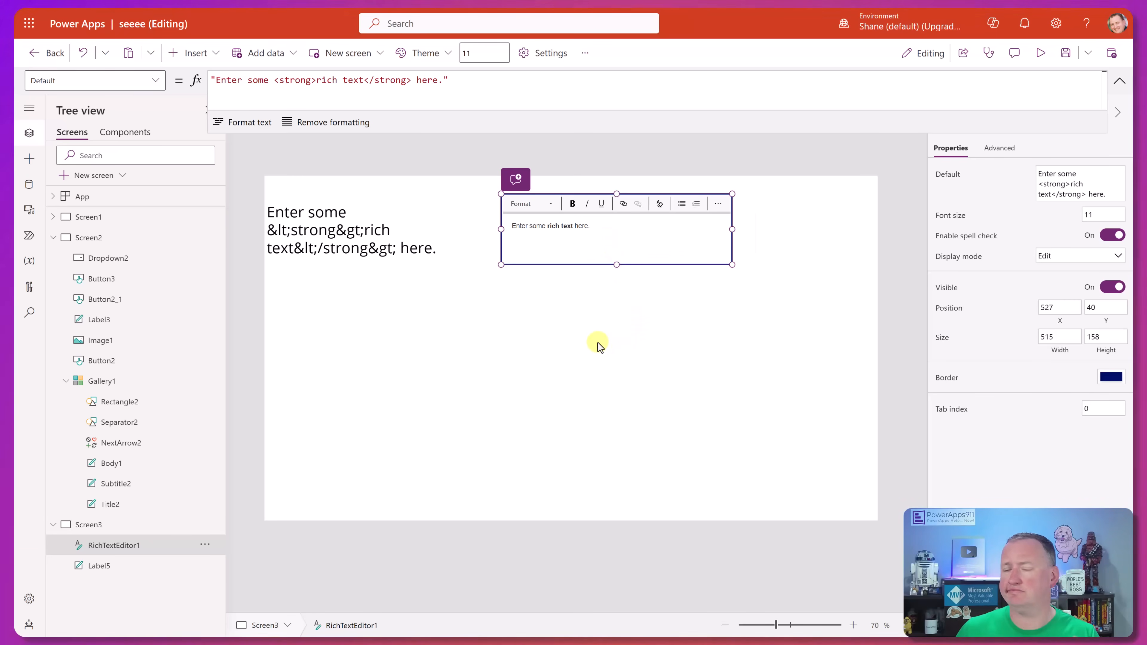
mouse_move(563, 284)
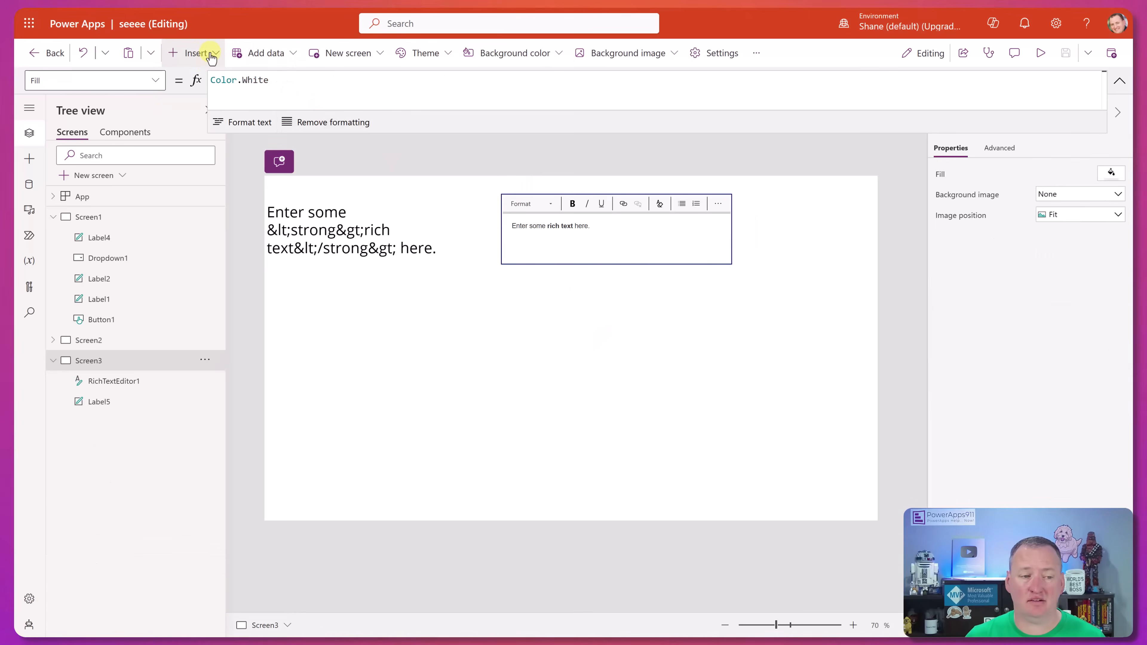
Add another Text label at font size 25 with Text JSON(["Yes","No","Maybe"]).
left_click(192, 53)
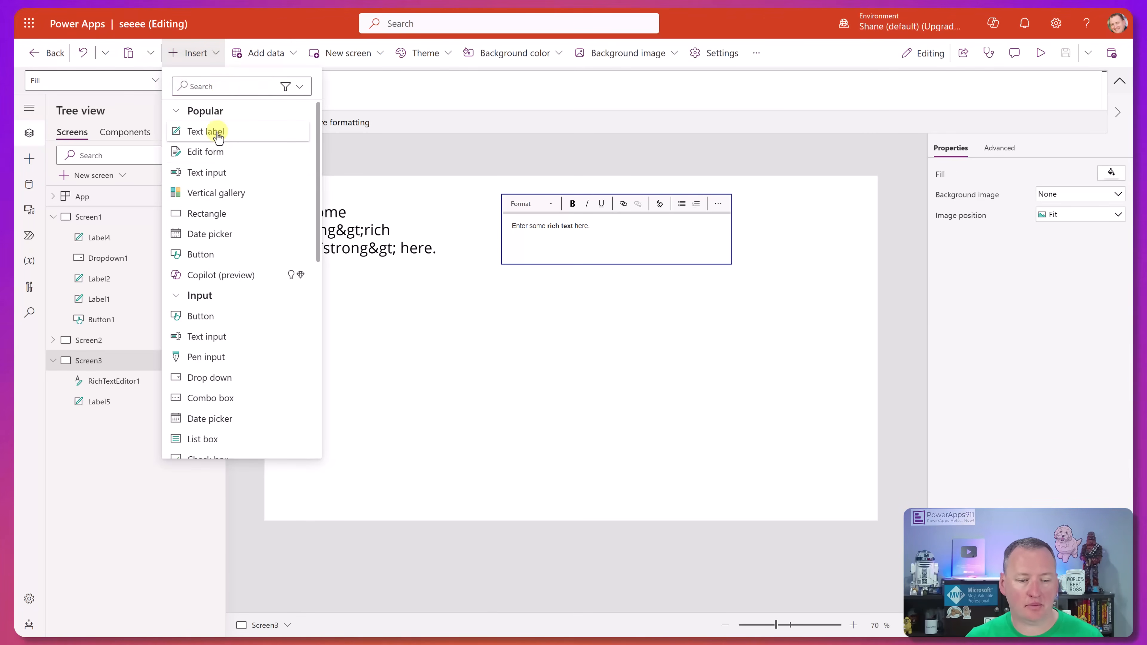
left_click(195, 131)
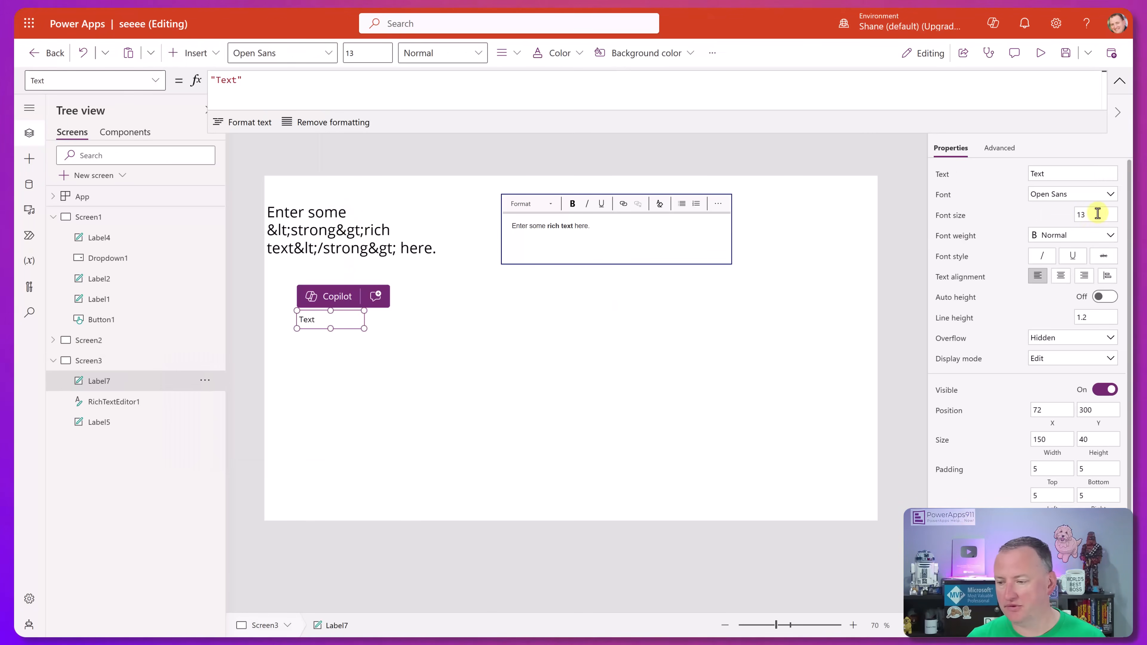
type("25")
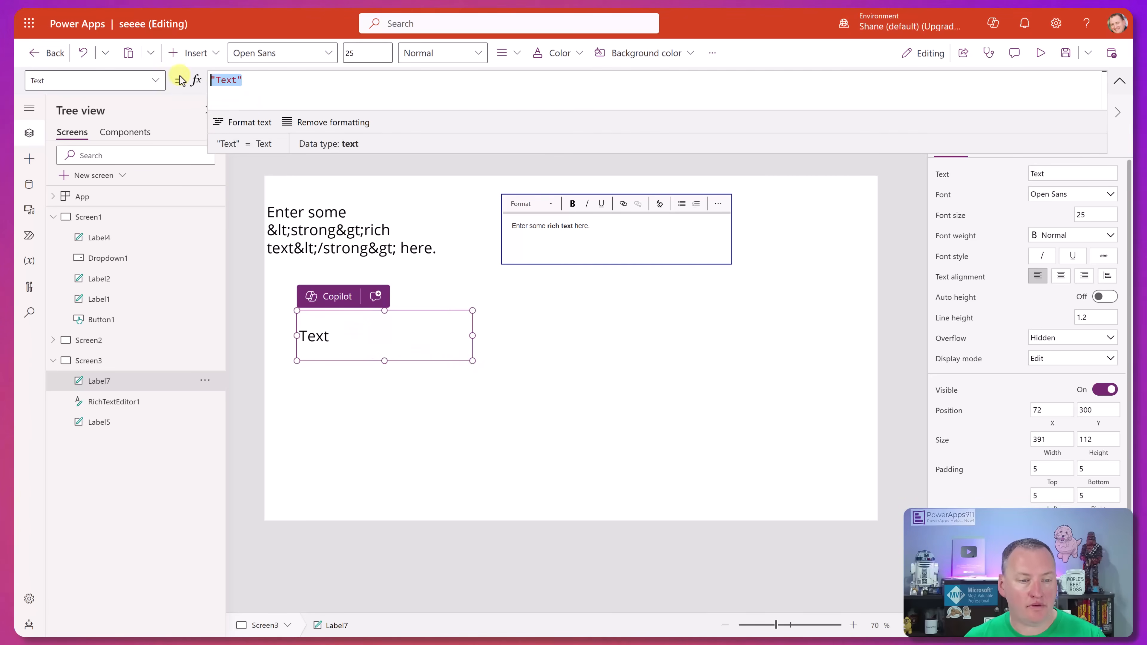
type("JSON([\"Yes\",\"No\",\"Maybe\"])")
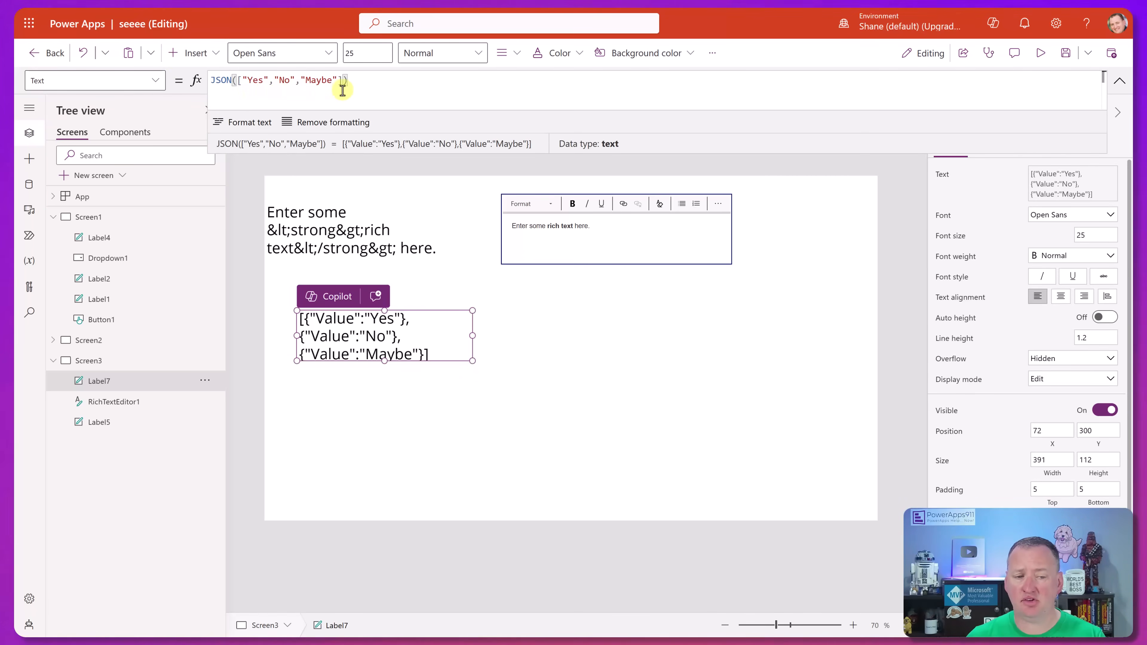
double_click(253, 80)
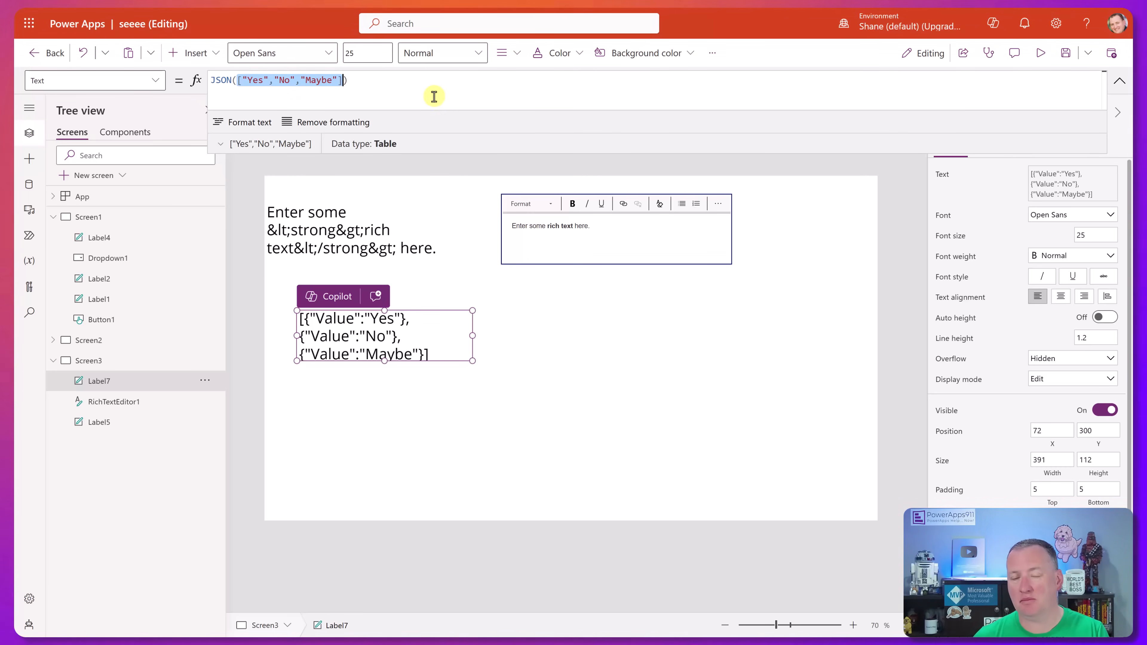
mouse_move(529, 381)
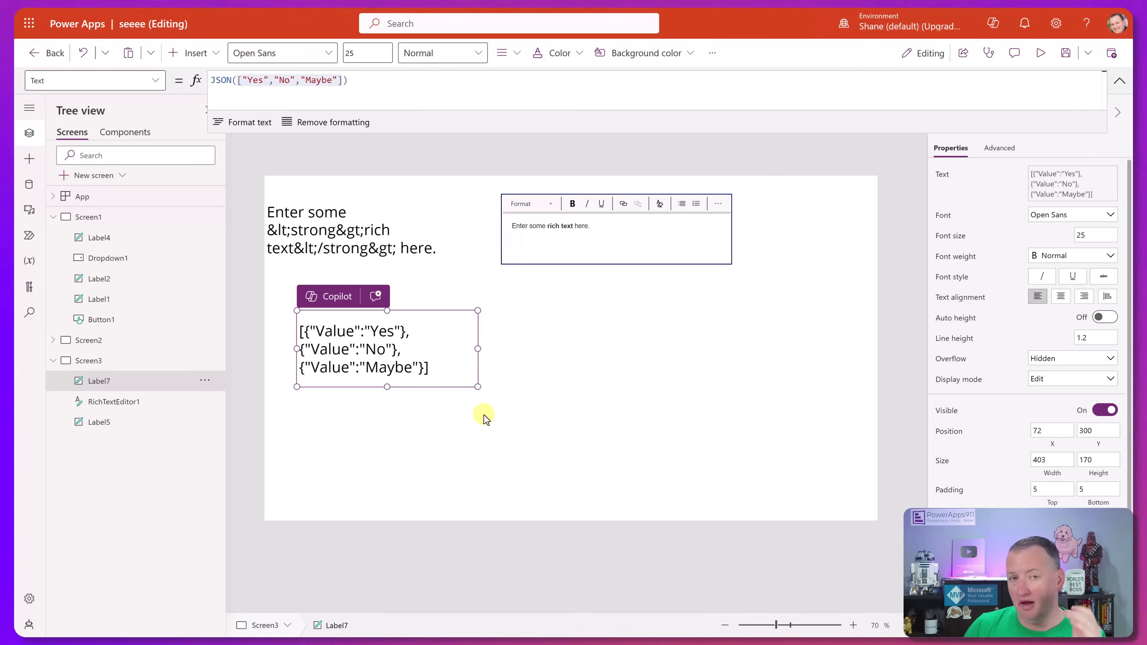
mouse_move(528, 349)
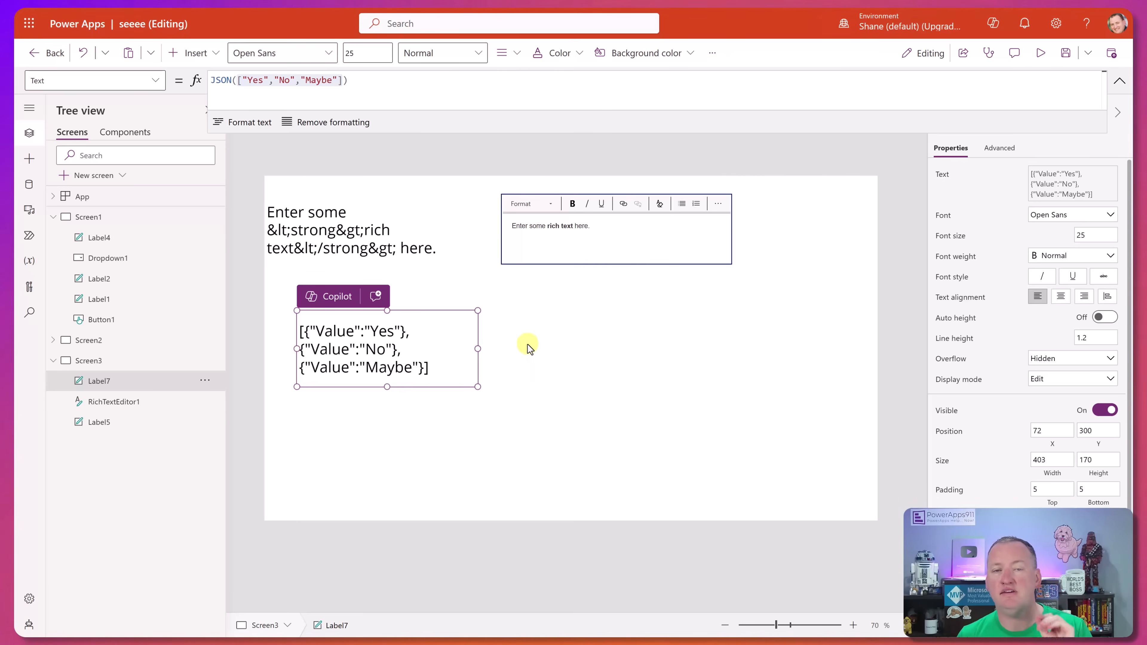
mouse_move(501, 335)
type(", JSONFormat.FlattenValueTables ")
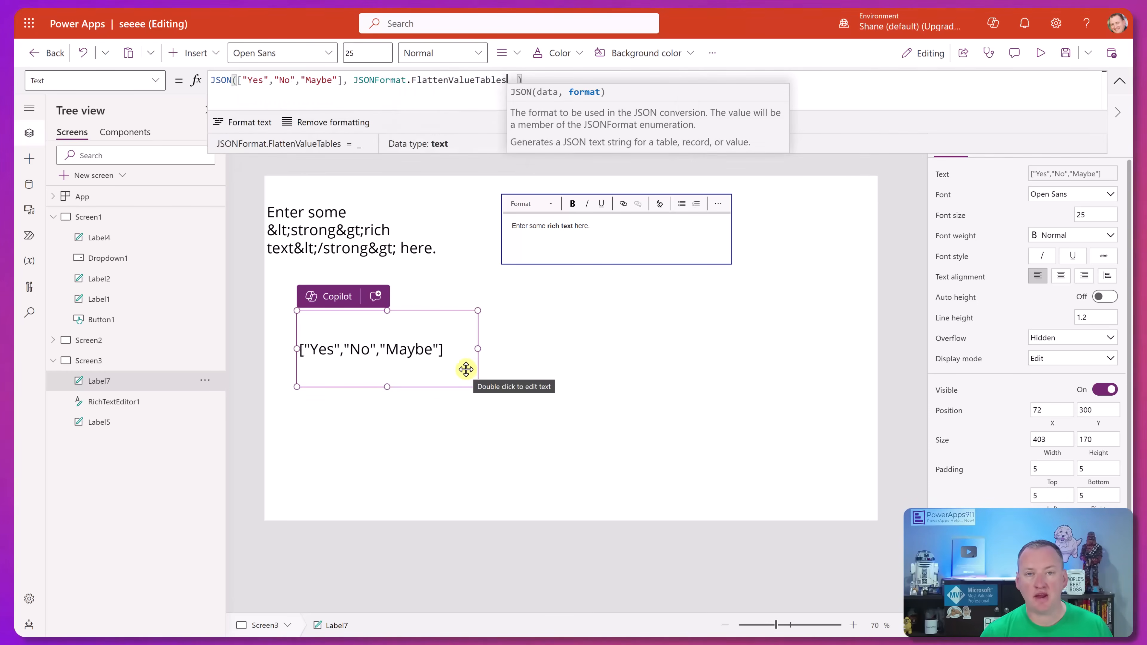
mouse_move(317, 96)
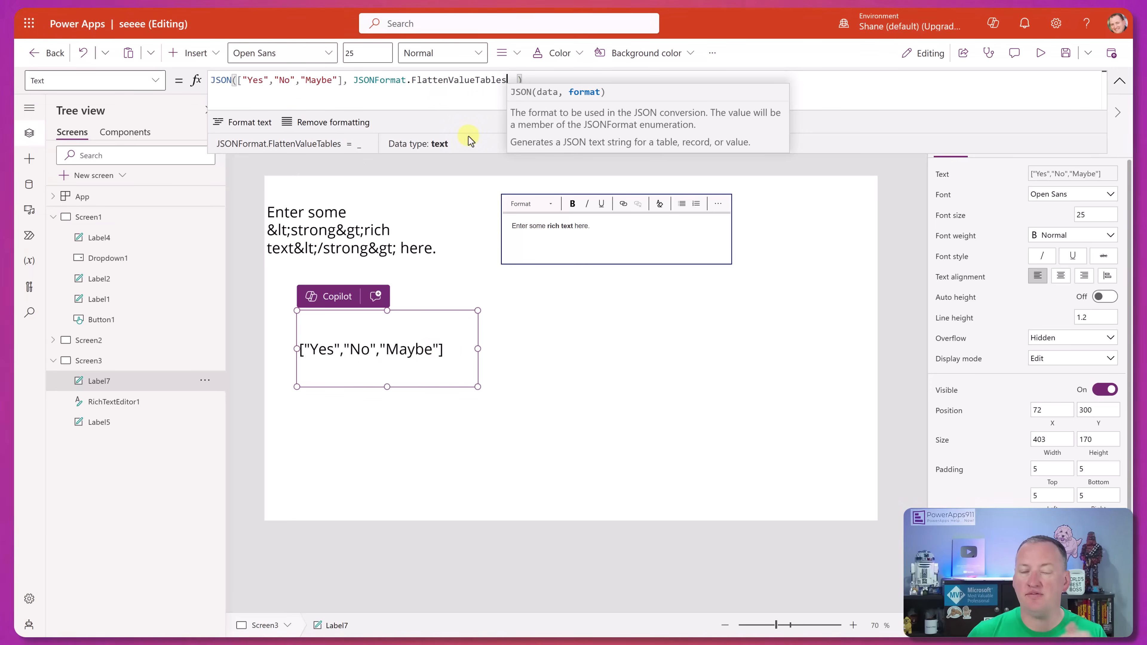
mouse_move(475, 211)
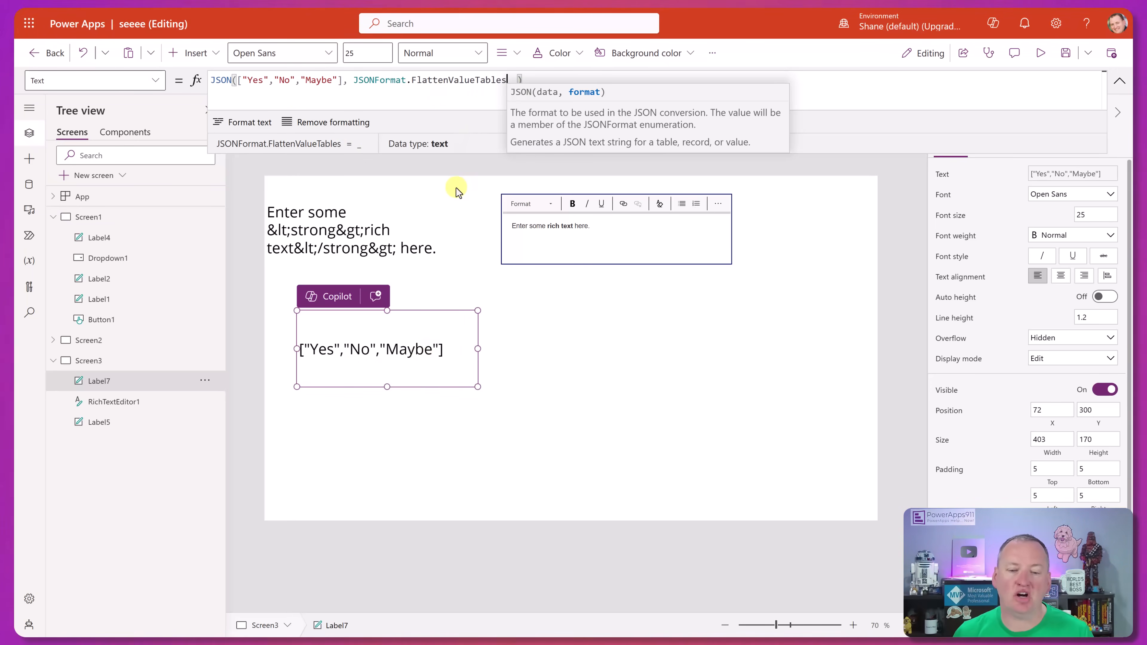
mouse_move(482, 228)
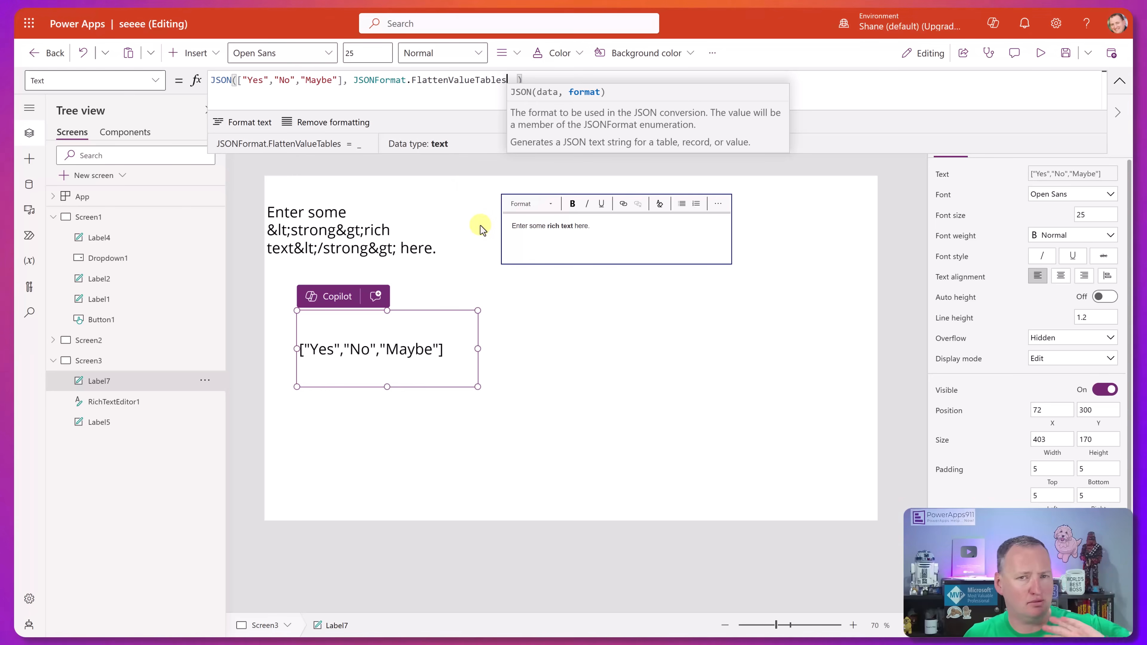
mouse_move(481, 203)
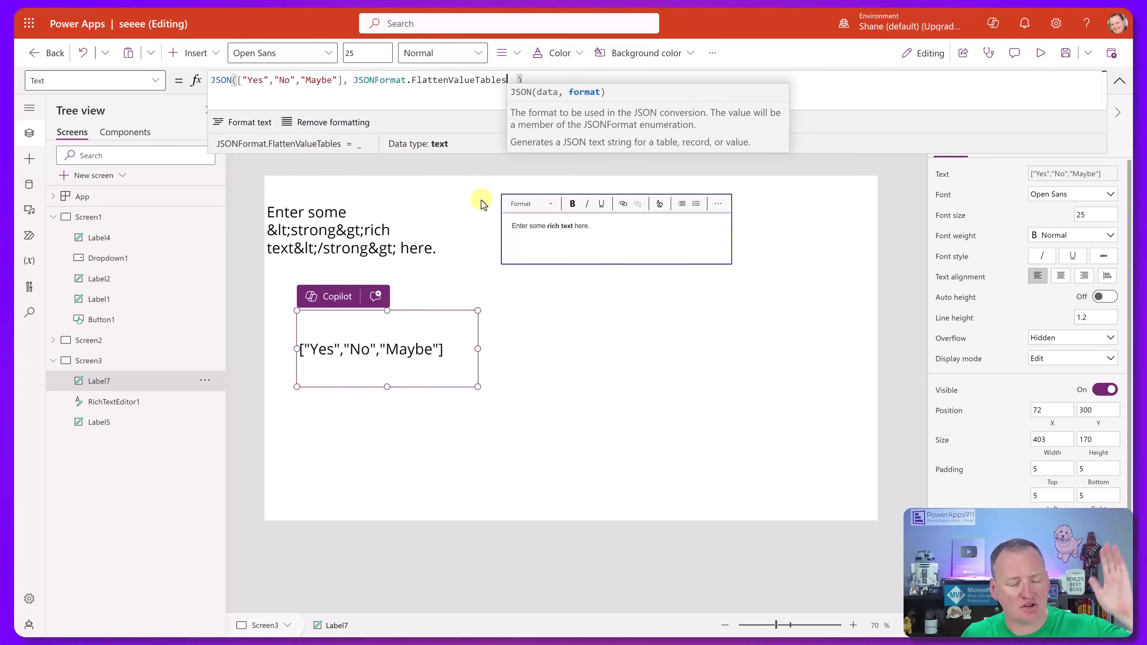
mouse_move(487, 359)
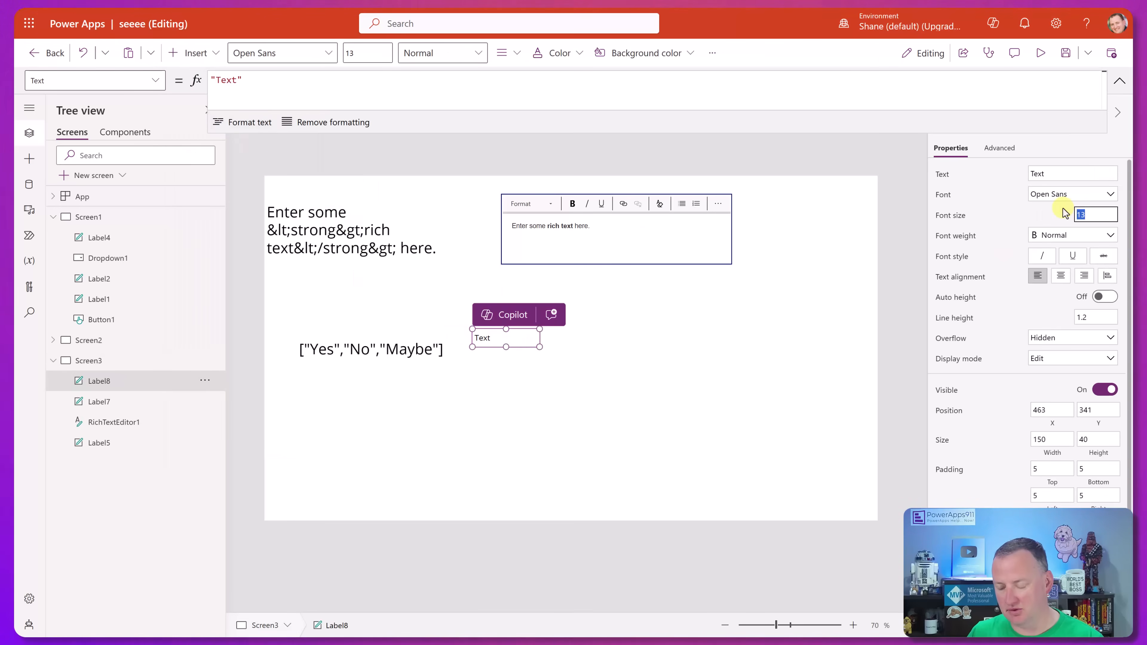
Size the new label at font 25 and set Text to Char(99) & UniChar("128519") & UniChar("128054").
type("25")
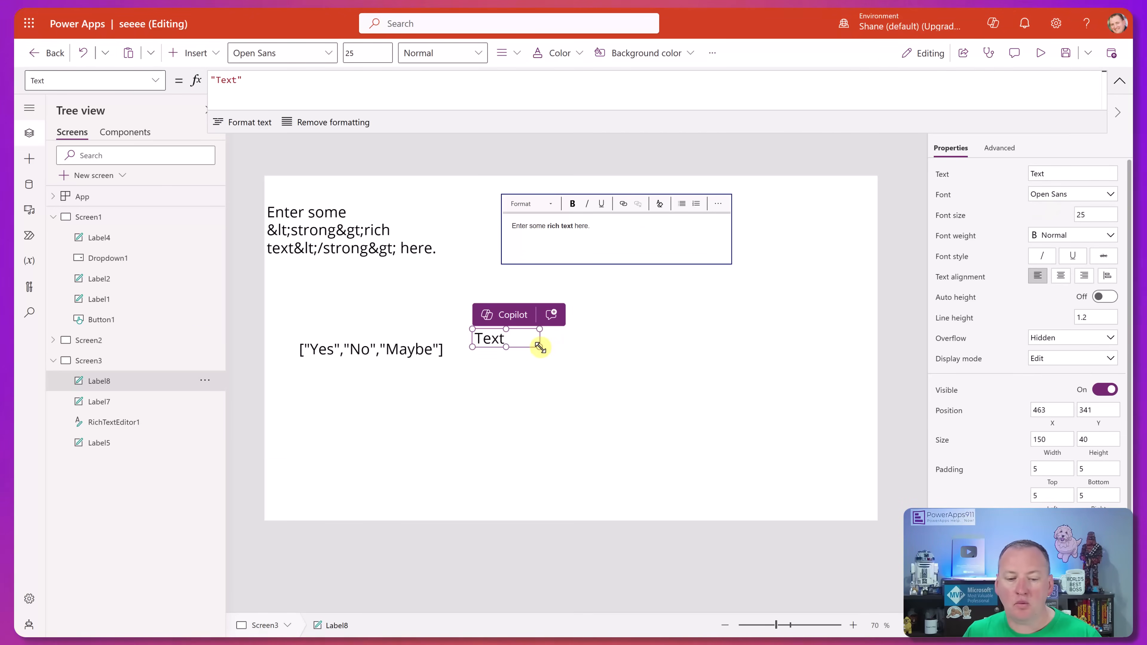
left_click_drag(537, 348, 651, 366)
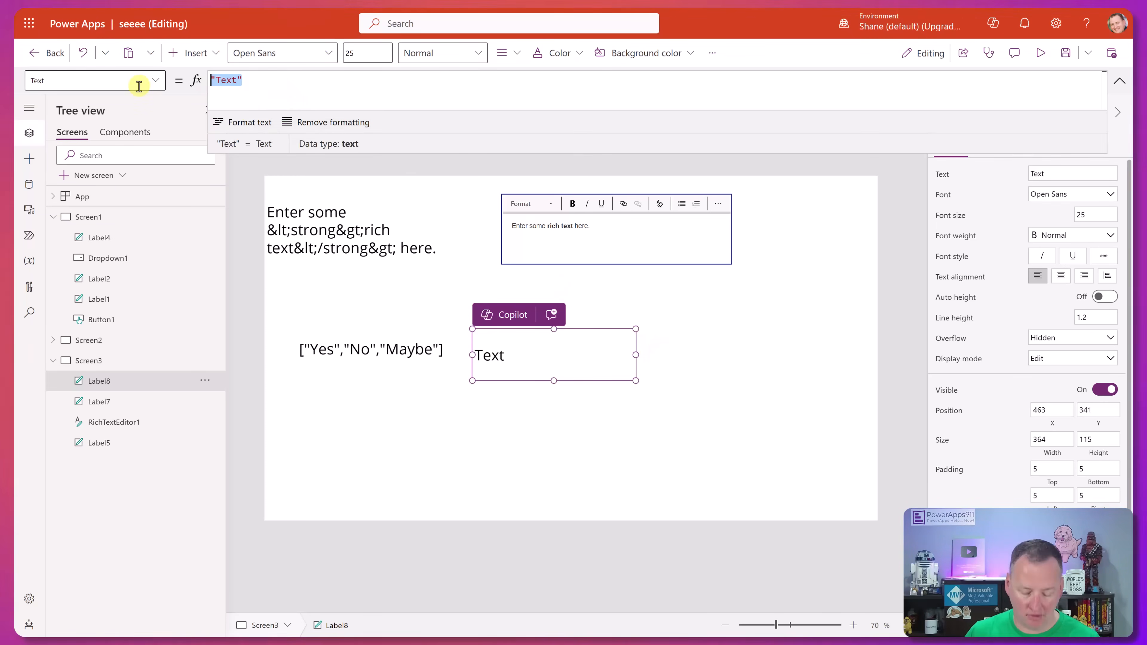
type("Char(99)")
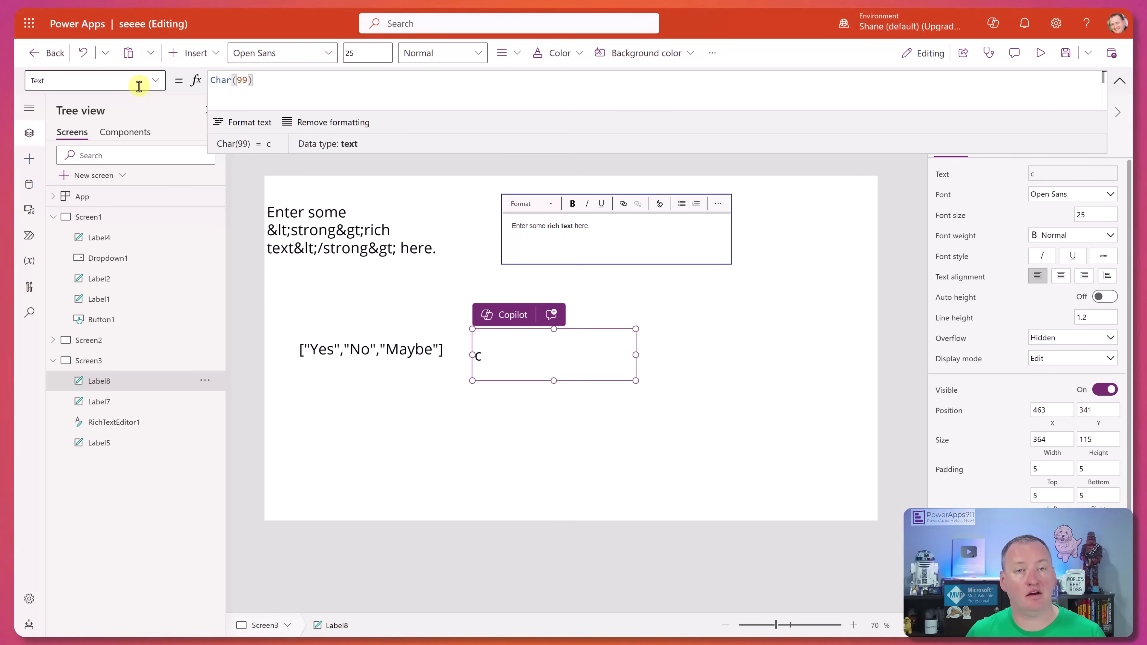
left_click(254, 80)
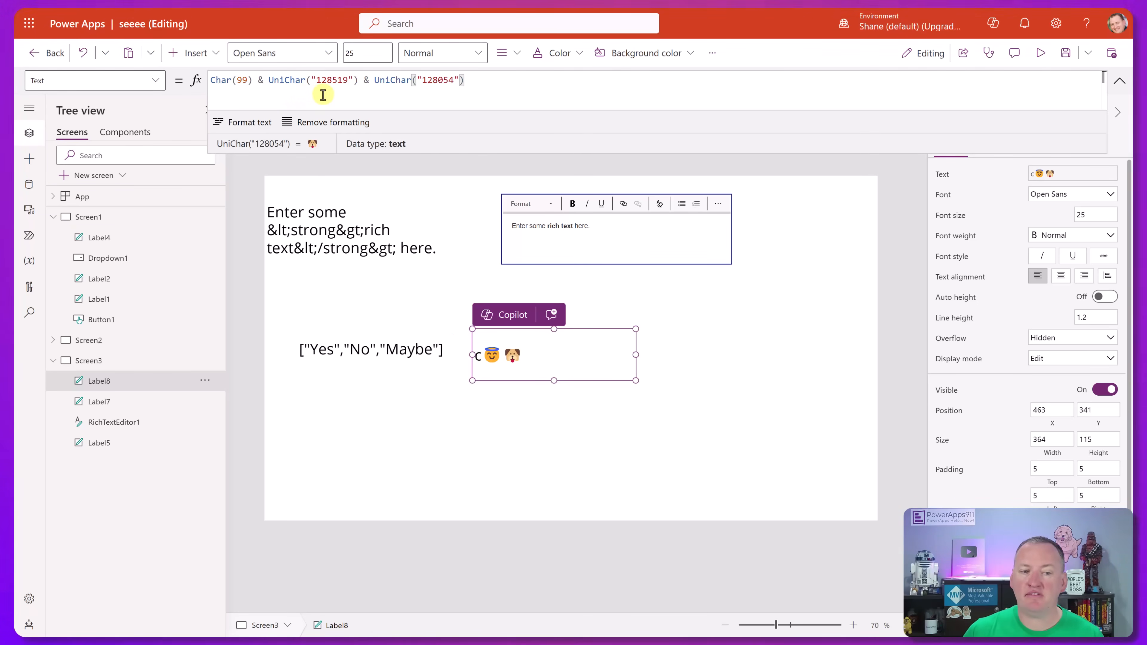
mouse_move(358, 102)
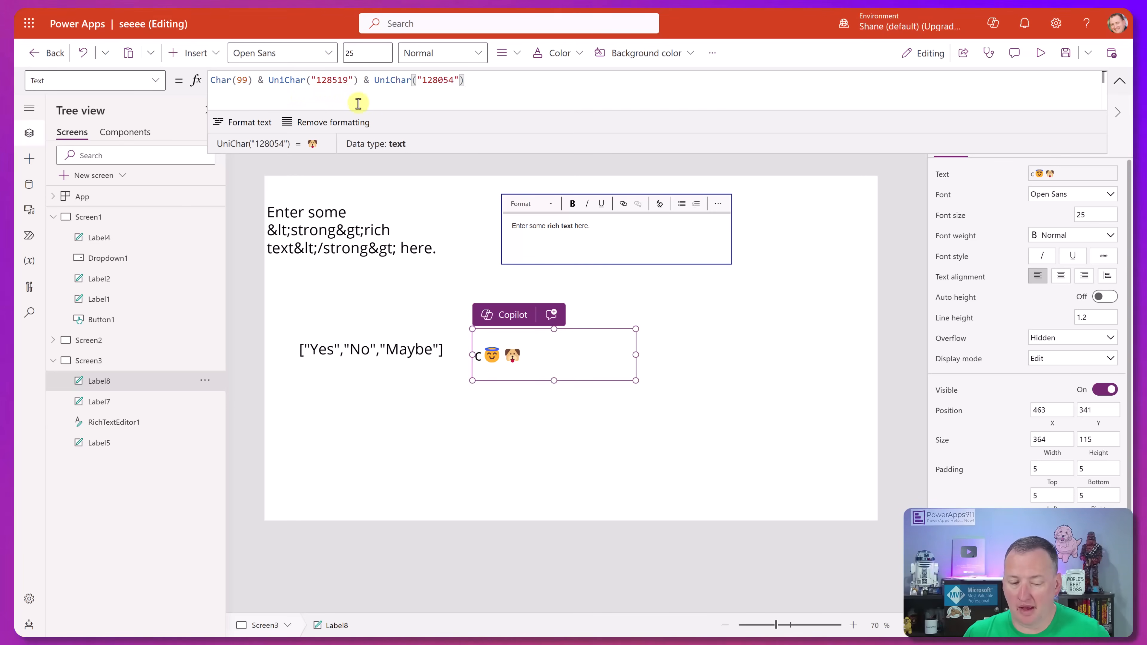
mouse_move(494, 375)
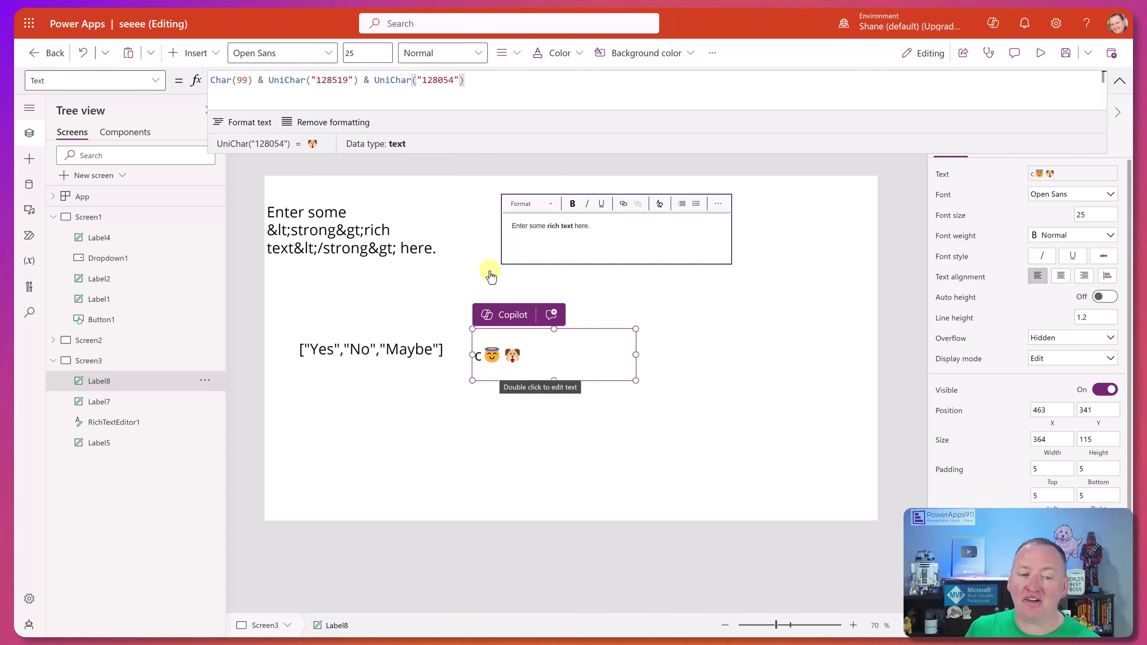
mouse_move(365, 101)
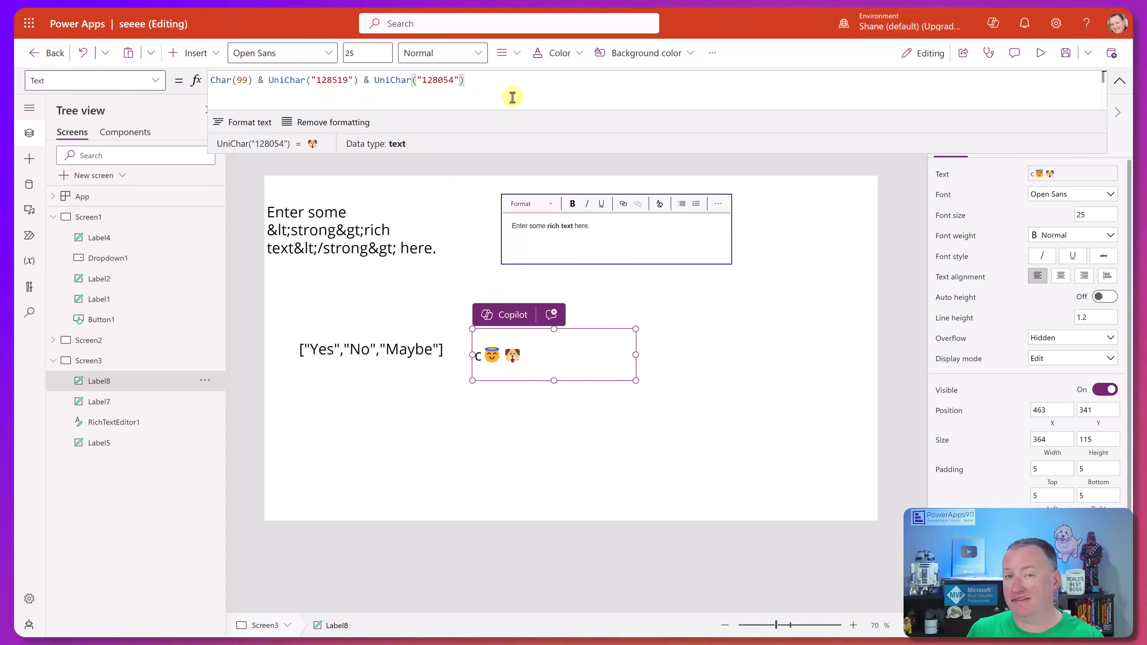
left_click(468, 79)
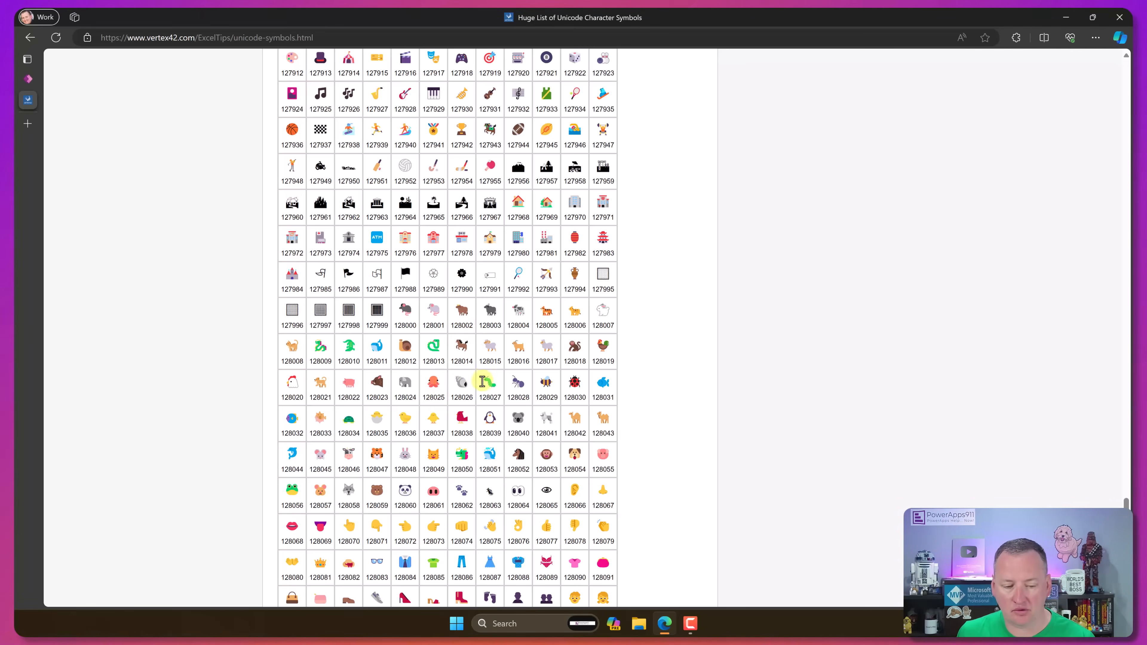
mouse_move(481, 433)
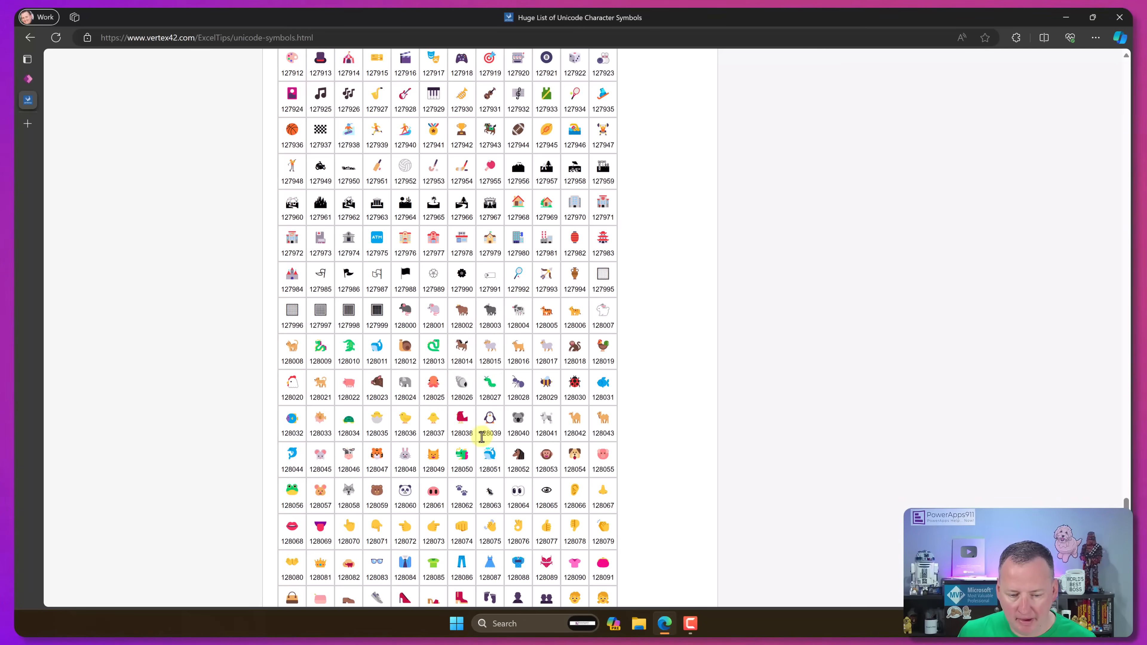
Select the penguin's character code 128039 on the Unicode symbols page.
double_click(490, 433)
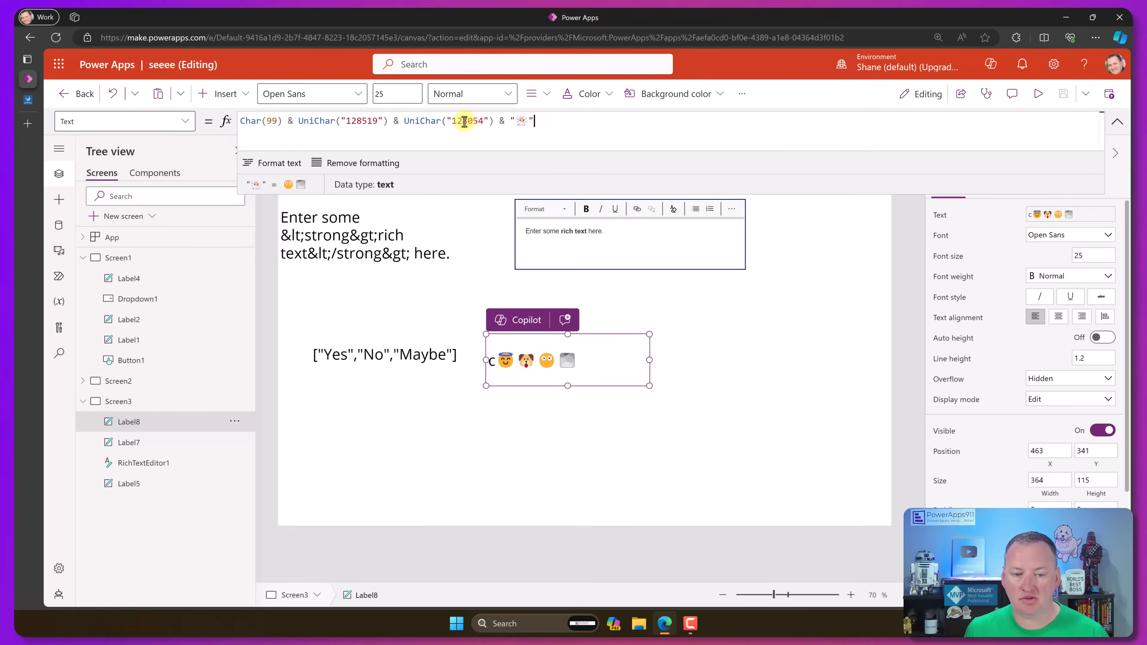
Replace the dog code 128054 with the penguin code 128039 in the UniChar call.
double_click(464, 121)
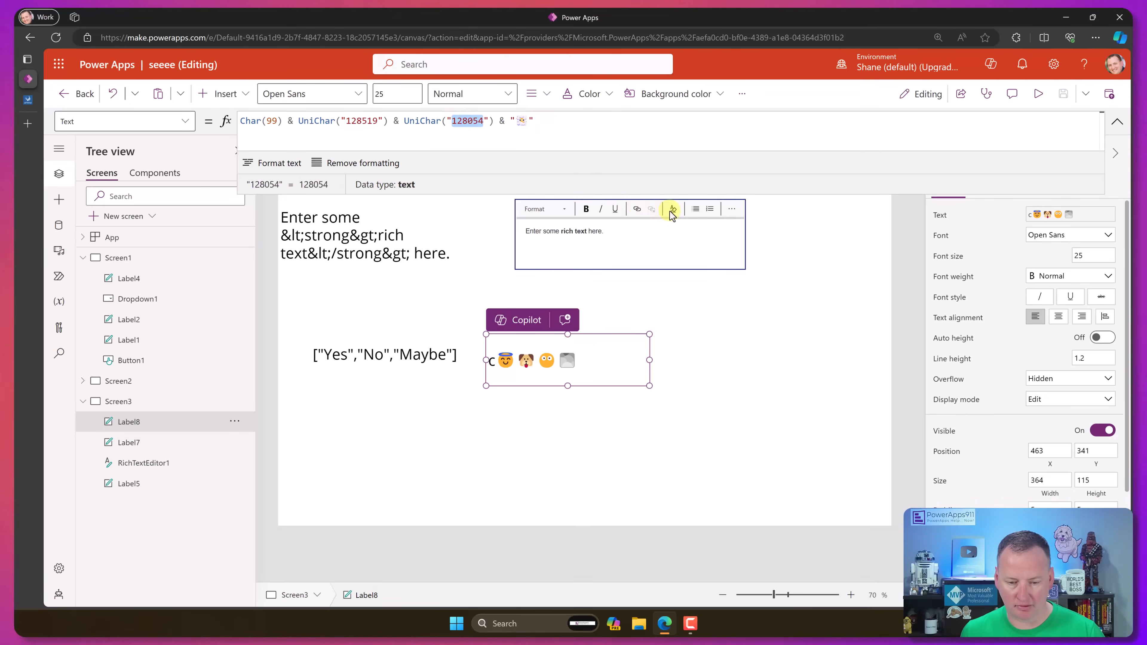
type("128039")
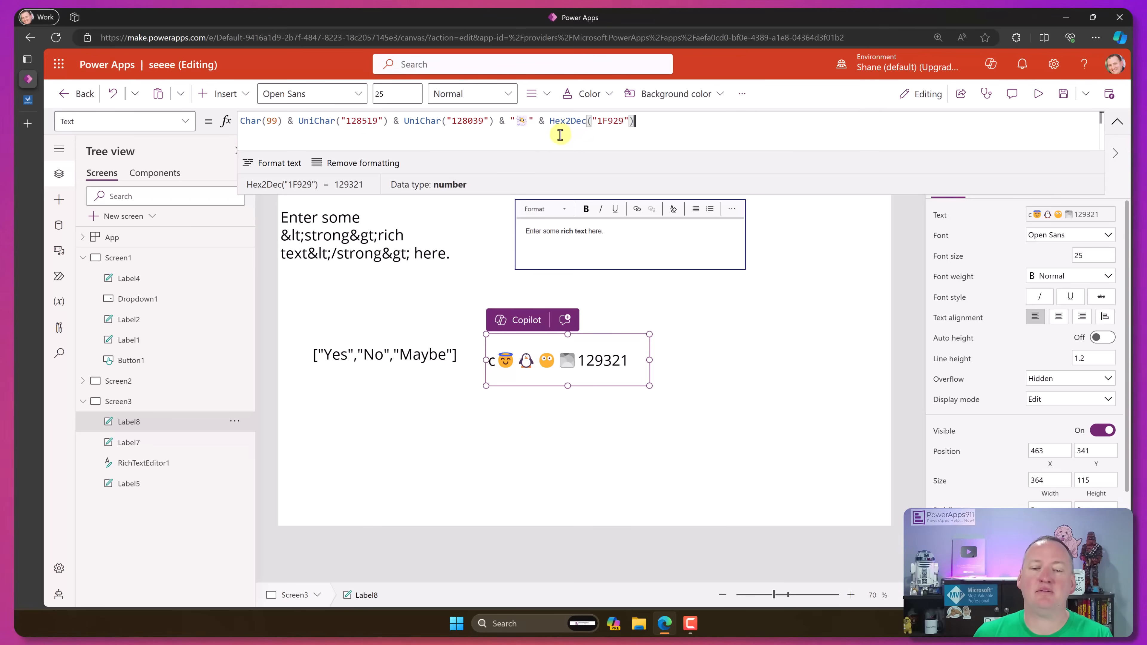
mouse_move(593, 159)
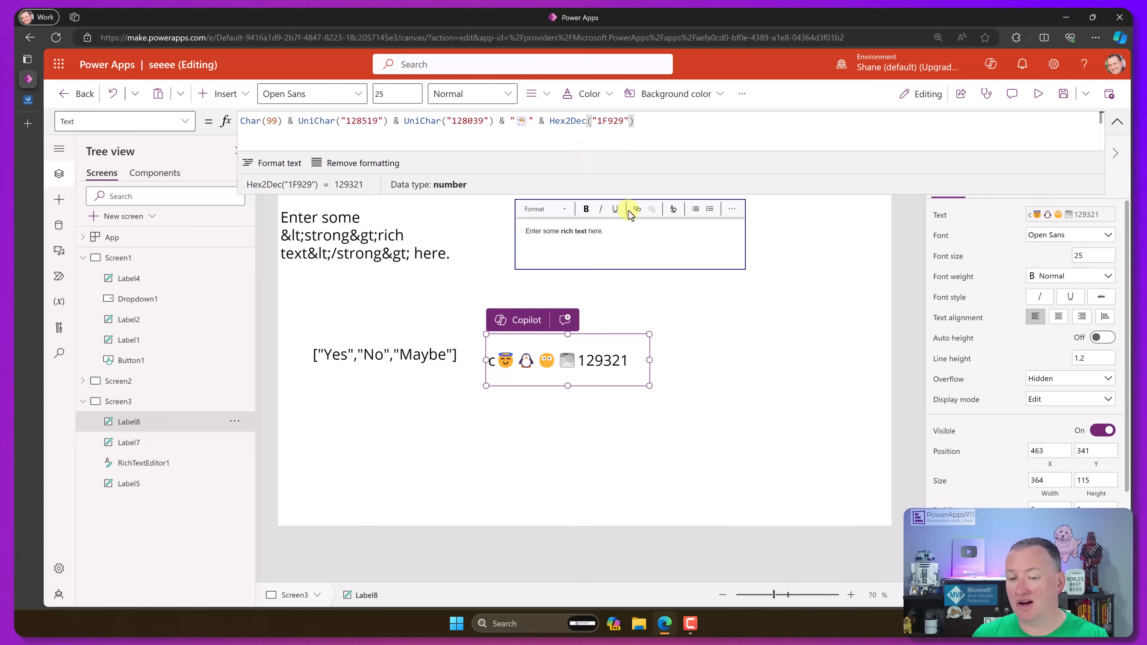
Make the formula's last term UniChar(Hex2Dec("1F929")) to show the star-eyed emoji.
left_click(567, 121)
type("UniChar")
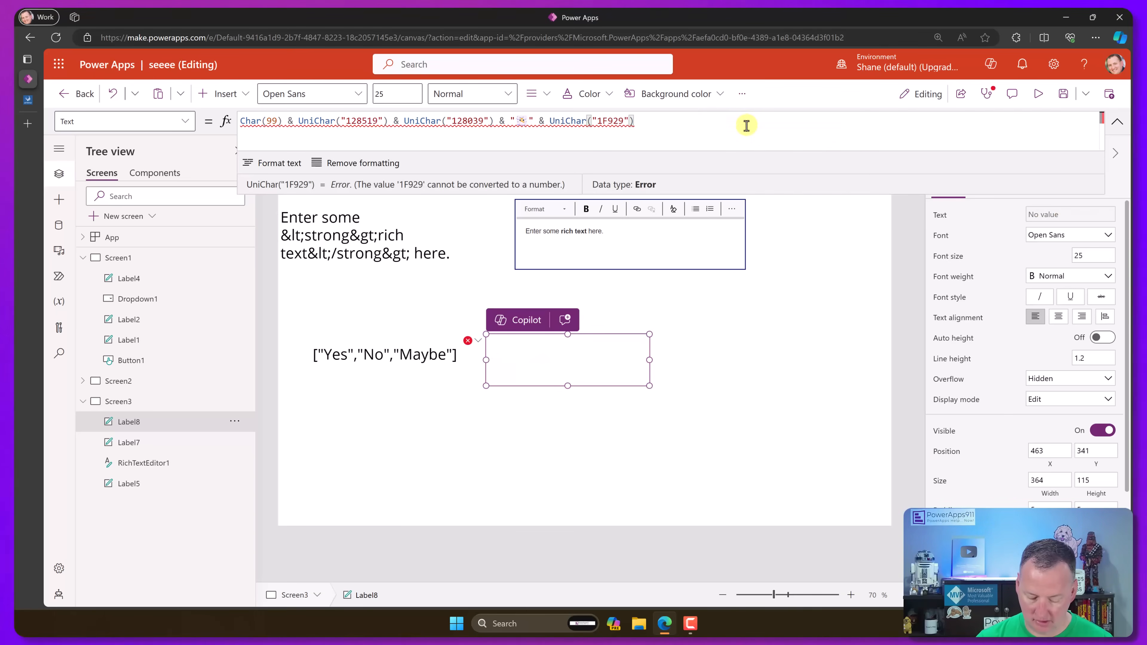
type("he(")
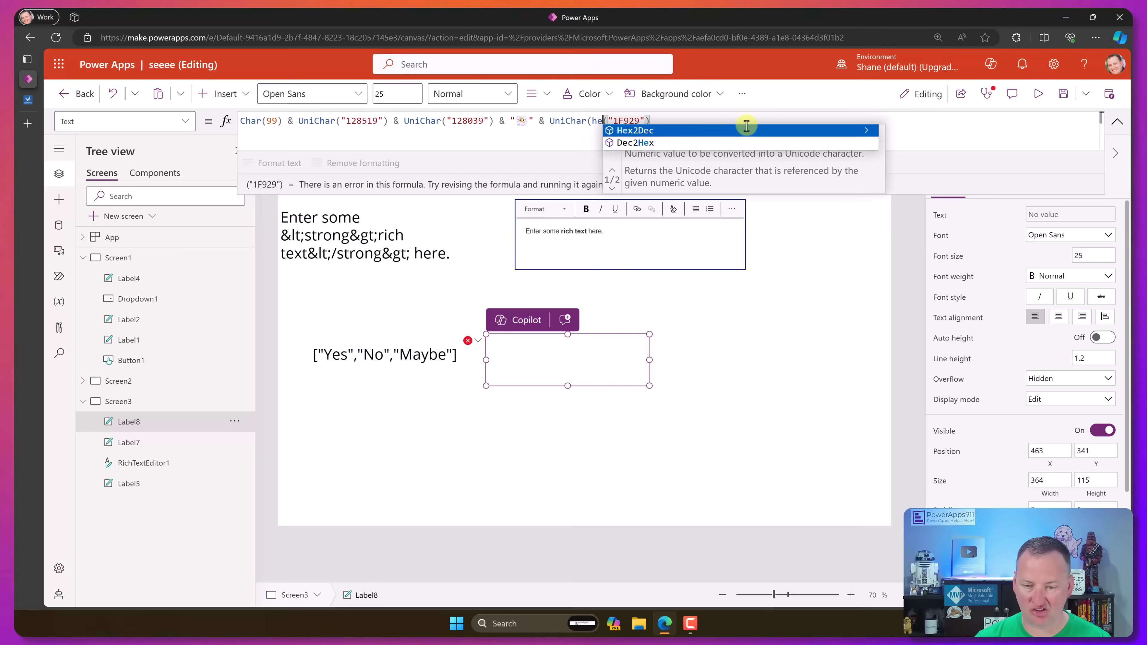
left_click(633, 130)
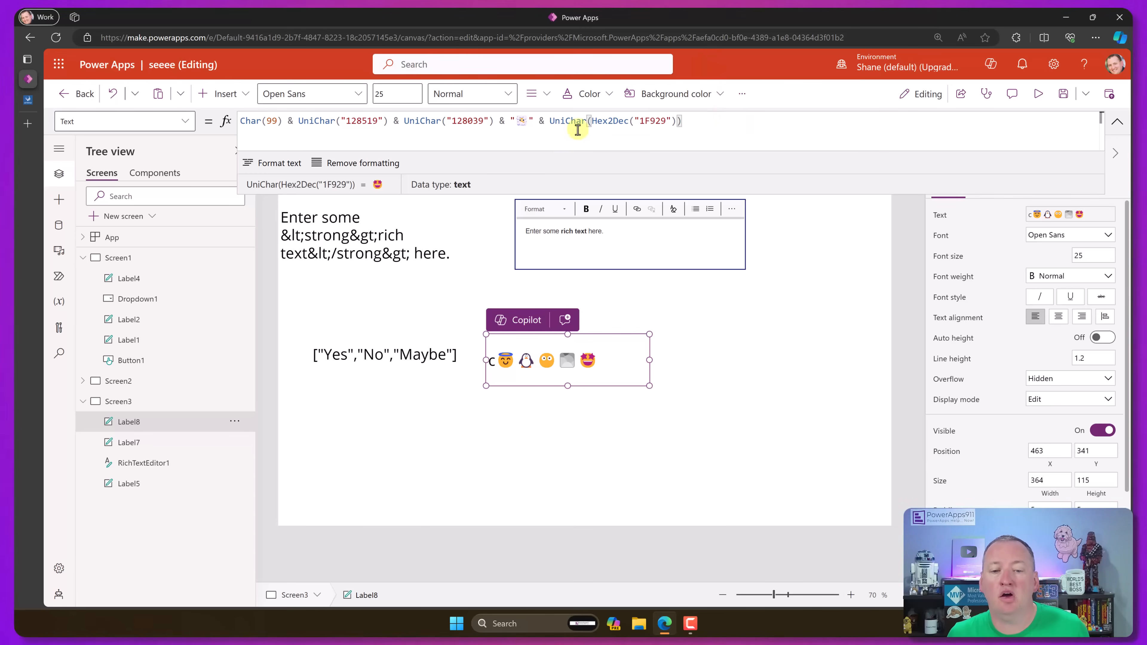
mouse_move(722, 121)
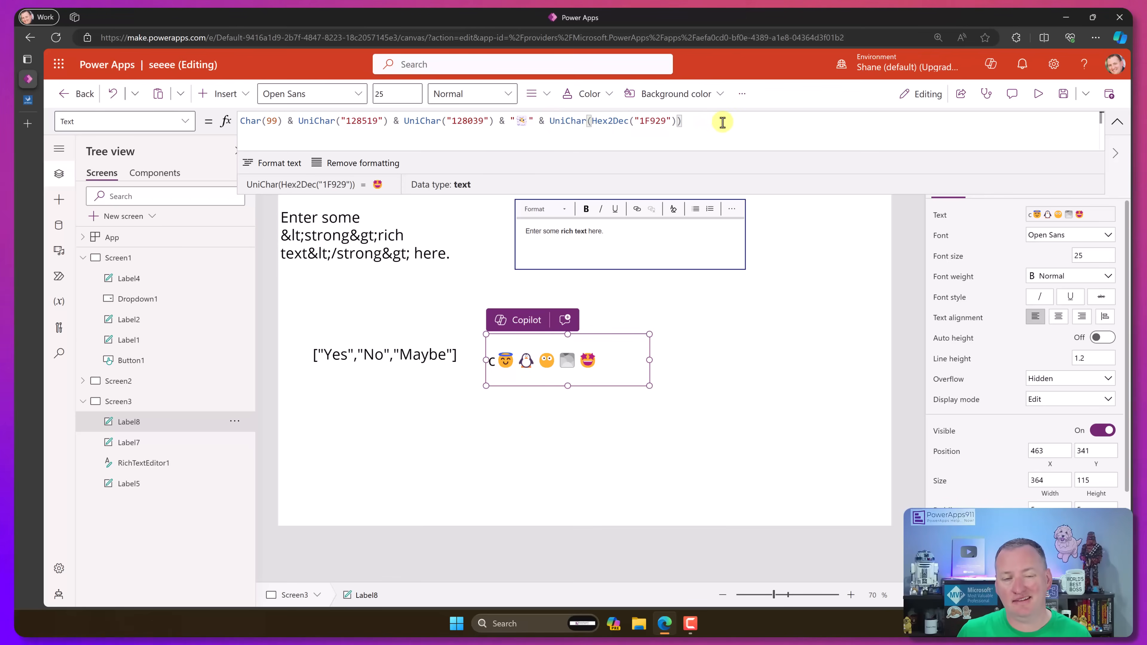